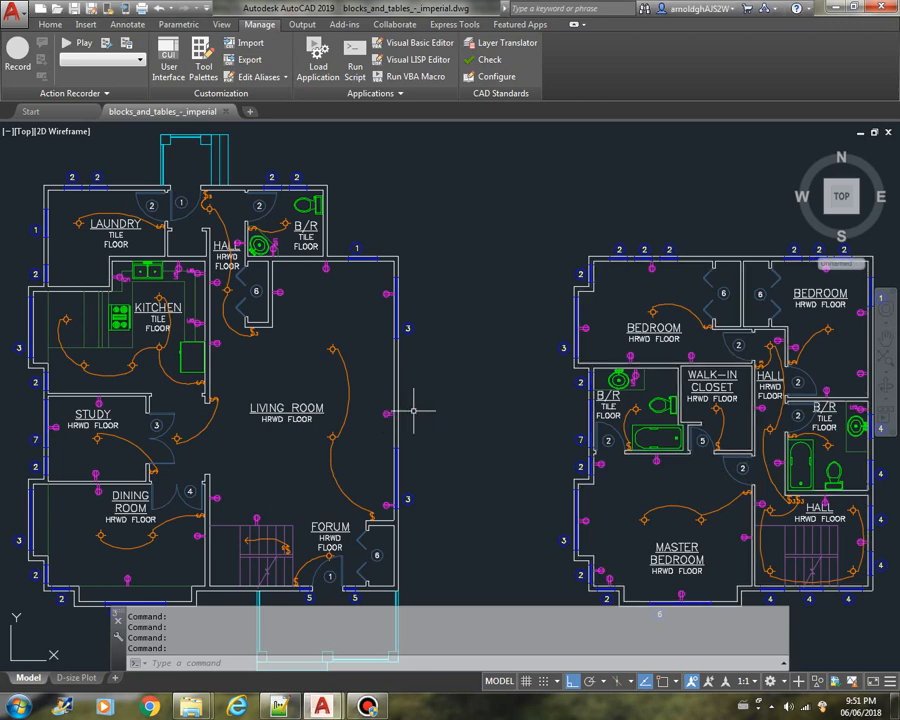
pyautogui.moveTo(485, 315)
pyautogui.write('VBAMAN')
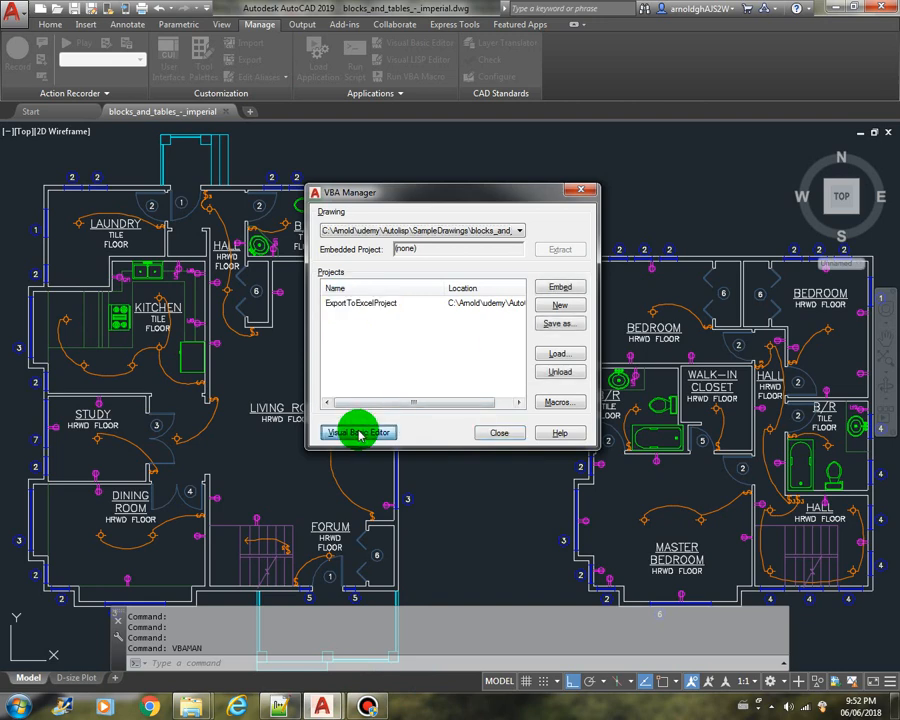
# - Open the VBA editor, reach the empty cmdExtractLines_Click handler, and check Tools > References
pyautogui.click(357, 432)
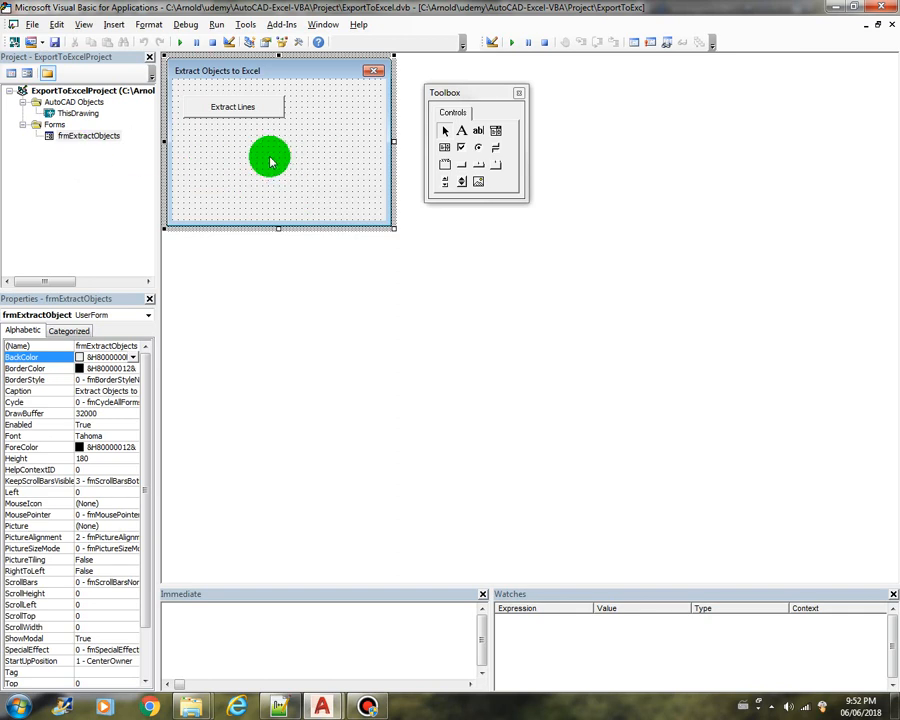
pyautogui.moveTo(256, 147)
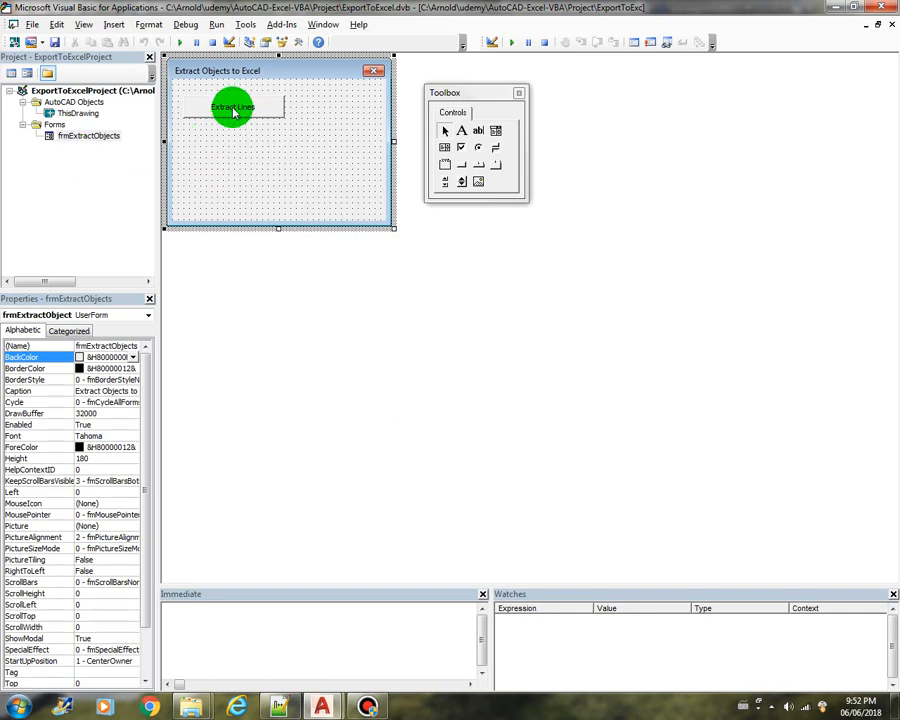
pyautogui.doubleClick(232, 107)
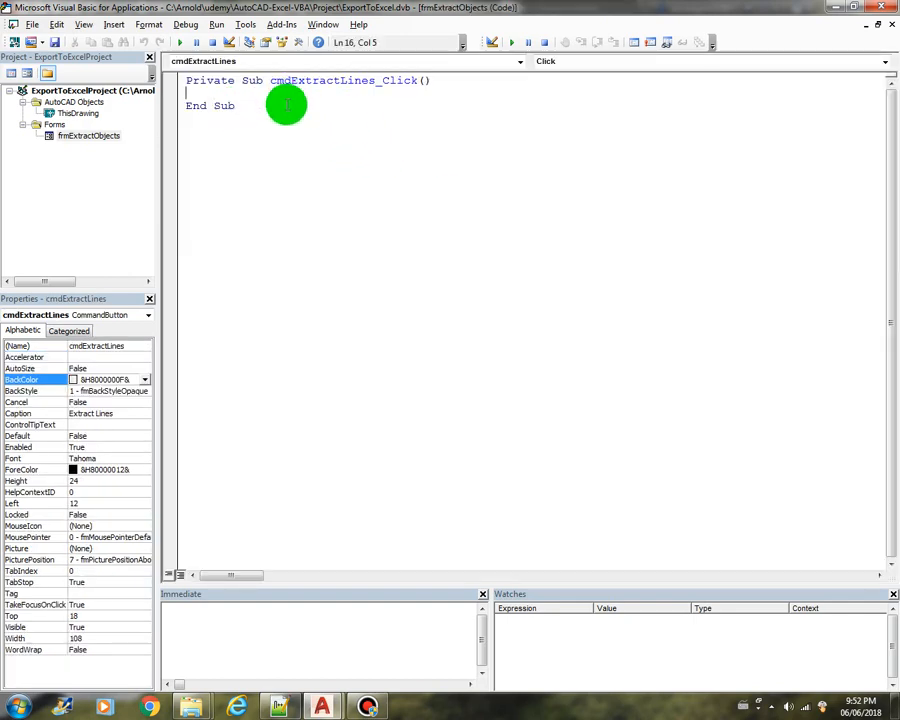
pyautogui.click(88, 135)
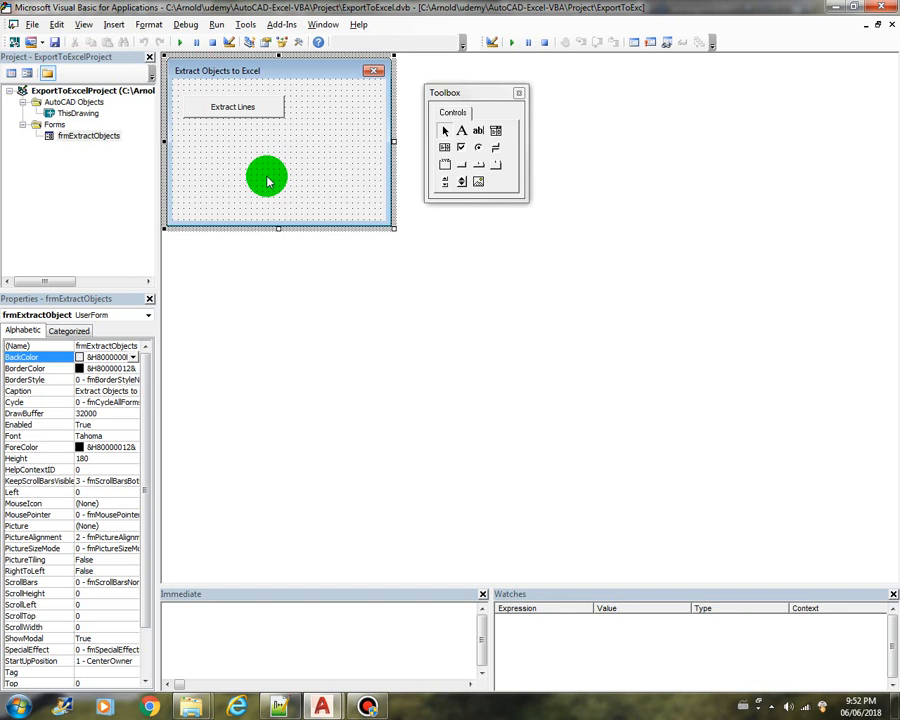
pyautogui.click(245, 24)
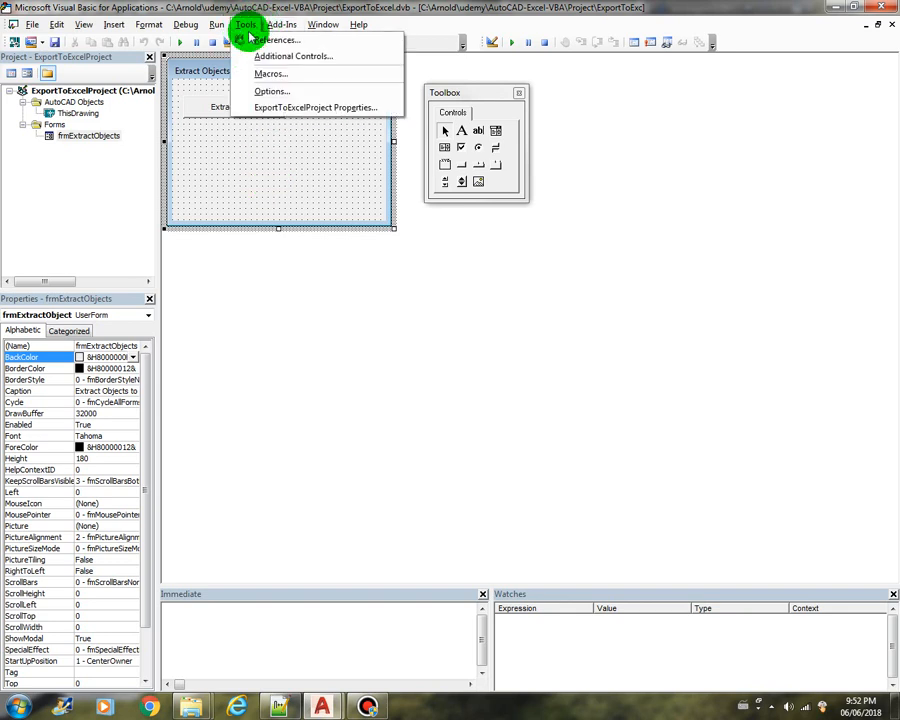
pyautogui.click(275, 40)
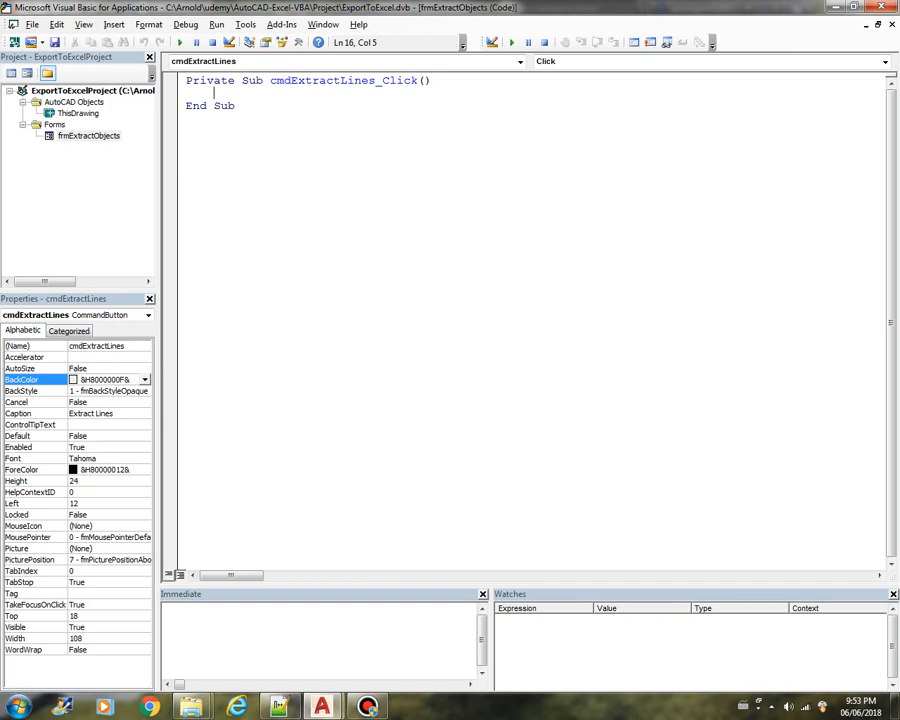
# - Declare exc As New Excel.Application and set exc.Visible = True
pyautogui.write('dim exc a')
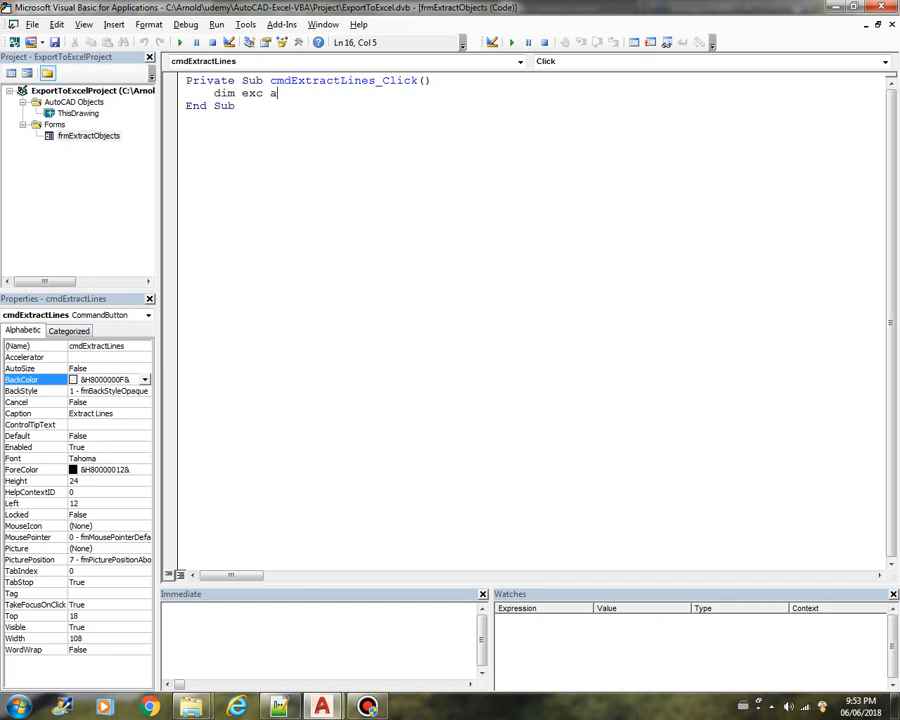
pyautogui.write('s New Excel.Application')
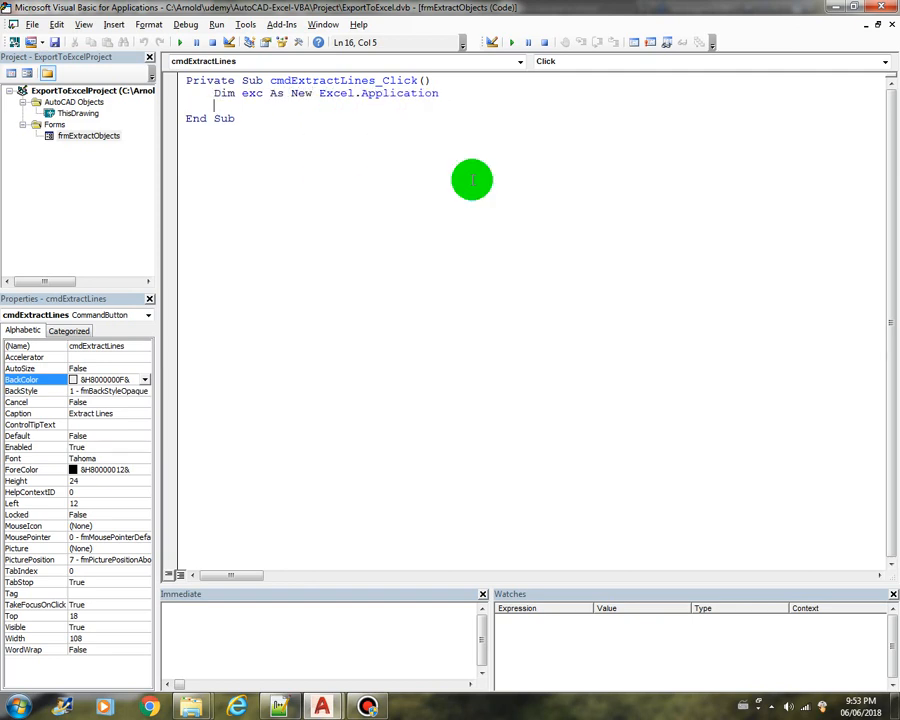
pyautogui.write('e')
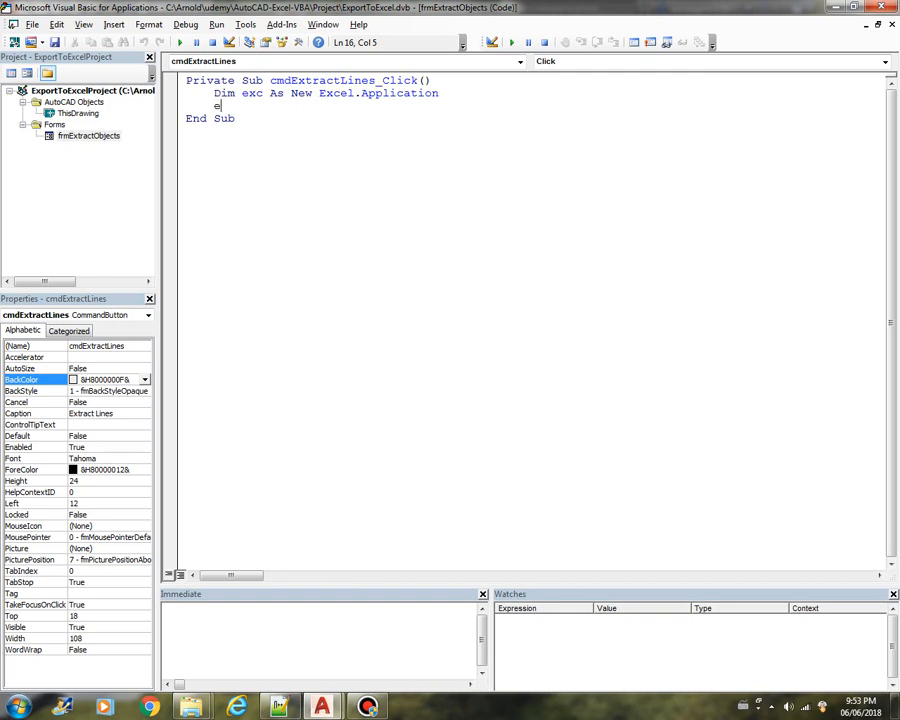
pyautogui.write('xc.vi')
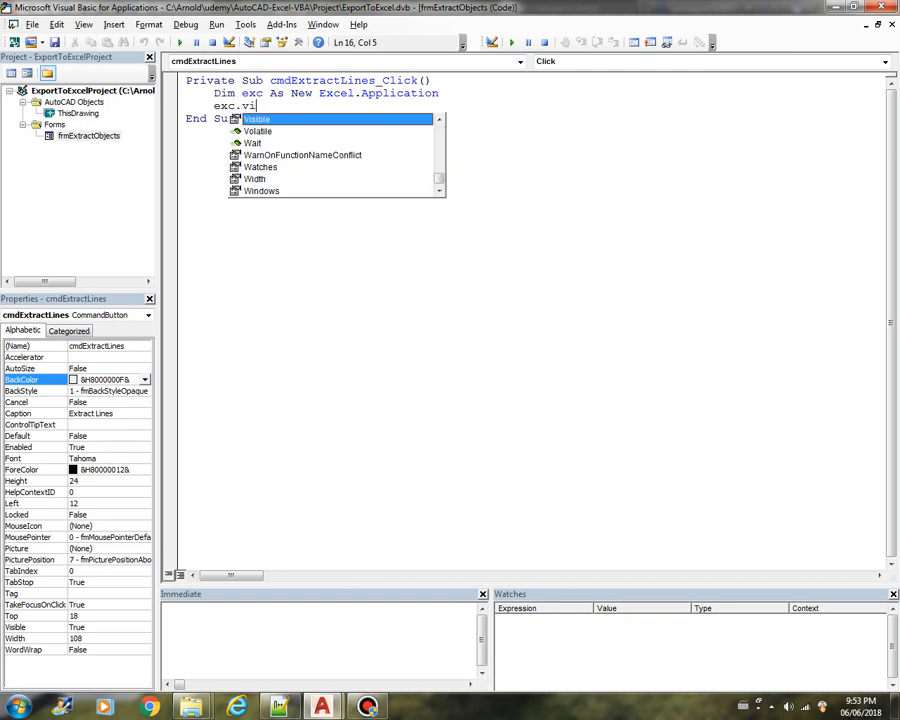
pyautogui.press('Tab')
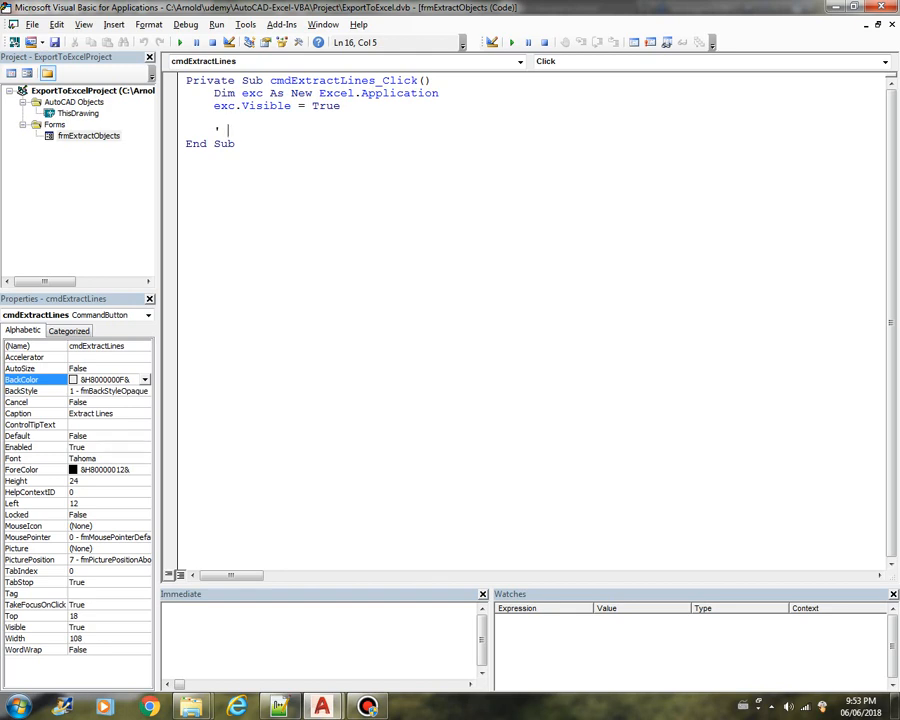
# - Add a 'Create a new workbook' comment, Dim workbk As Excel.Workbook, and Set workbk = exc.Workbooks.Add
pyautogui.write('Create a new wo')
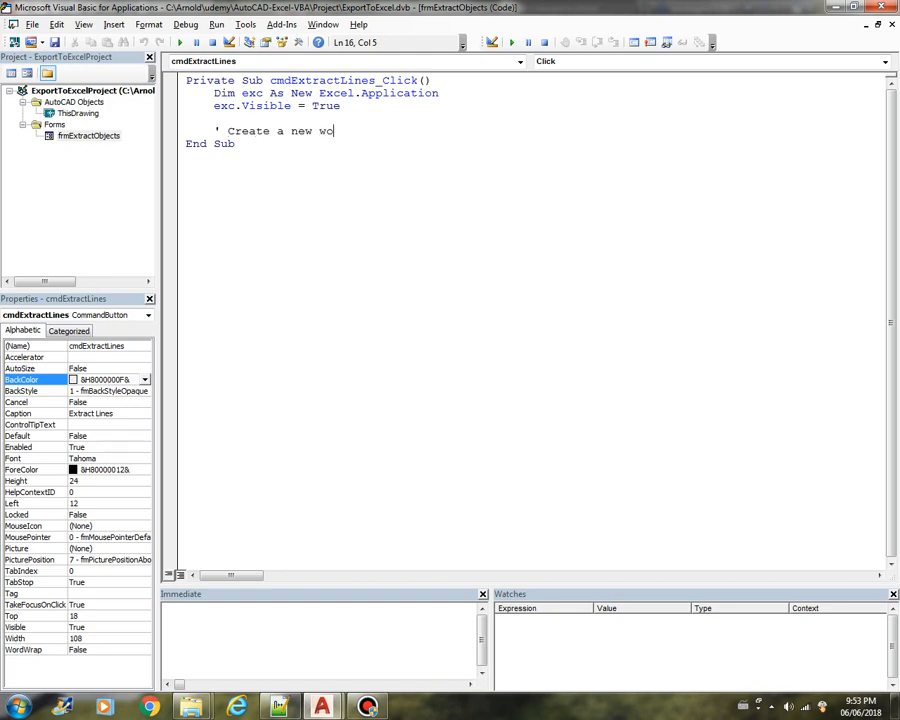
pyautogui.write('rkbook')
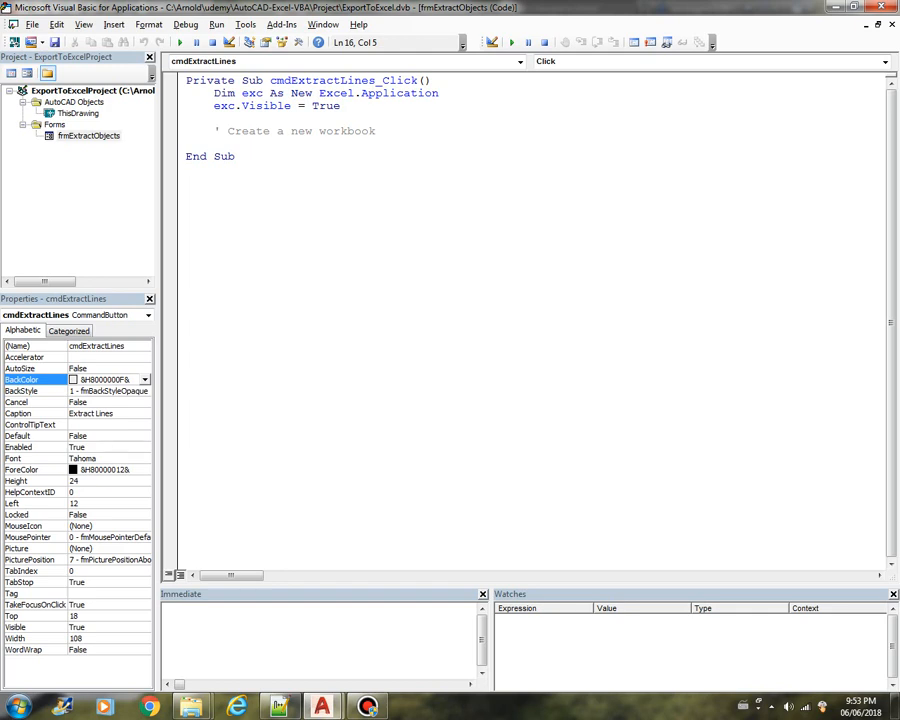
pyautogui.write('c')
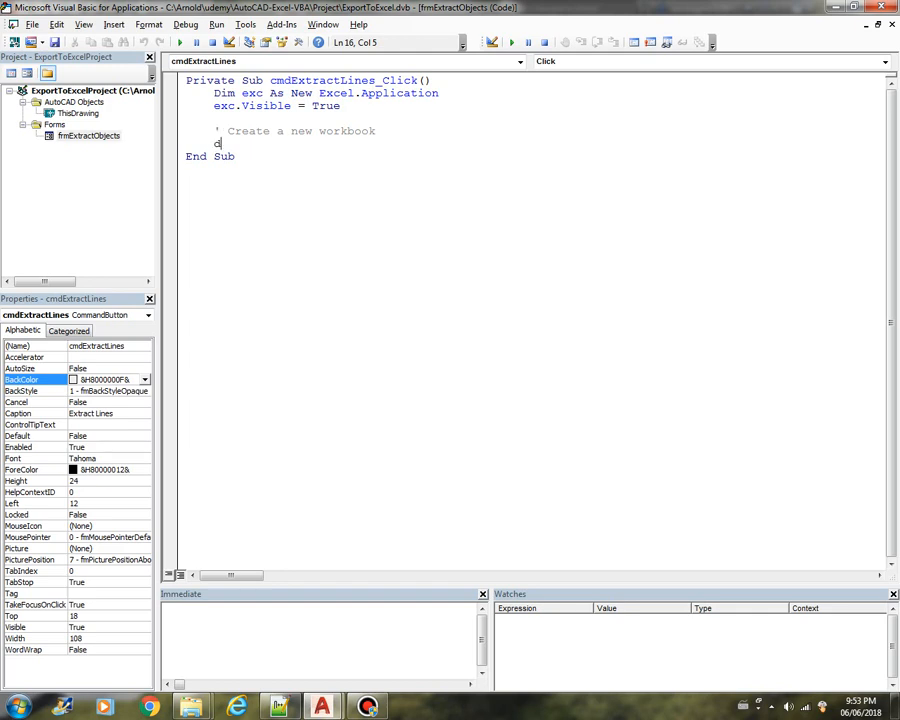
pyautogui.write('im workbk as ex')
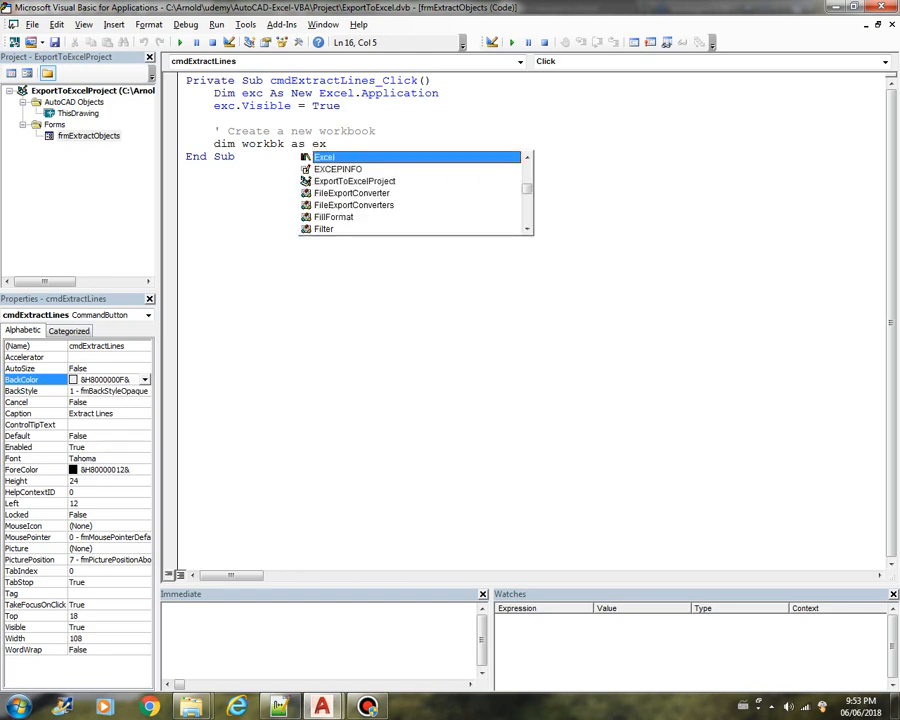
pyautogui.write('.Workbook')
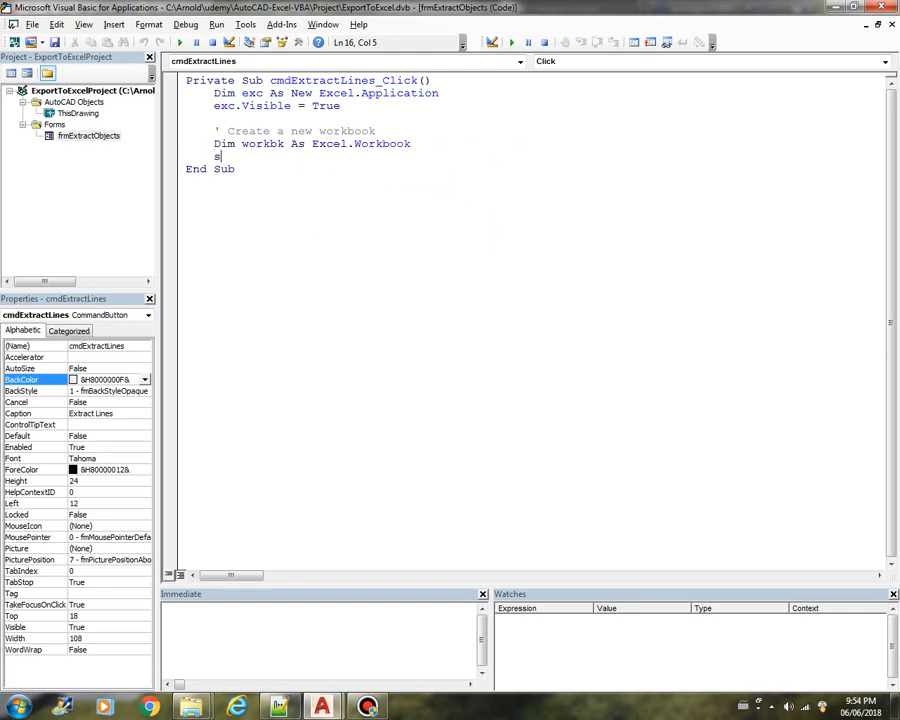
pyautogui.write('set work')
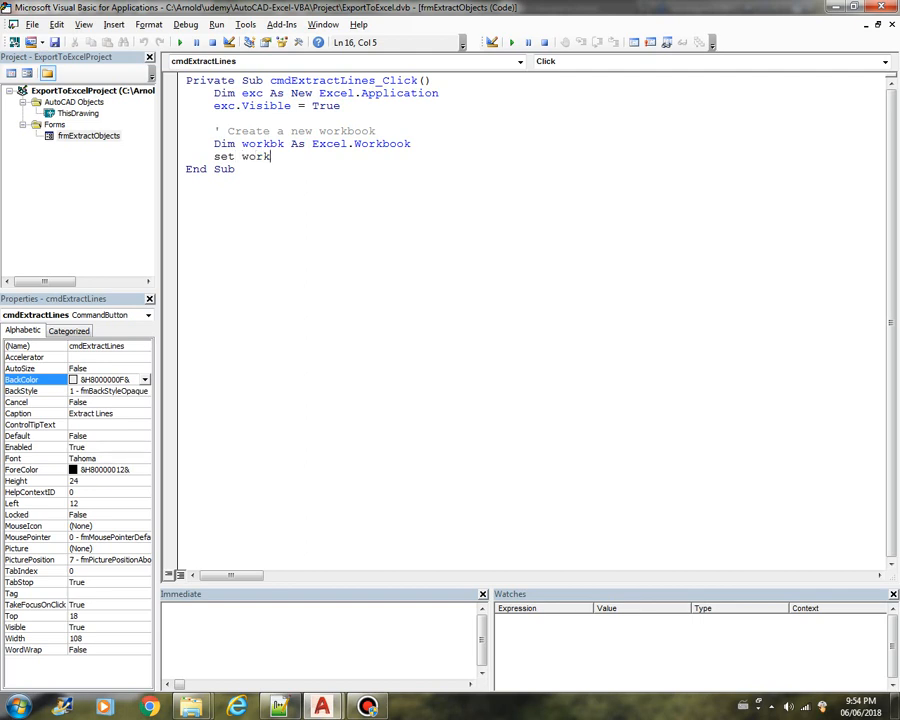
pyautogui.write('bk =')
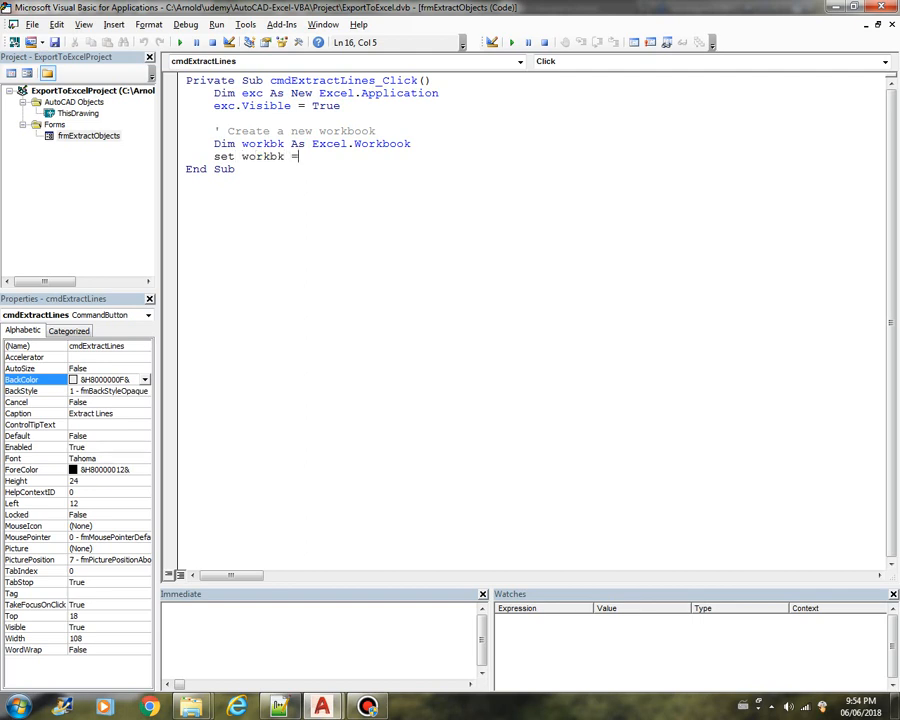
pyautogui.write('e')
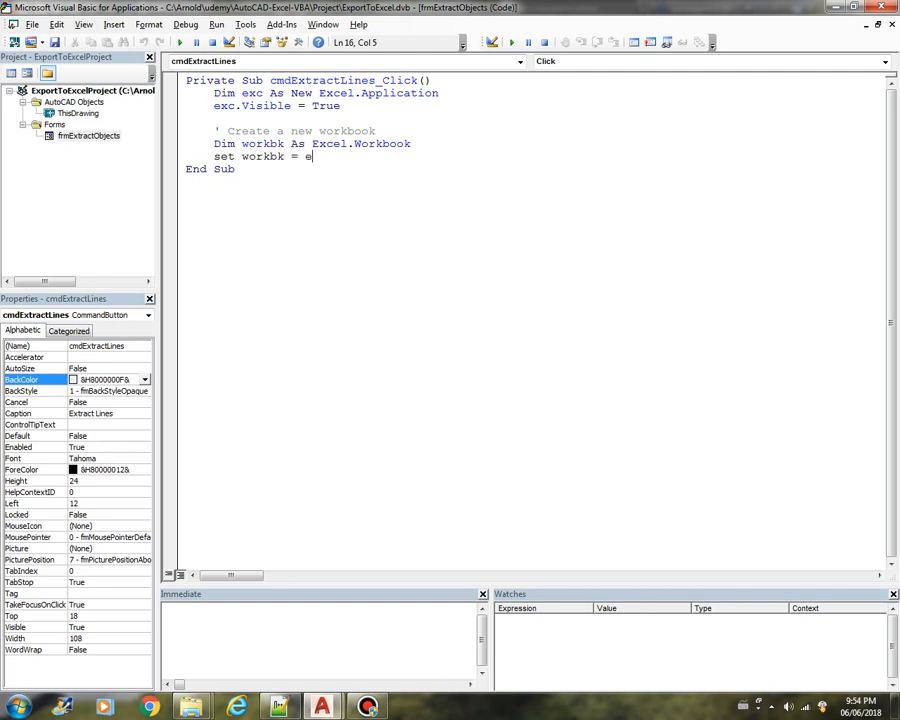
pyautogui.write('xc.Workbooks')
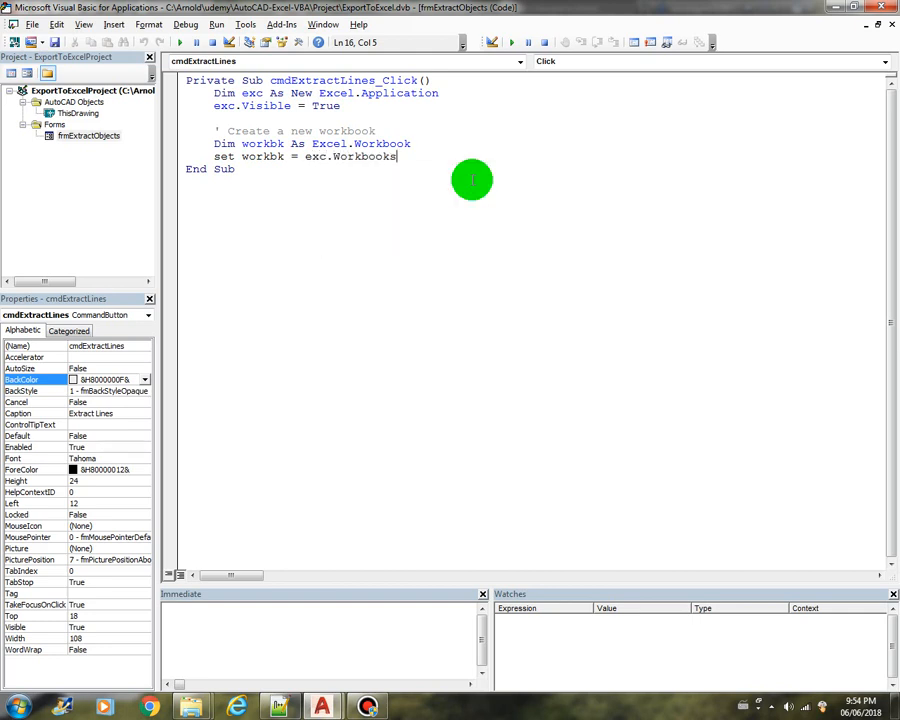
pyautogui.write('.Add')
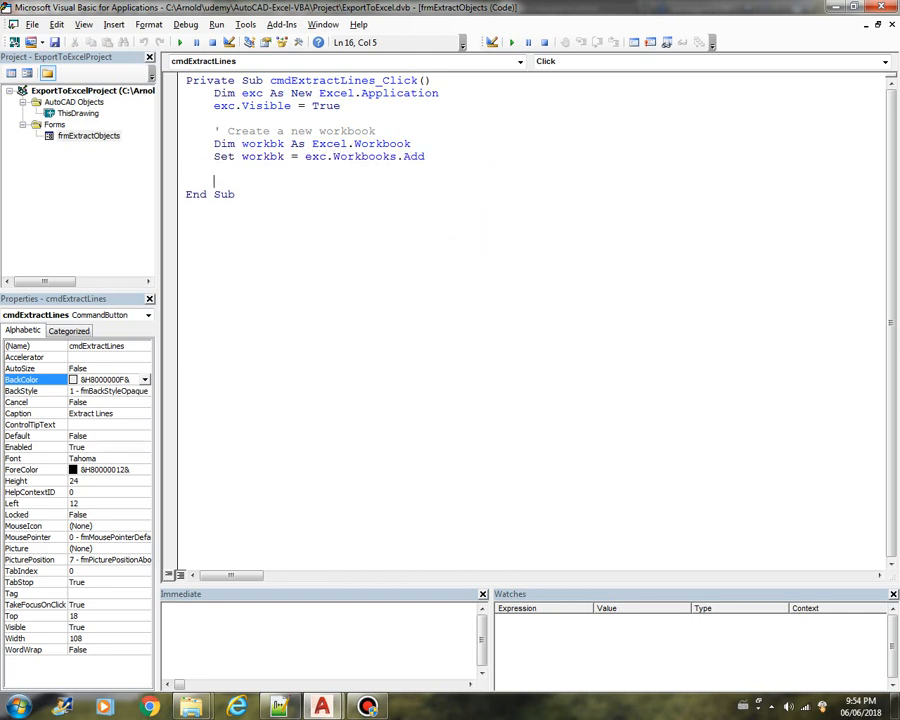
# - Add a 'Define the worksheet for Lines' comment, Set ws = workbk.Worksheets(1), and name it "Lines"
pyautogui.write("' D")
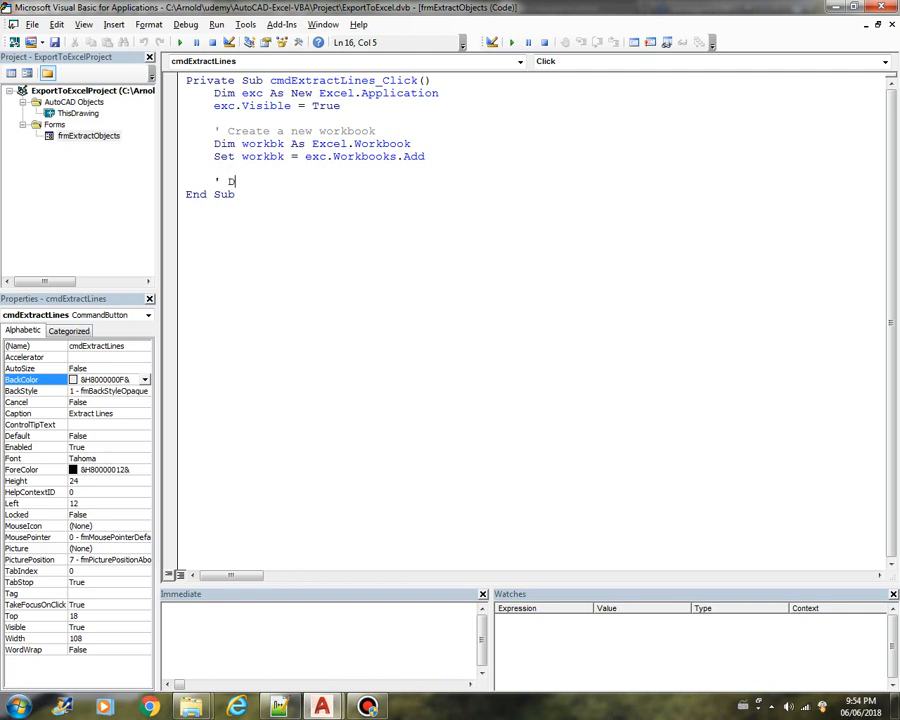
pyautogui.write('efine t')
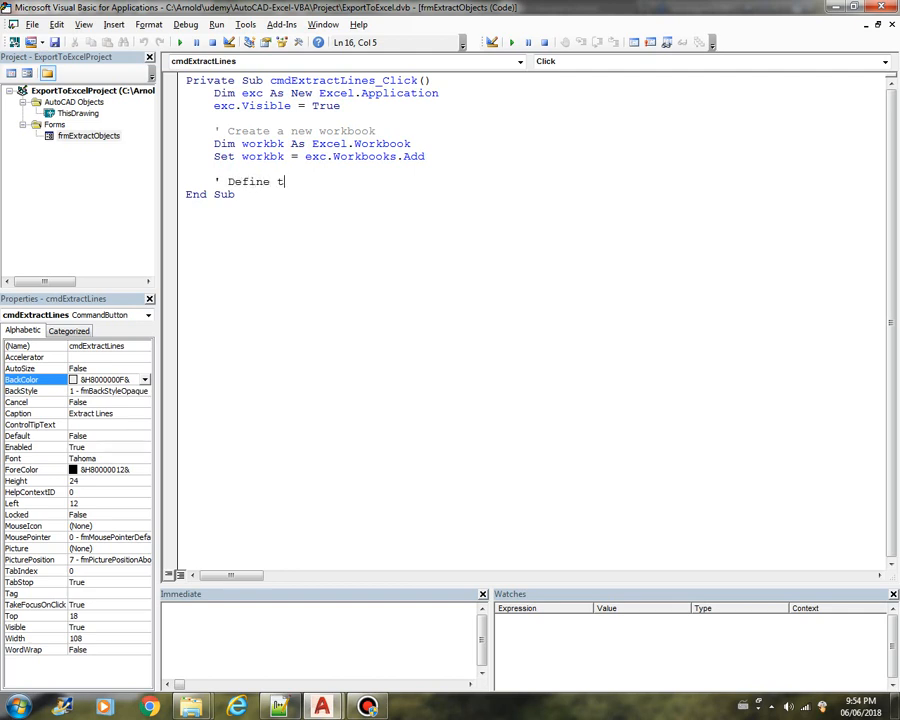
pyautogui.write('he worksheet')
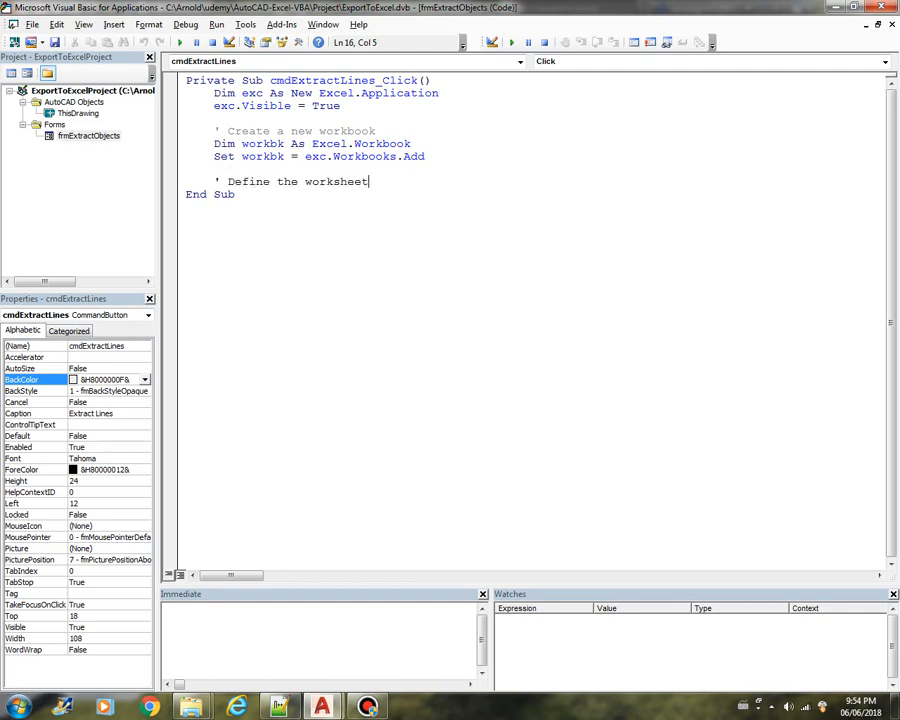
pyautogui.write('for')
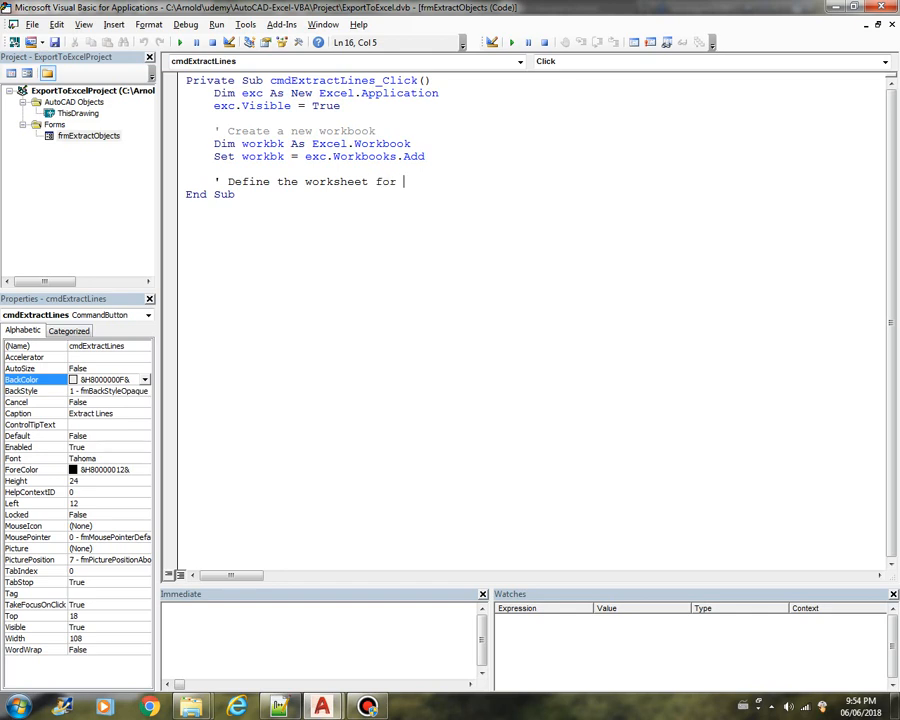
pyautogui.write('Lines')
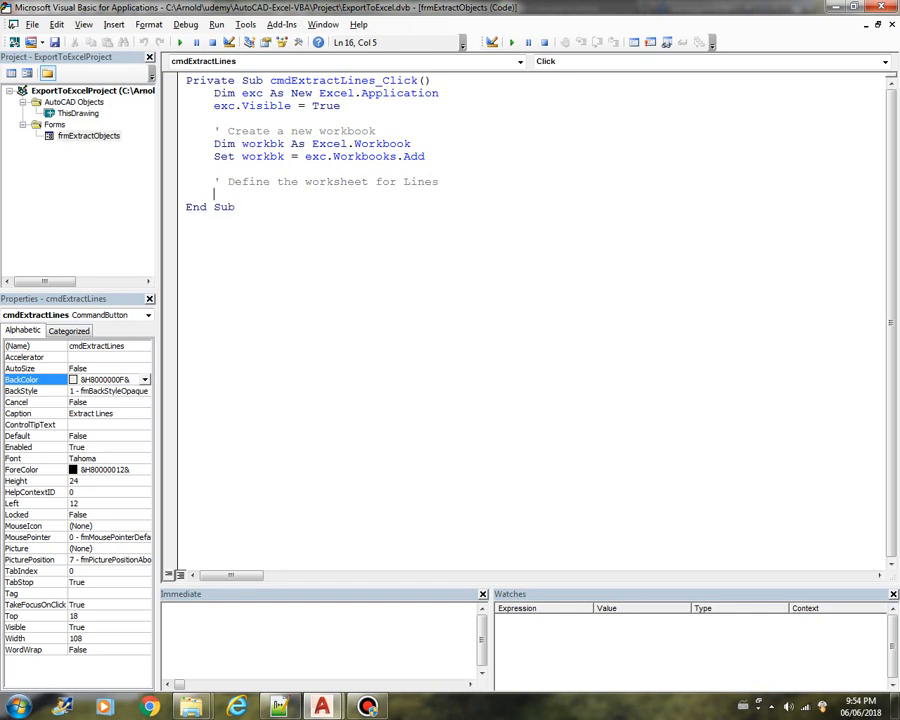
pyautogui.write('dim ws')
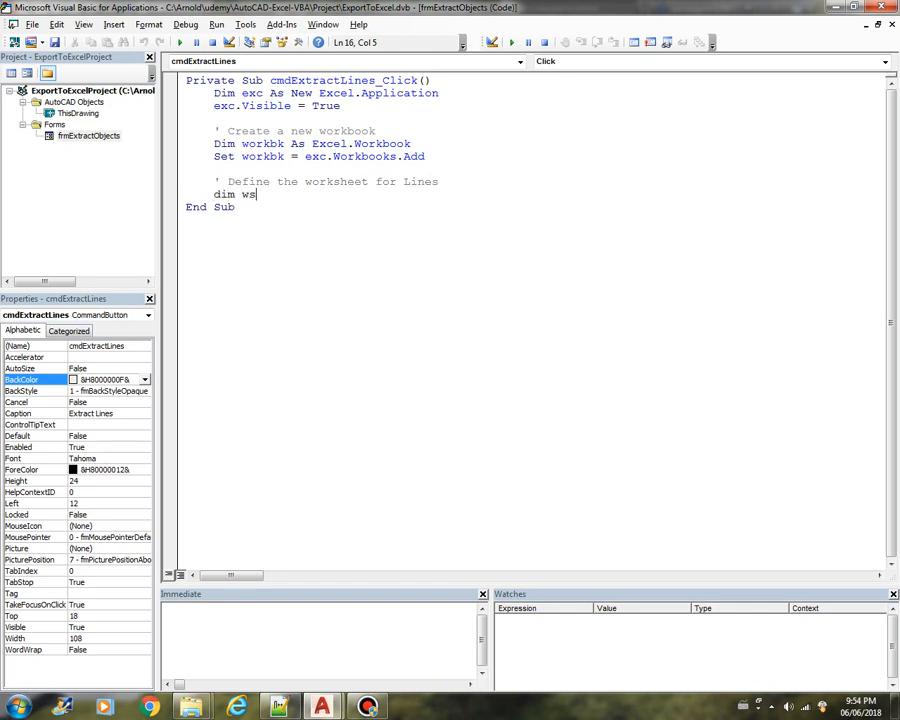
pyautogui.write('as ex')
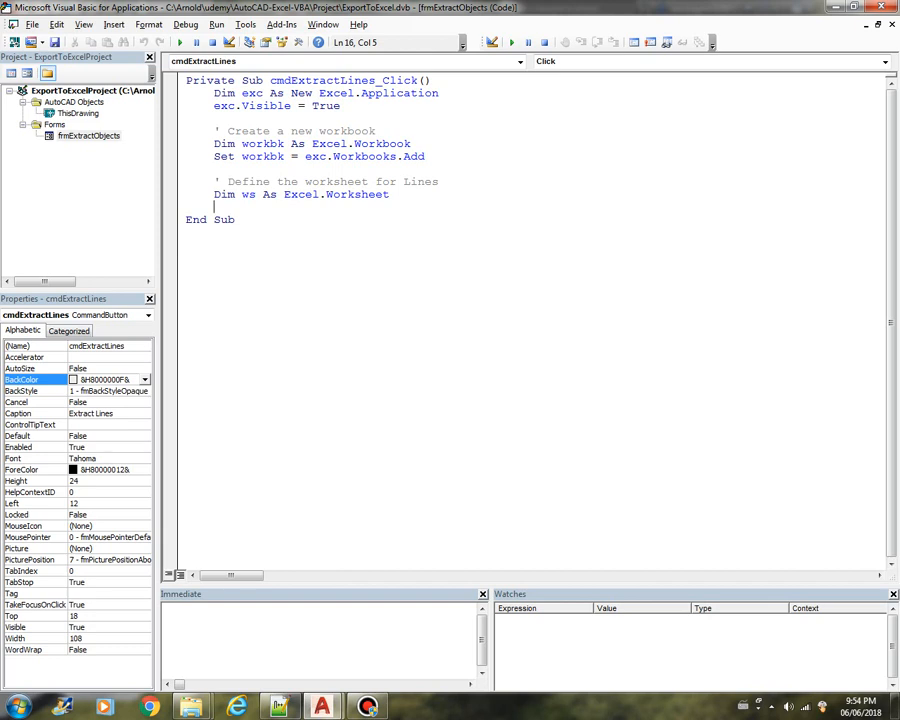
pyautogui.write('set ws = workbk.')
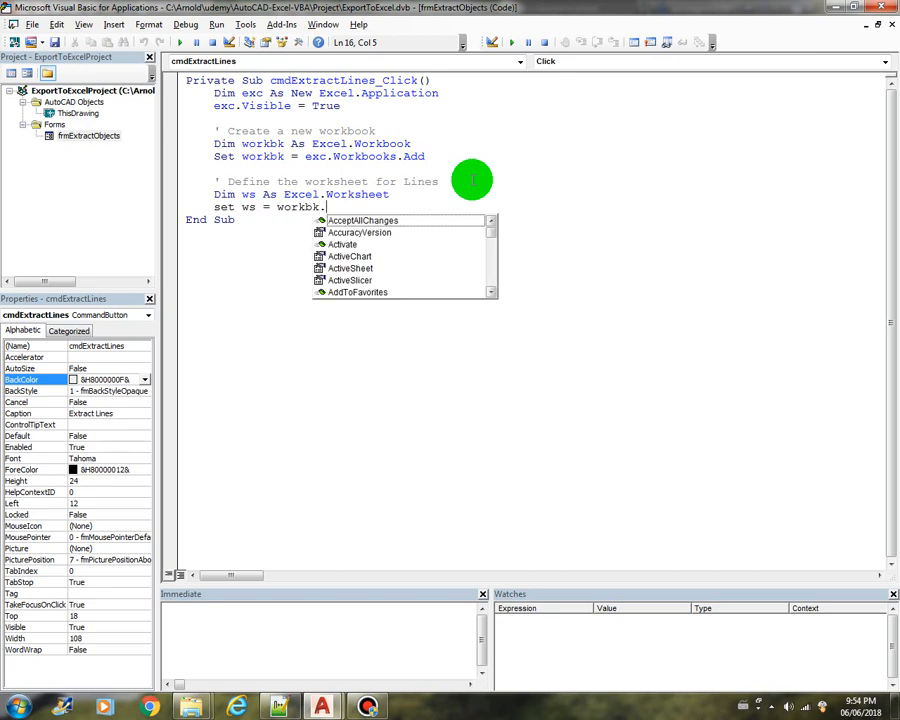
pyautogui.write('Worksheets(1)')
pyautogui.write('ws.Name = "Lines')
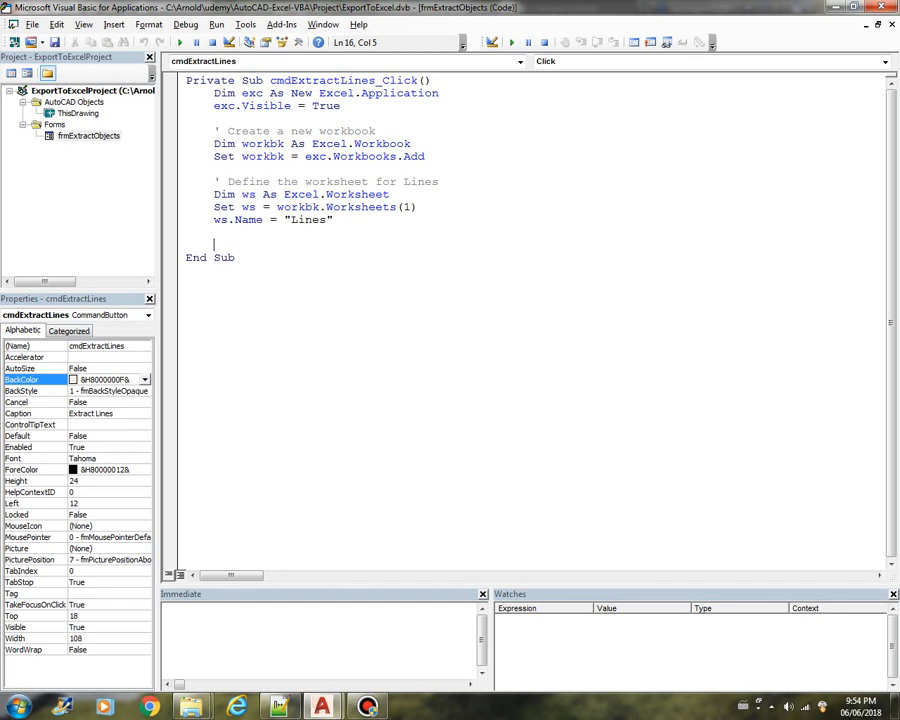
pyautogui.write("'")
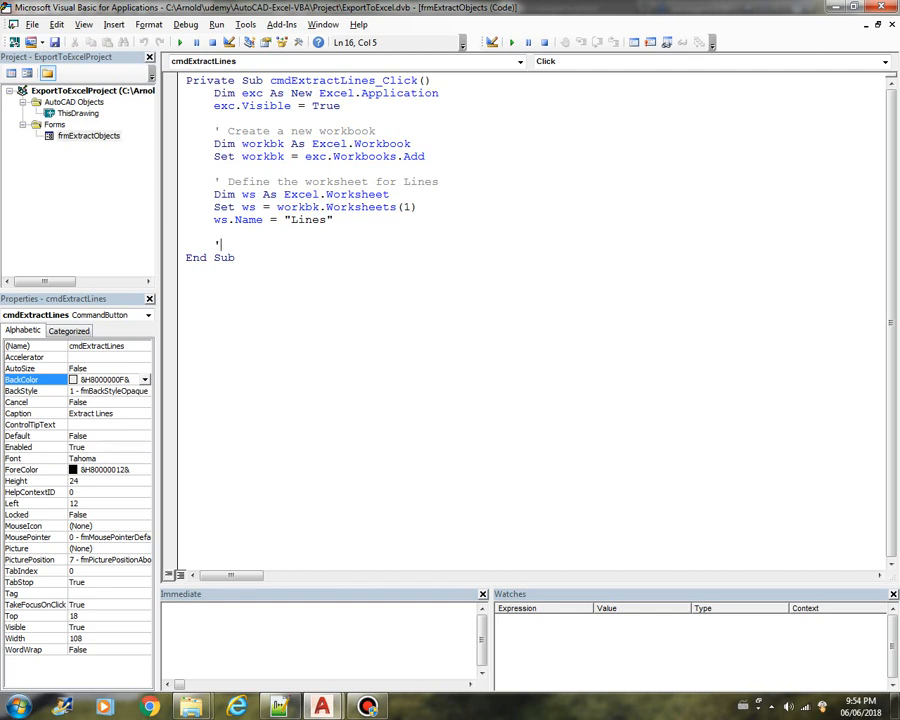
# - Add a 'Create the Header' comment, Dim range, and write "Layer" into ws.Range("A1")
pyautogui.write('Create the Header')
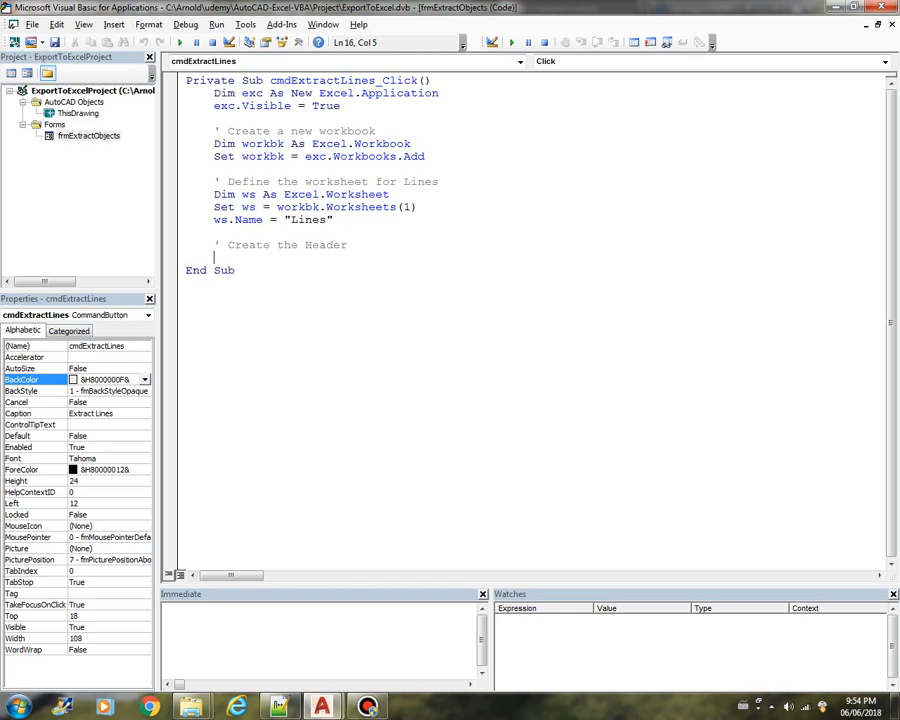
pyautogui.write('dim')
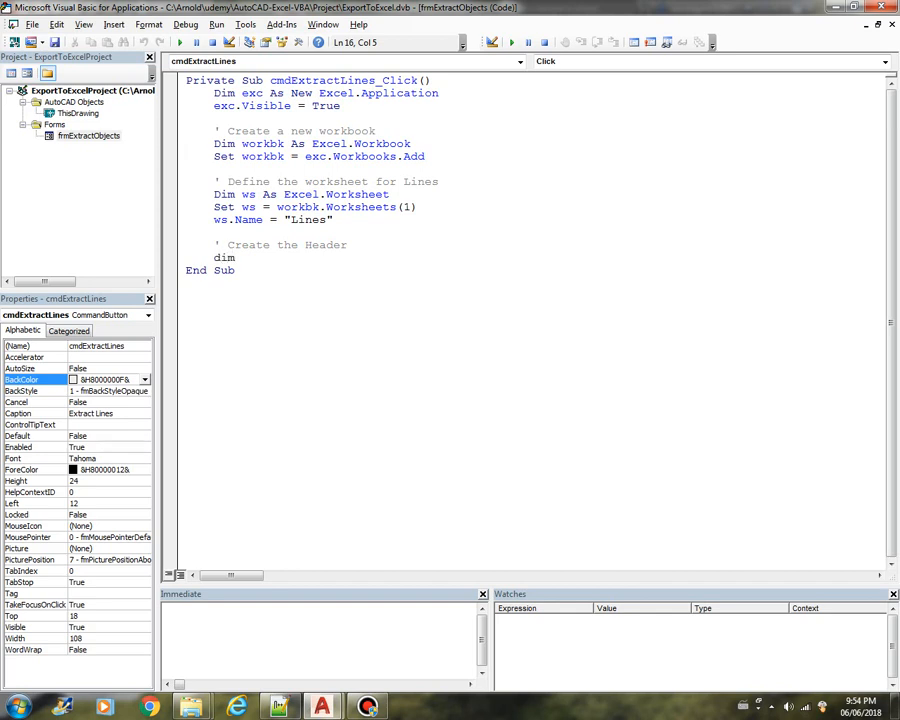
pyautogui.write('range As Excel.')
pyautogui.write('set')
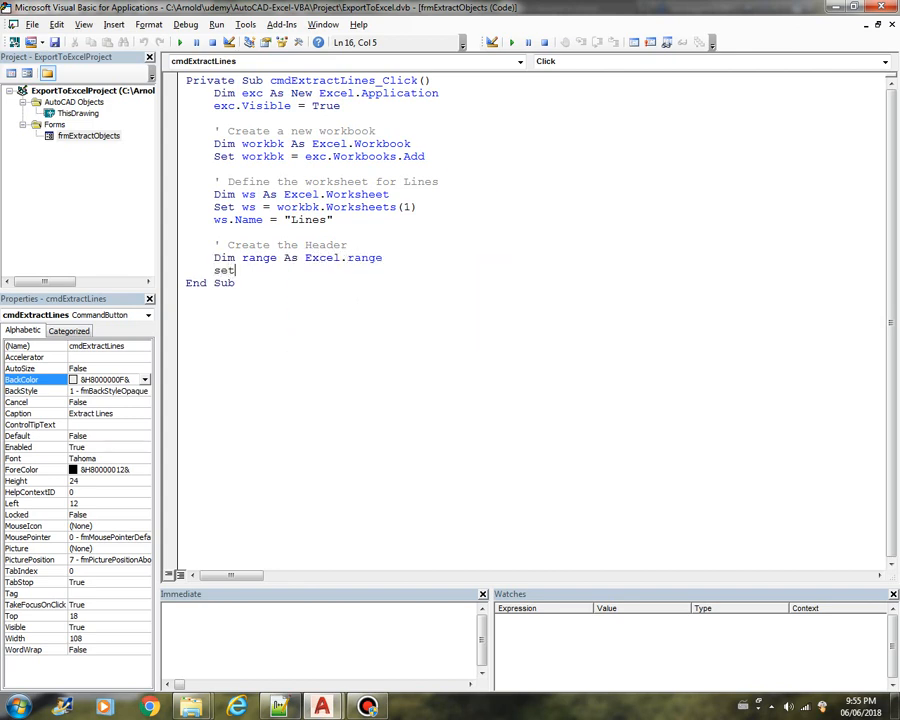
pyautogui.write('range')
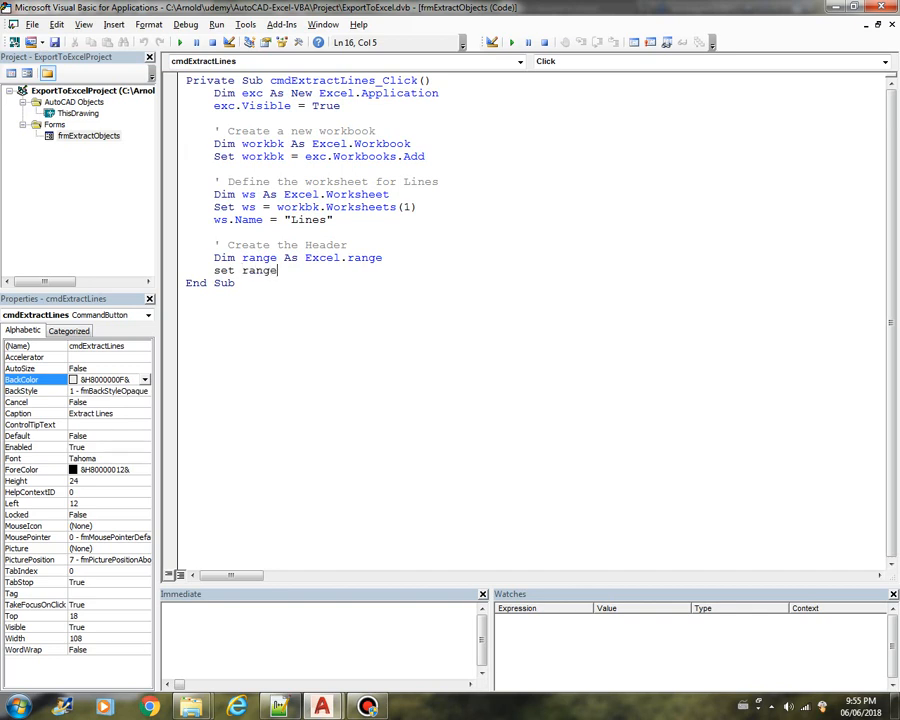
pyautogui.write('= w')
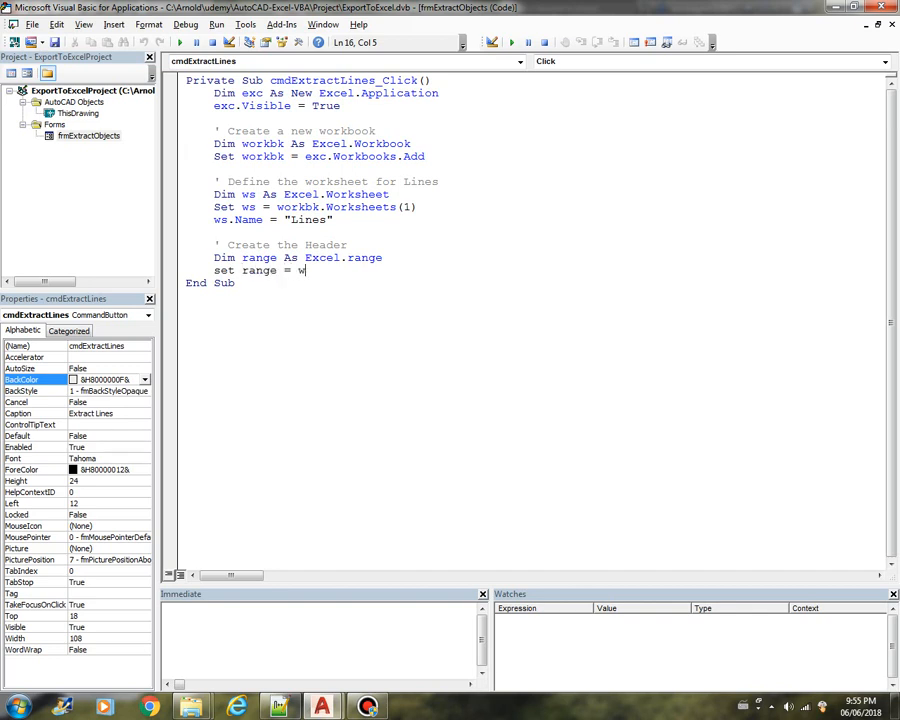
pyautogui.write('.')
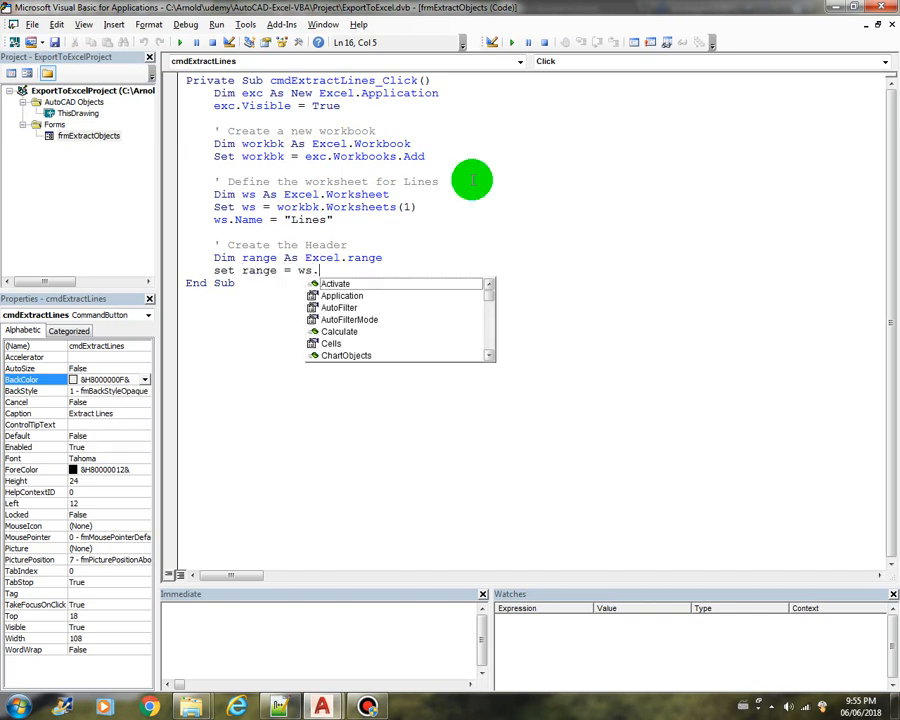
pyautogui.write('Range("A1')
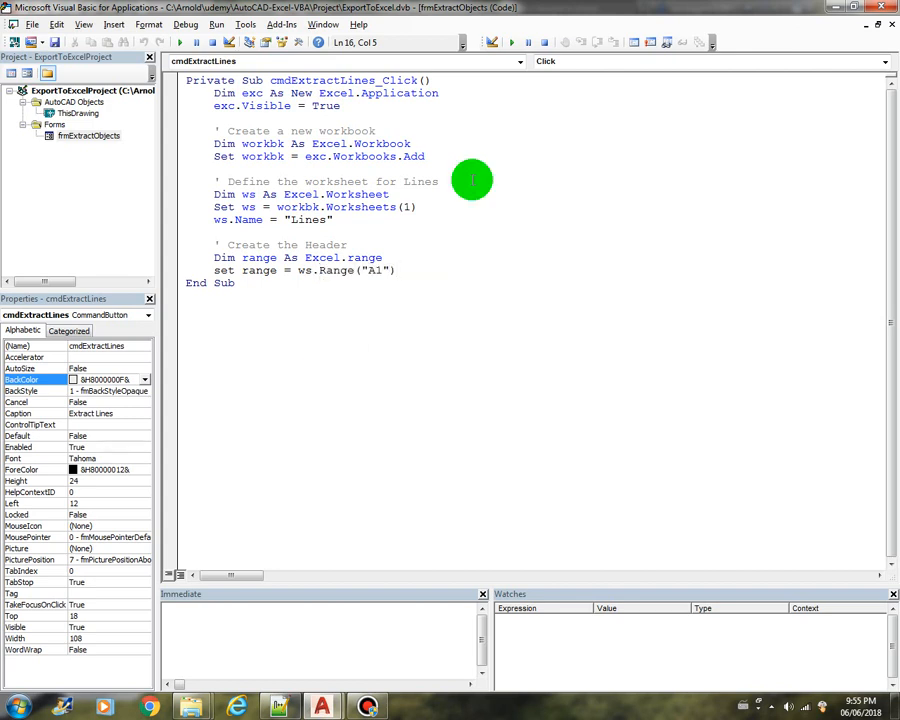
pyautogui.write(')')
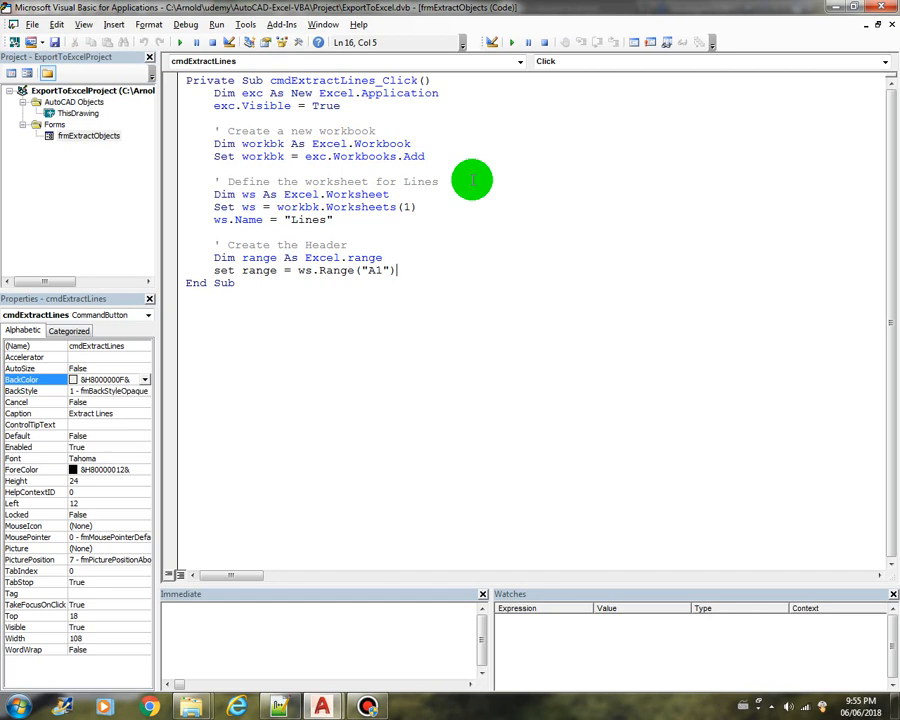
pyautogui.press('enter')
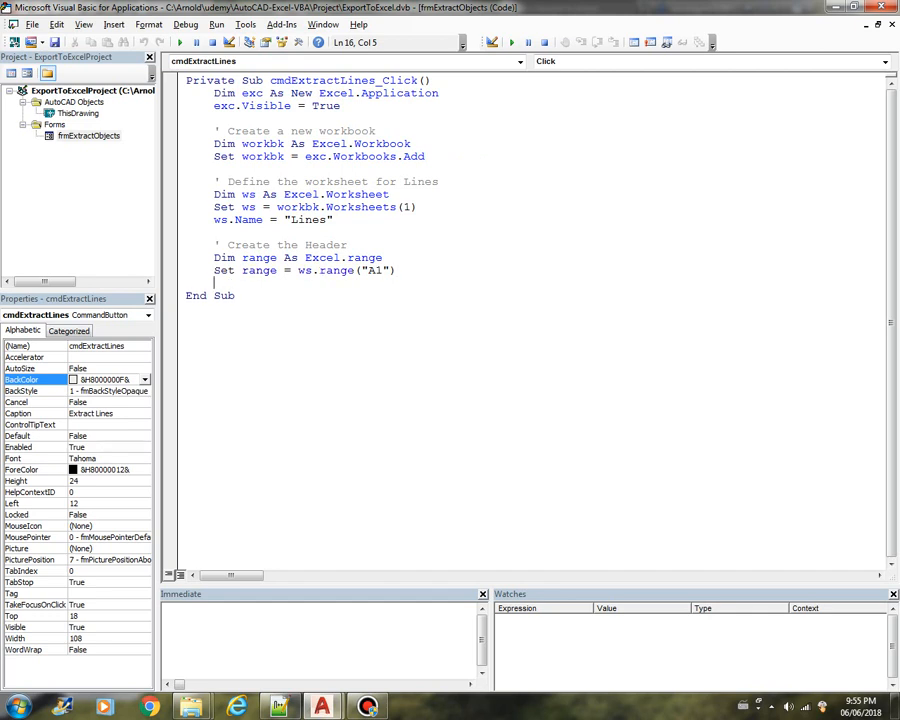
pyautogui.write('range.Value = "')
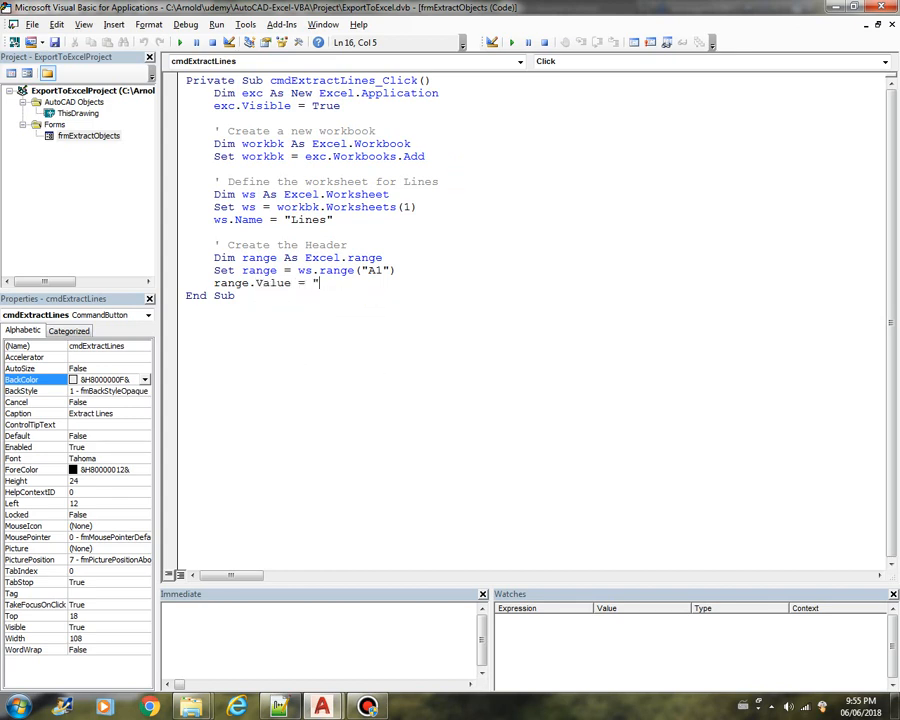
pyautogui.write('Layer"')
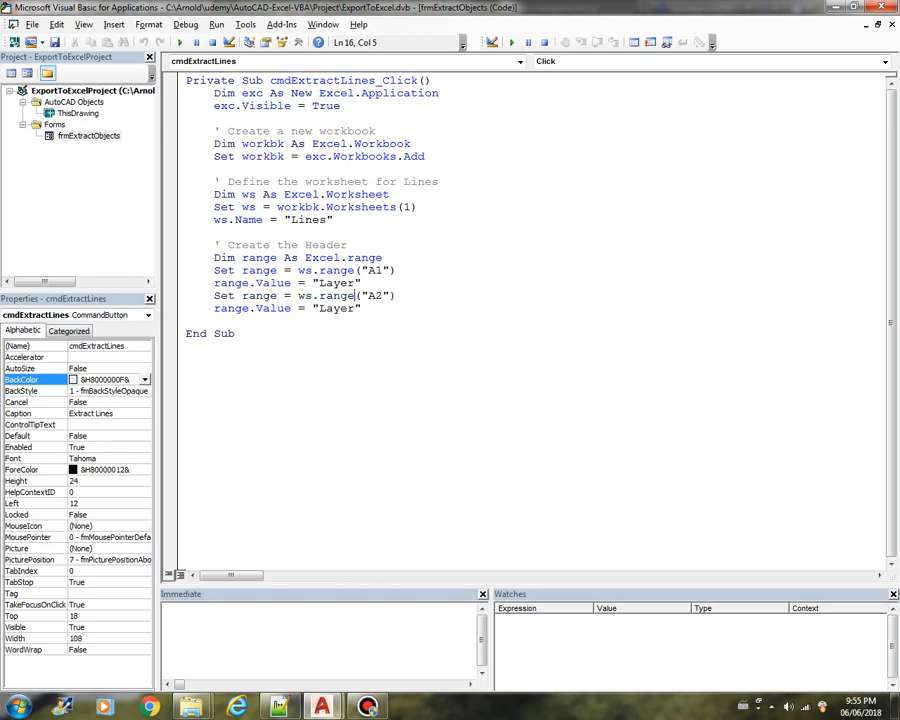
# - Duplicate the header statements to write StartX, StartY, EndX and EndY into B1–E1
pyautogui.doubleClick(334, 308)
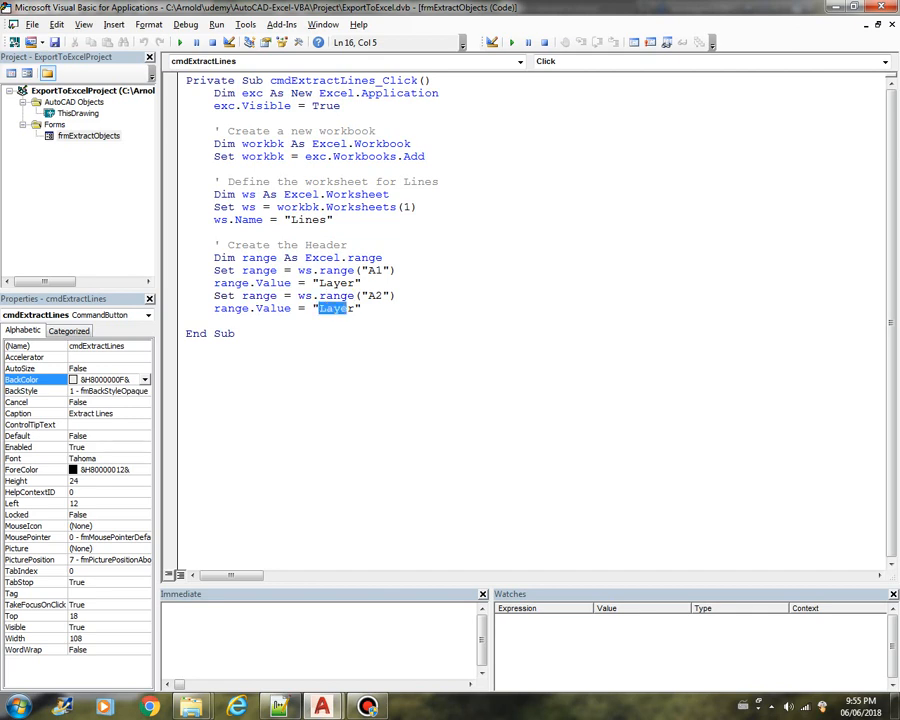
pyautogui.write('StartX')
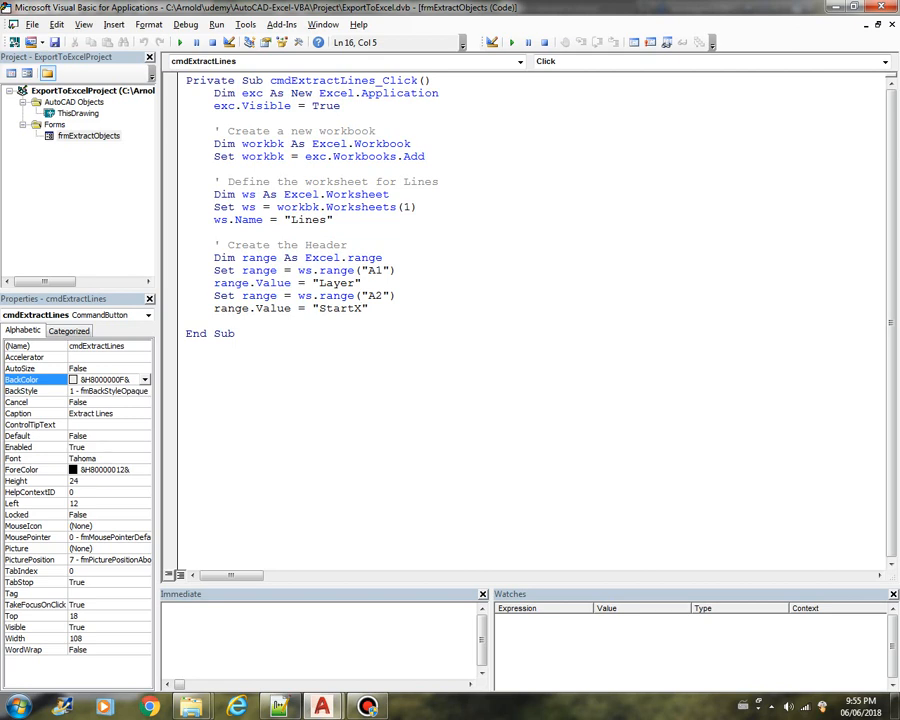
pyautogui.press('Enter')
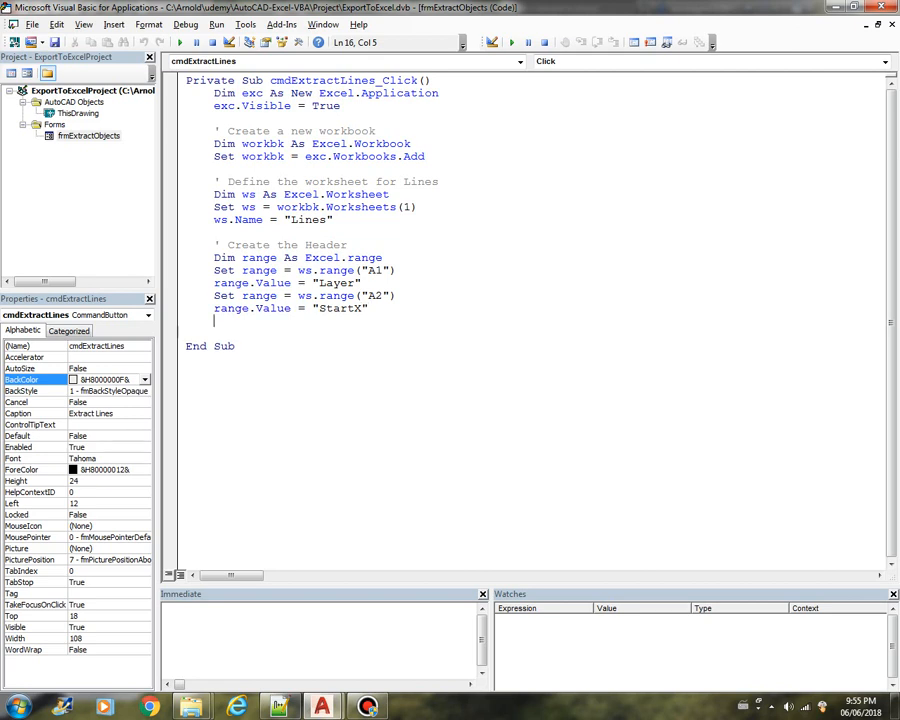
pyautogui.moveTo(213, 295); pyautogui.dragTo(400, 308)
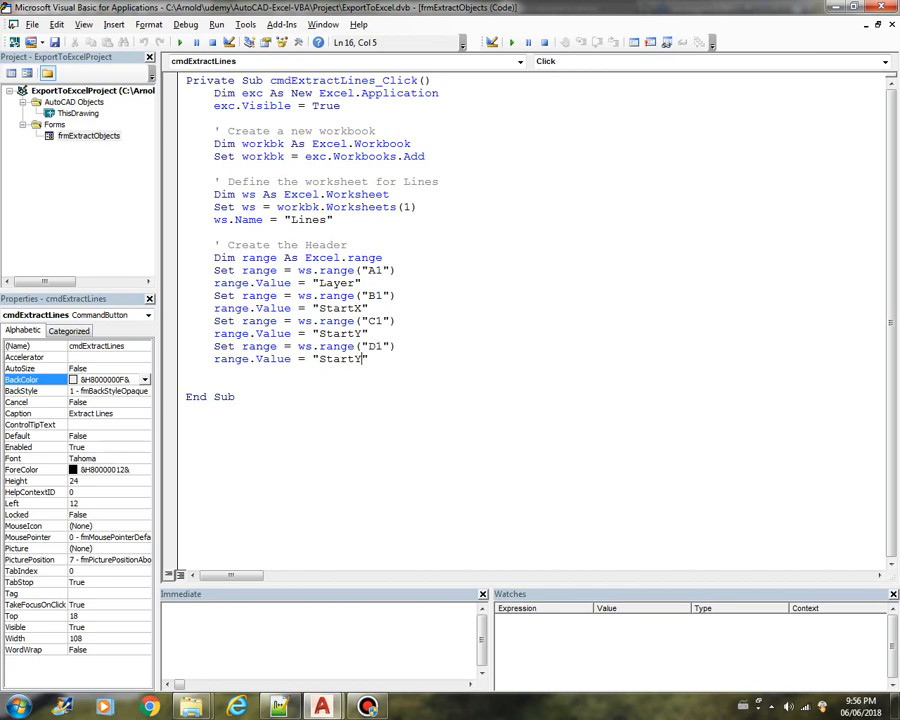
pyautogui.press('Backspace')
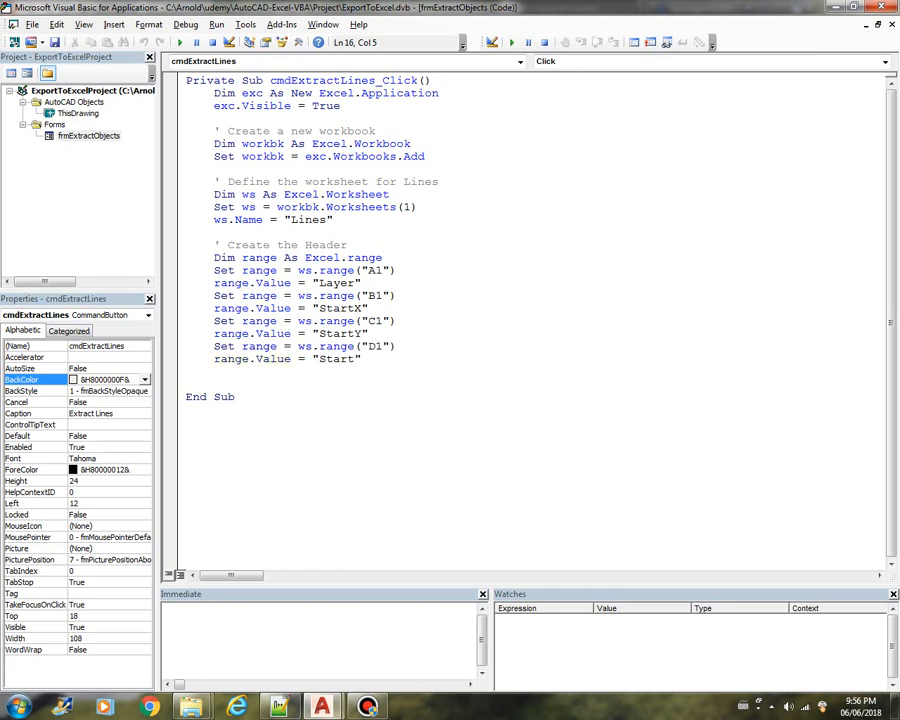
pyautogui.write('En')
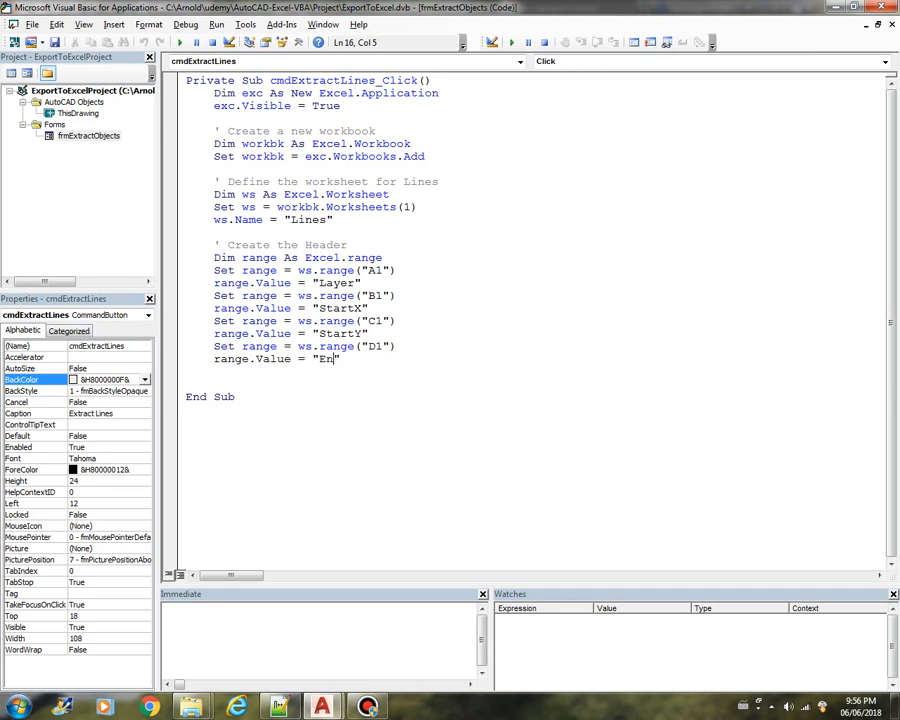
pyautogui.write('d')
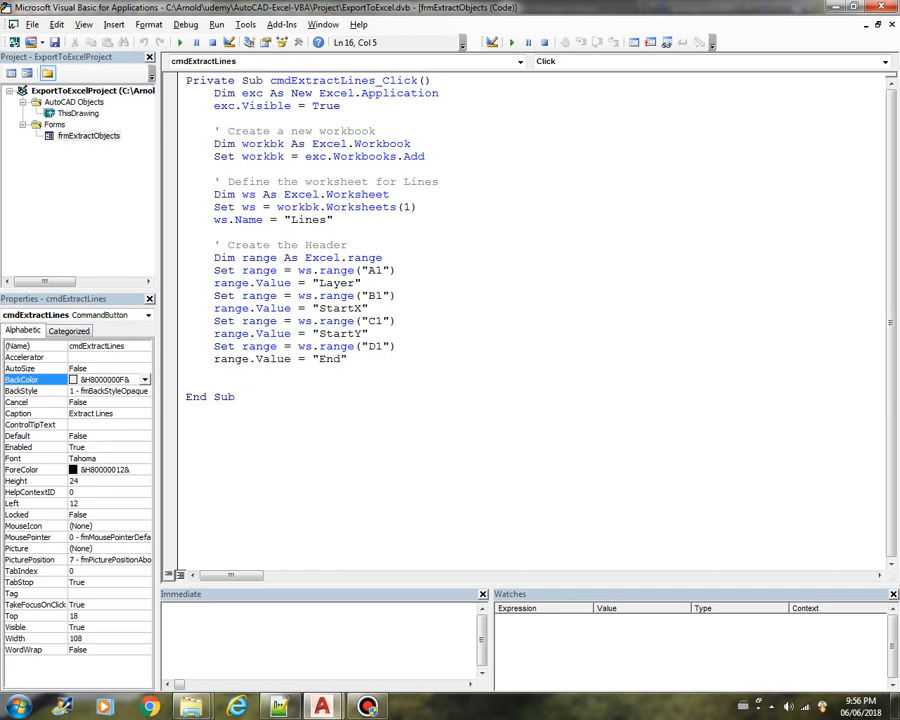
pyautogui.write('X')
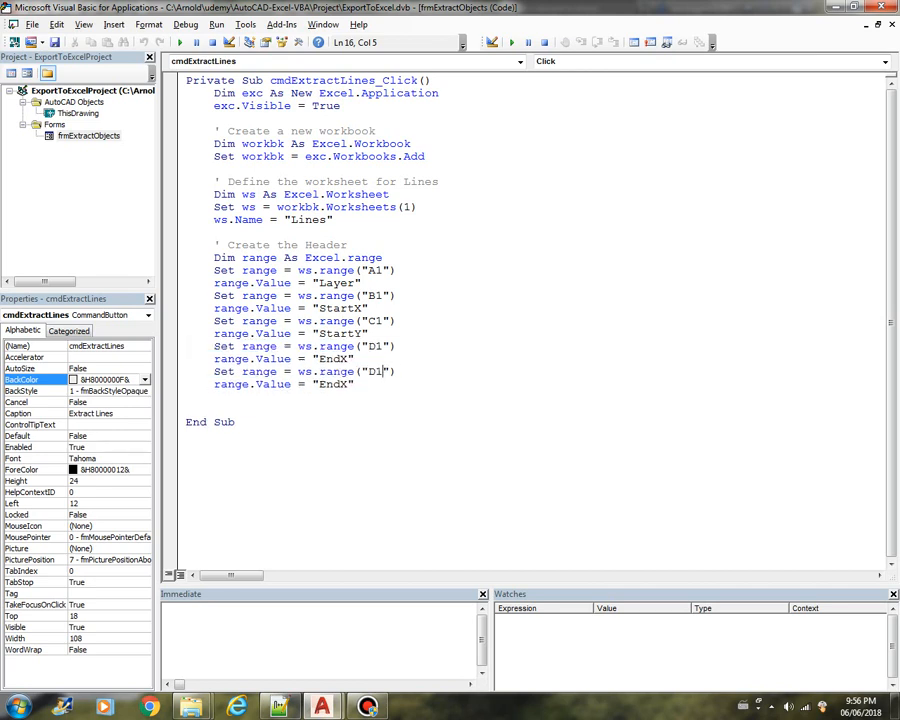
pyautogui.write('E')
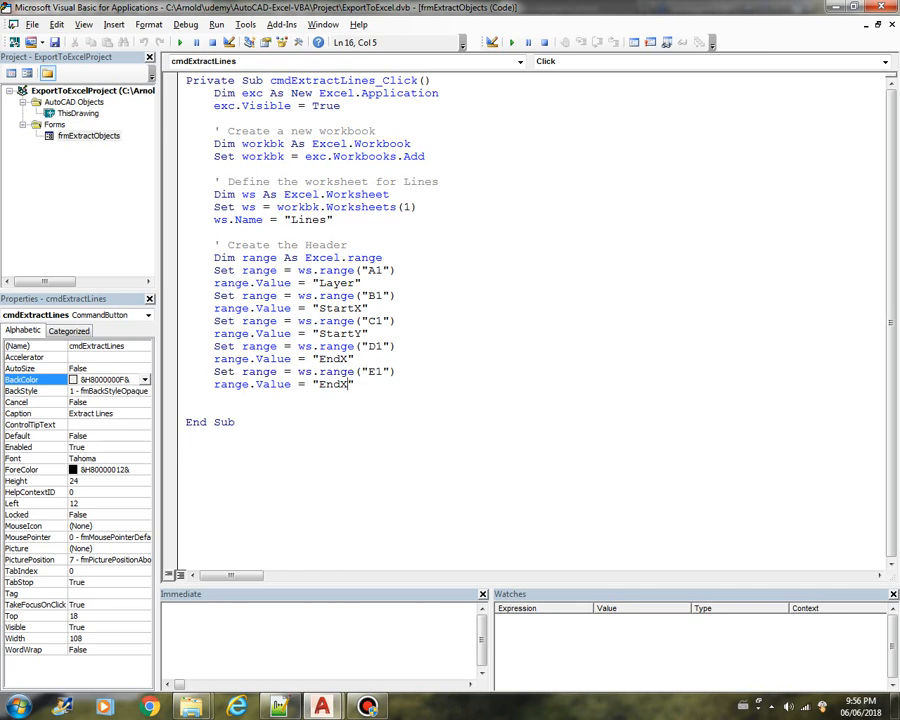
pyautogui.write('Y')
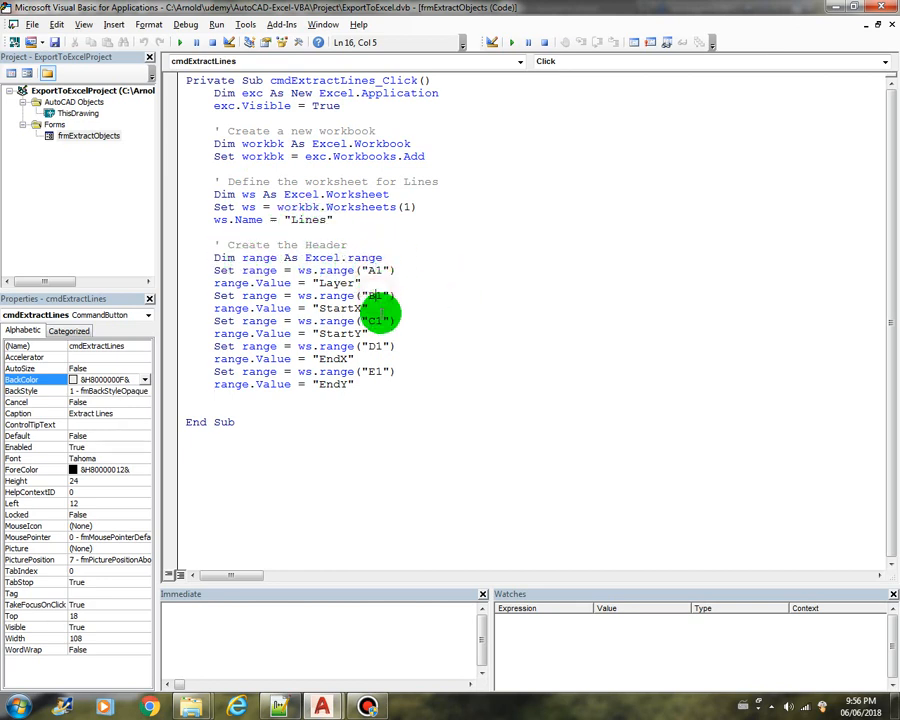
pyautogui.moveTo(378, 345)
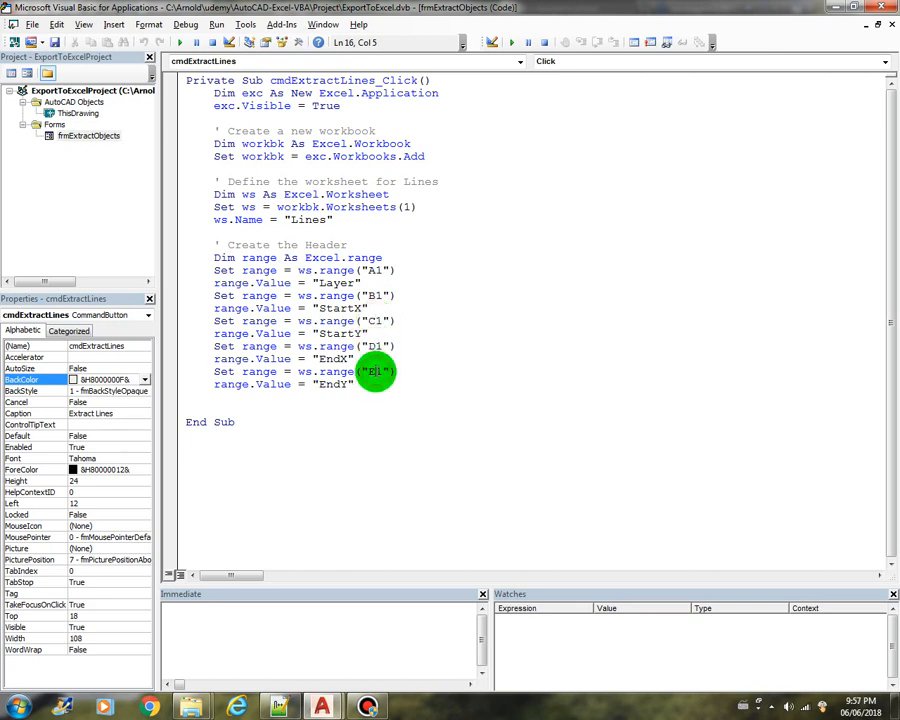
pyautogui.moveTo(418, 270)
pyautogui.write("' ------------AutoCAD")
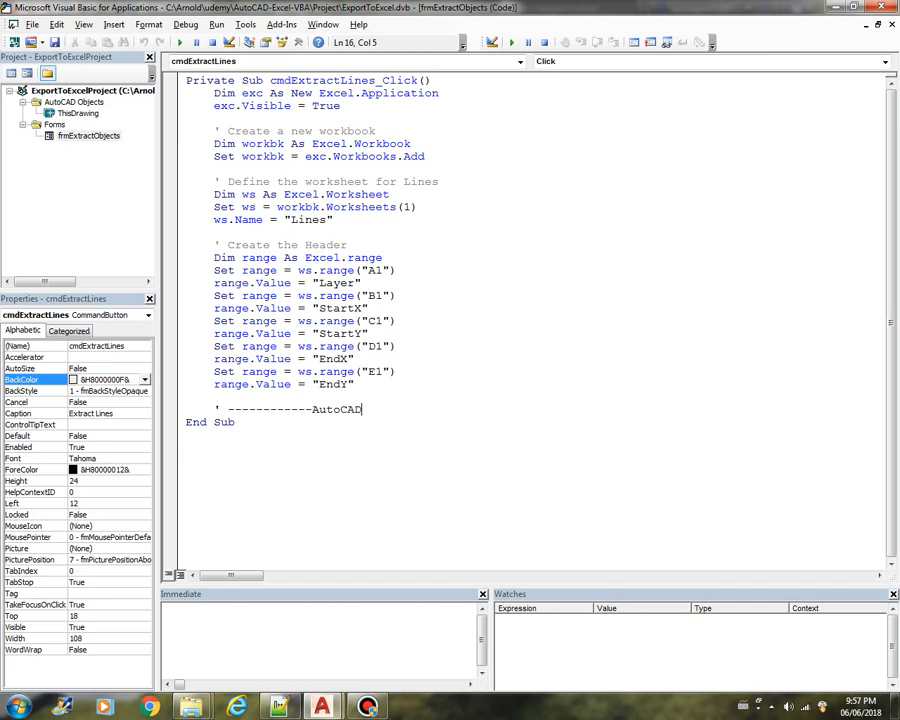
# - Add a '---AutoCAD Section---' comment, Dim ln As AcadLine and iLn As Integer, and set iLn = 2
pyautogui.write('Section')
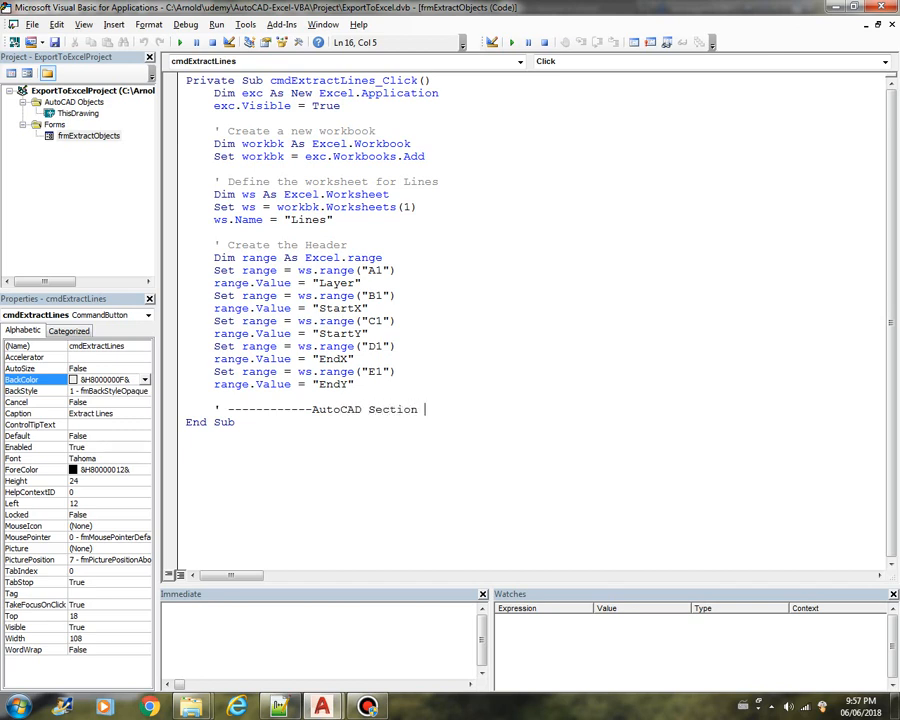
pyautogui.write('-------------')
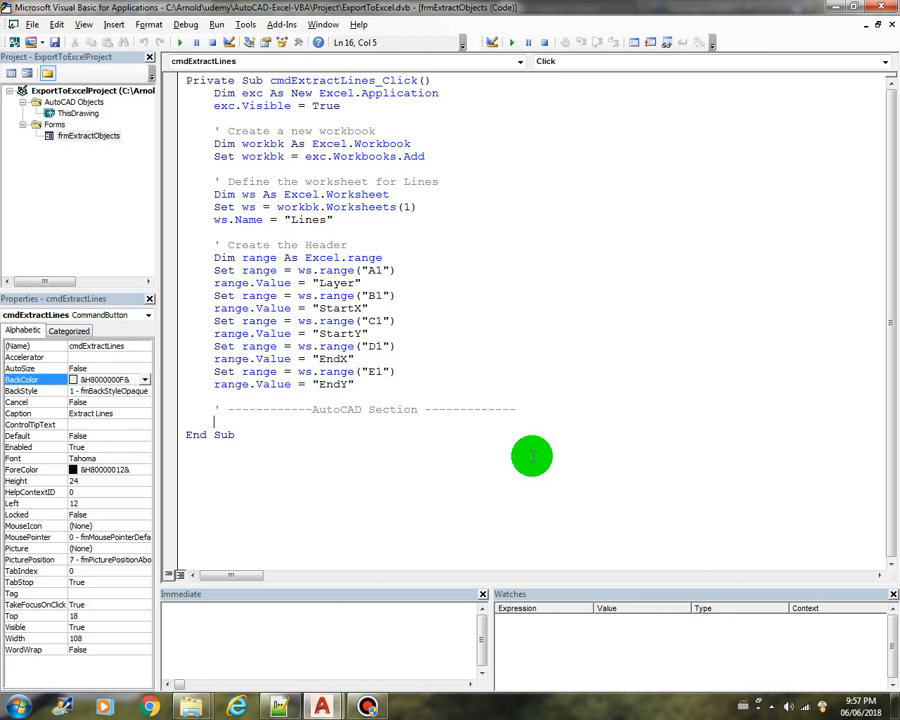
pyautogui.write('c')
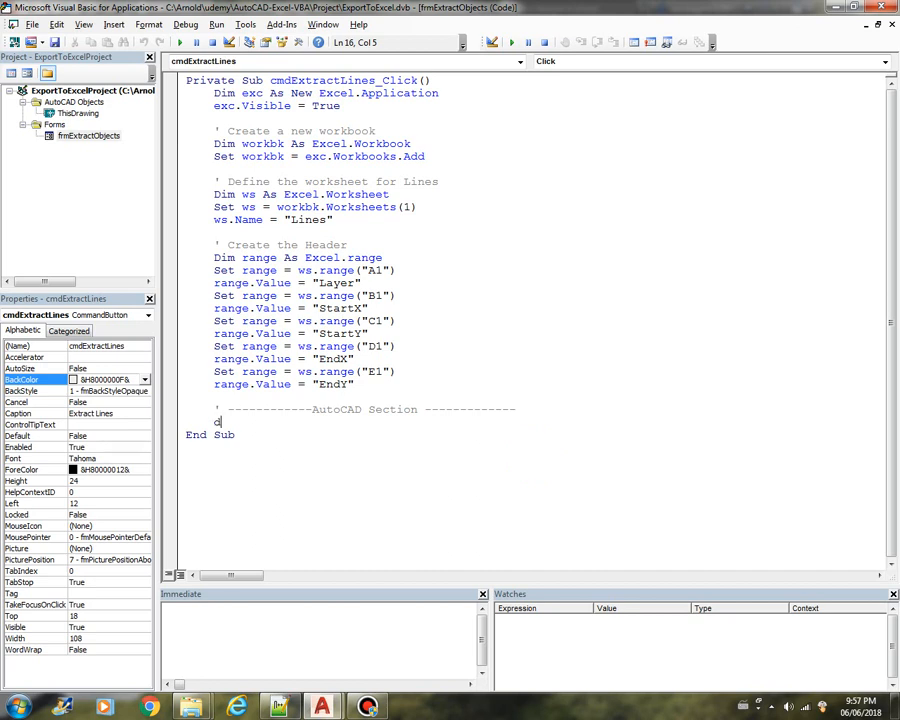
pyautogui.write('im ln')
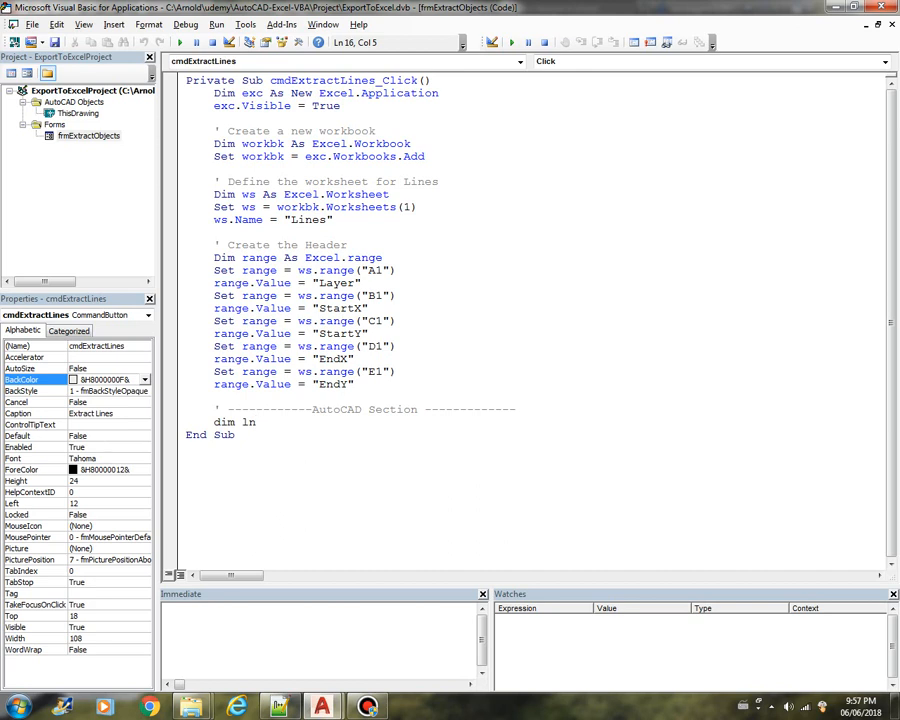
pyautogui.write('a')
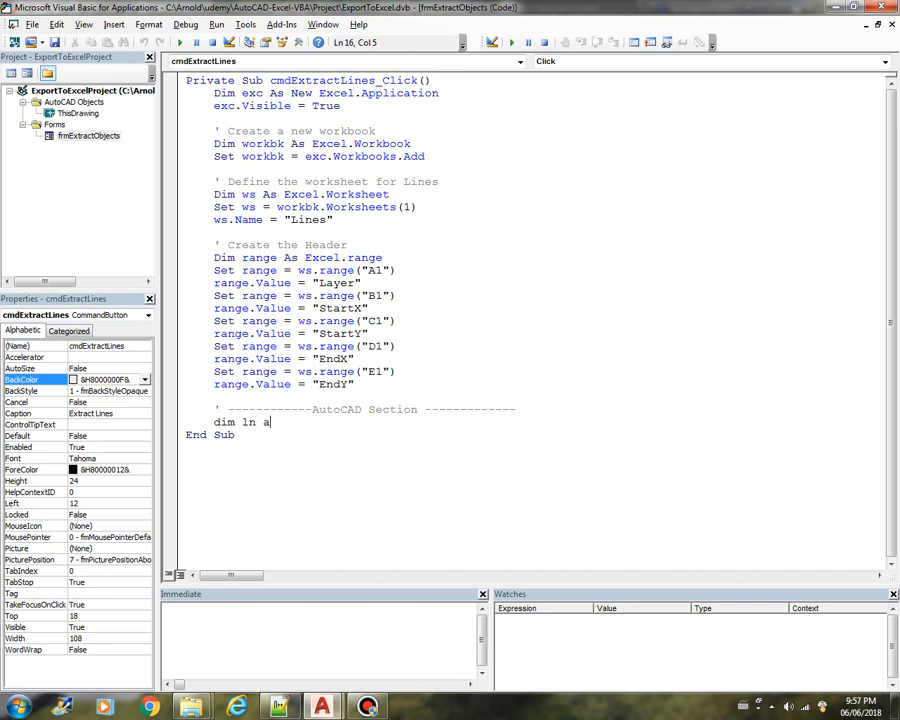
pyautogui.write('as a')
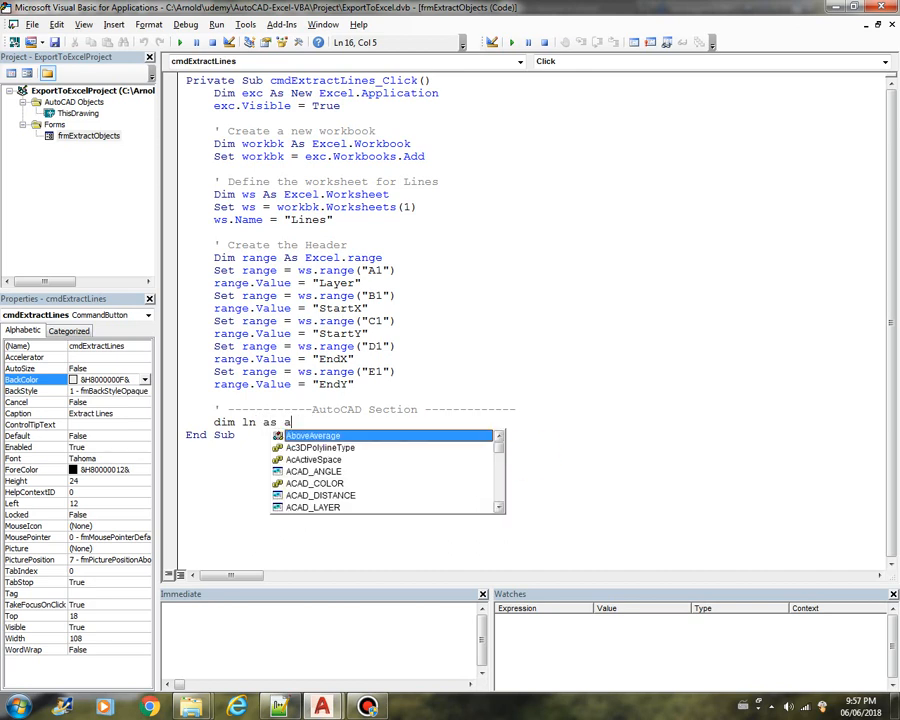
pyautogui.write('cadLine')
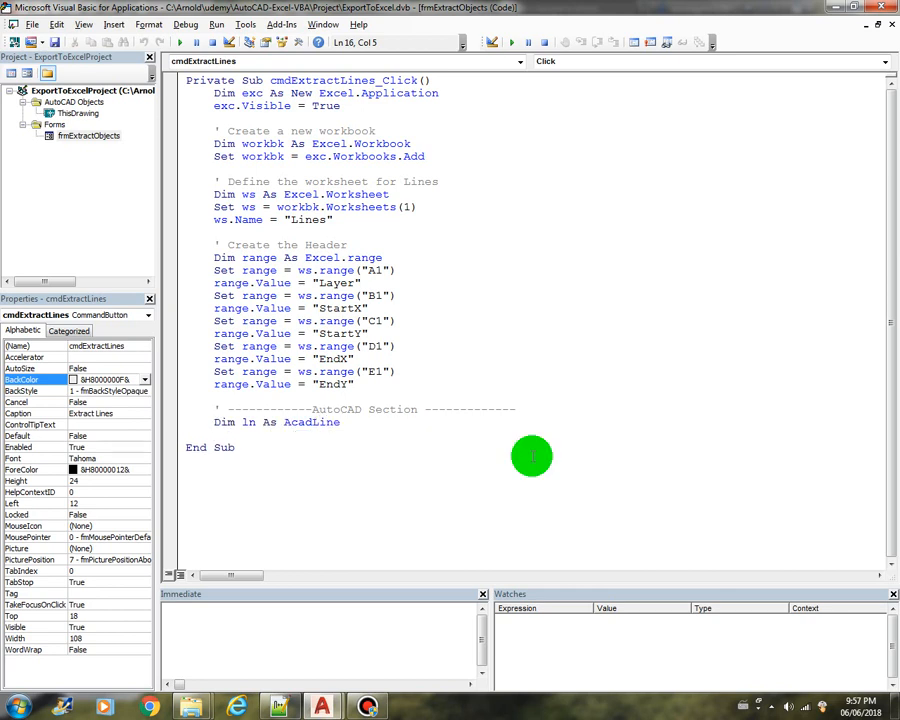
pyautogui.write('dim')
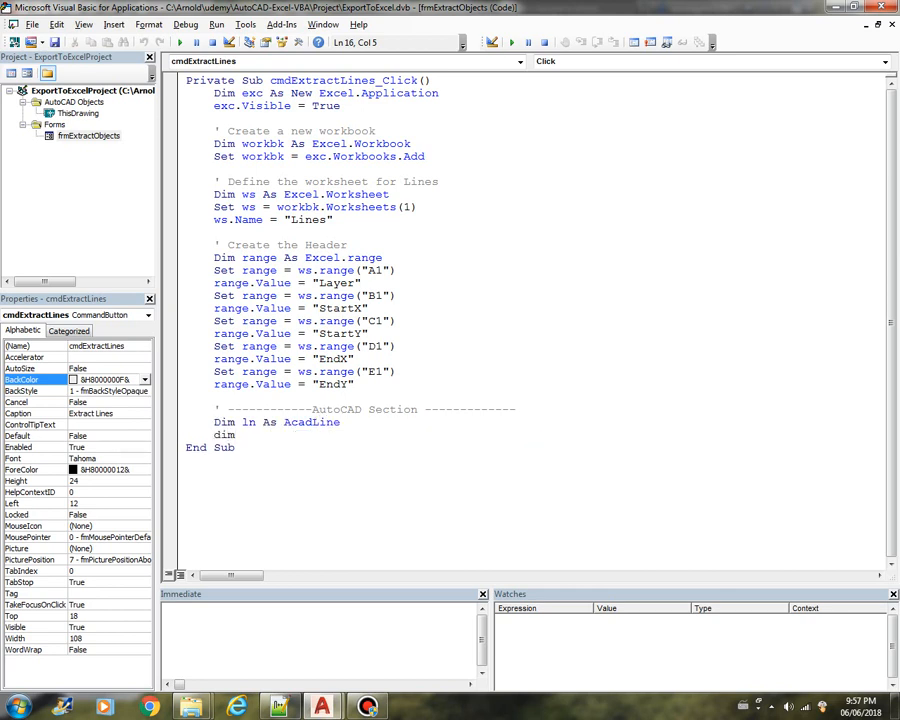
pyautogui.write('iLn')
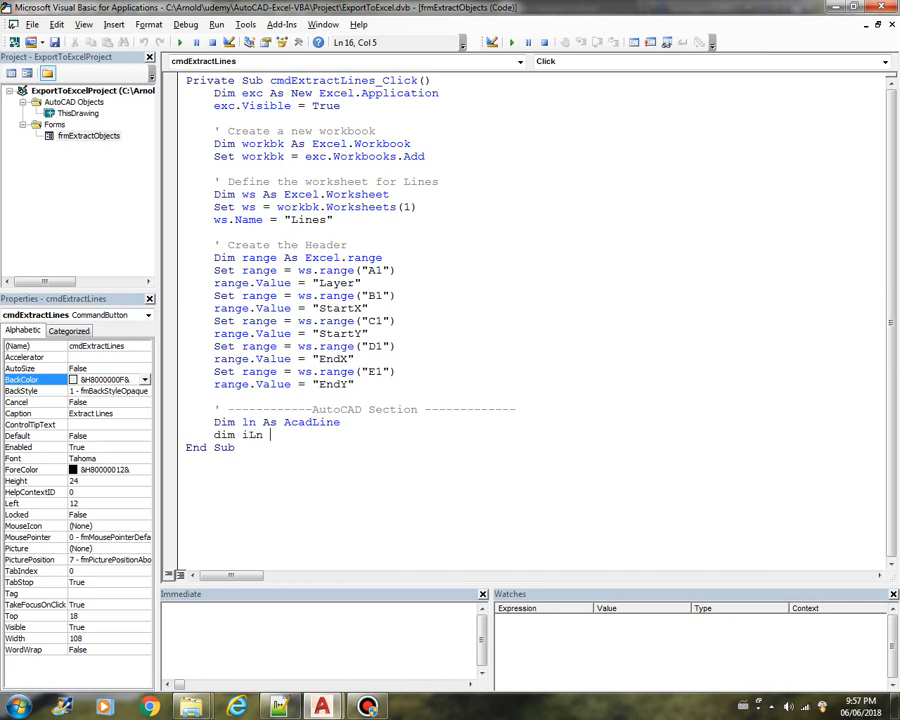
pyautogui.write('as in')
pyautogui.write('il')
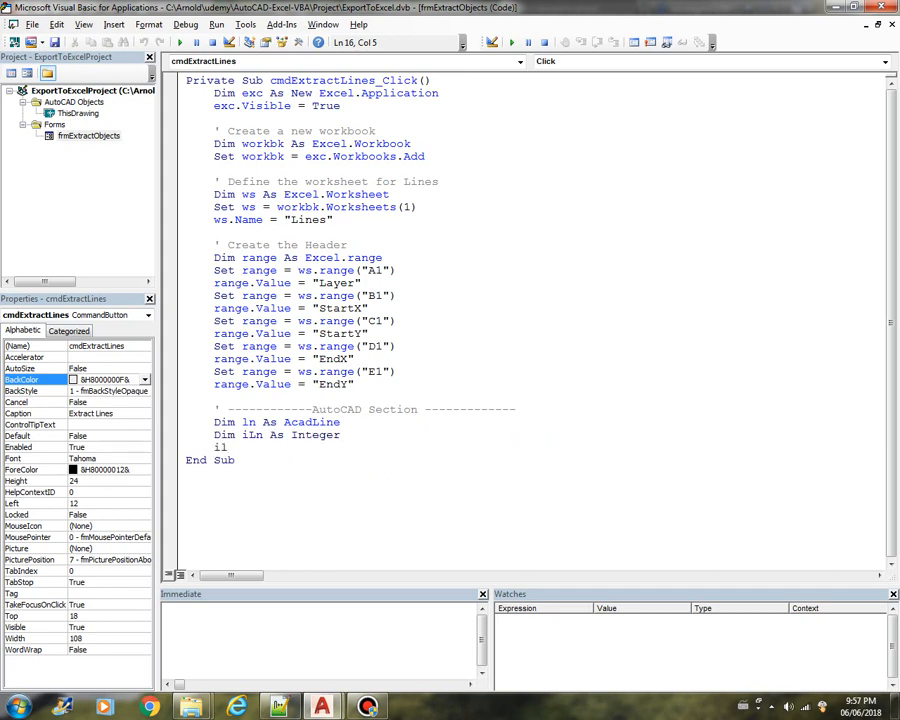
pyautogui.write('iLn = 2')
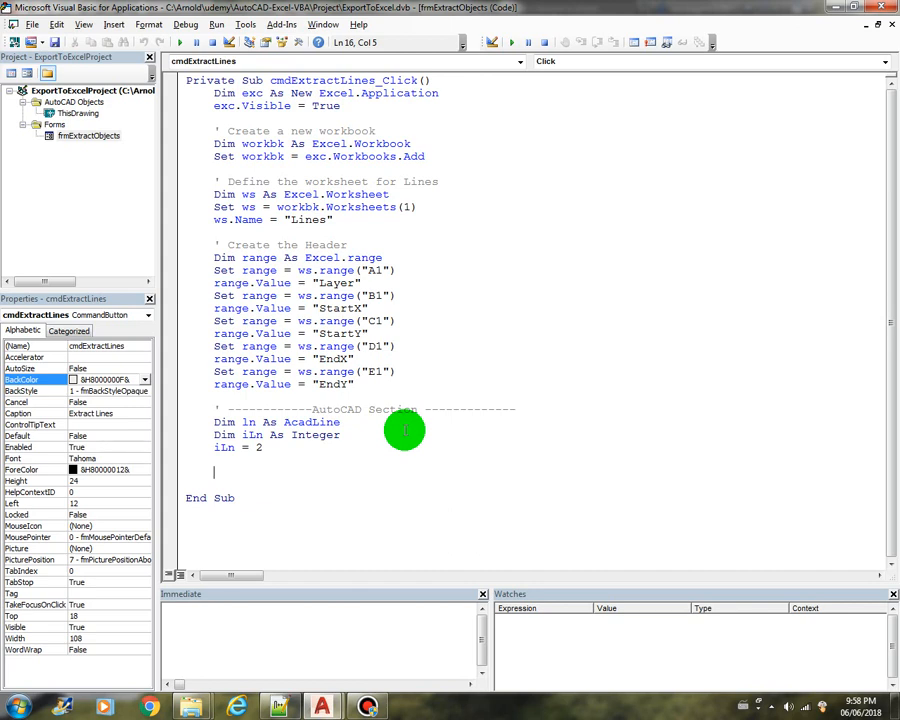
# - Declare FilterType(0) As Integer and FilterData(0) As Variant, assigning 0 and "LINE"
pyautogui.write('dim')
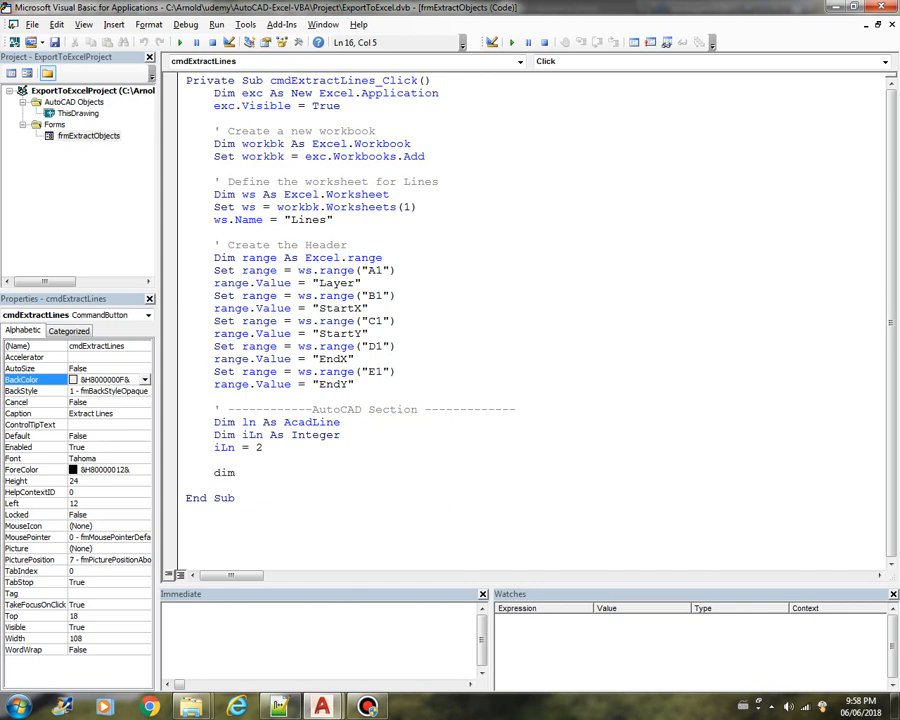
pyautogui.write('Filter')
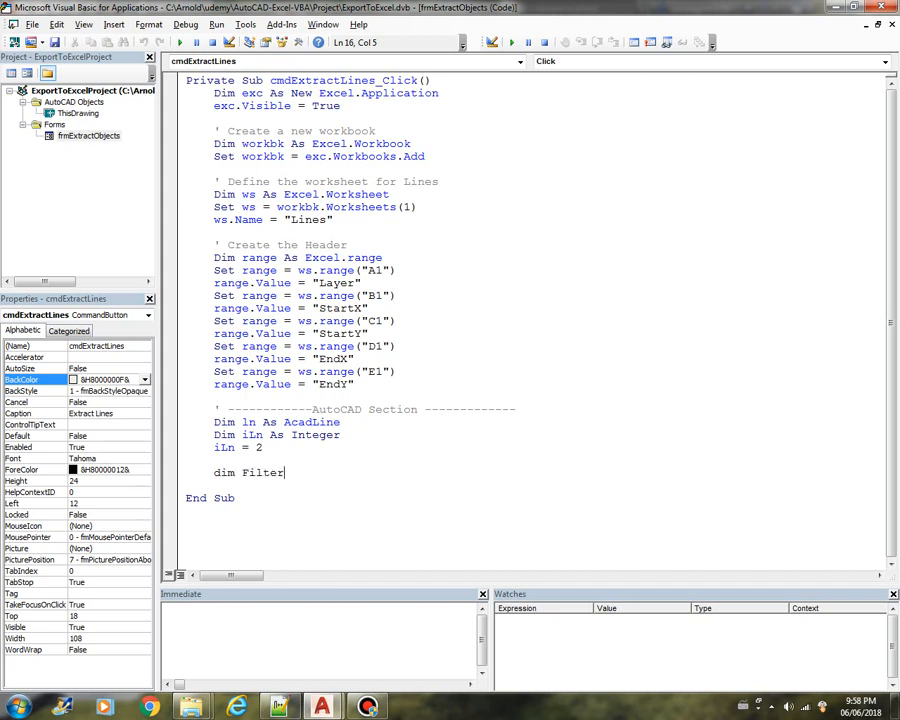
pyautogui.write('Type()')
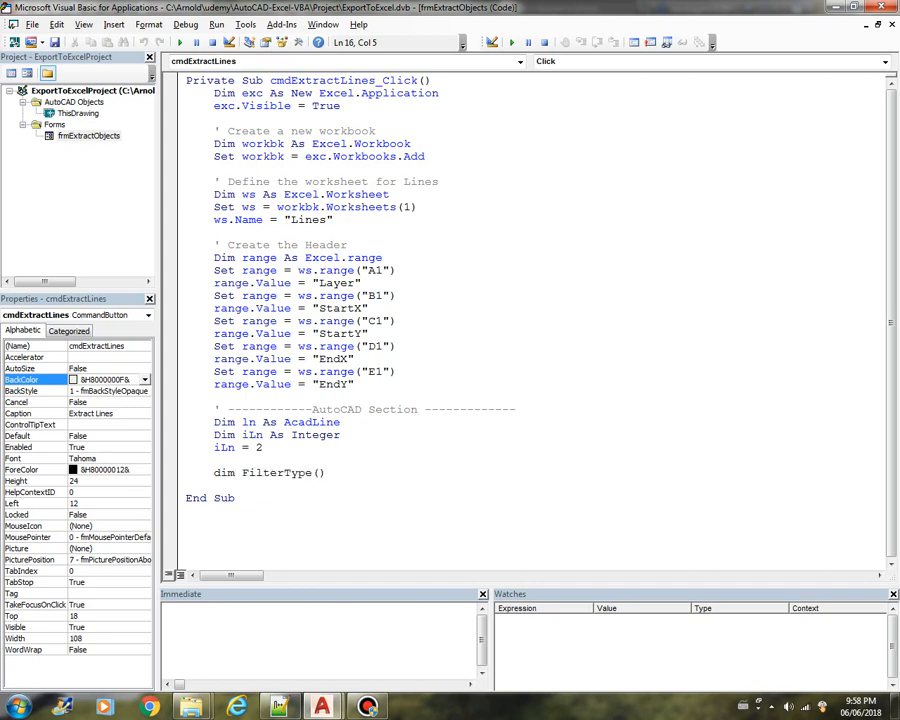
pyautogui.write('(0) as')
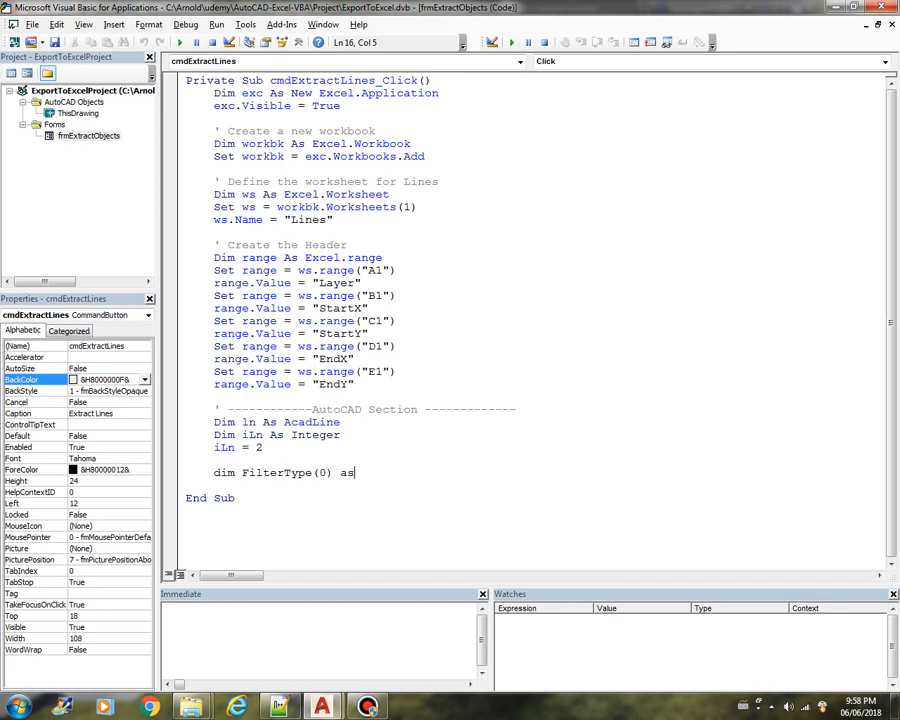
pyautogui.write('Integer')
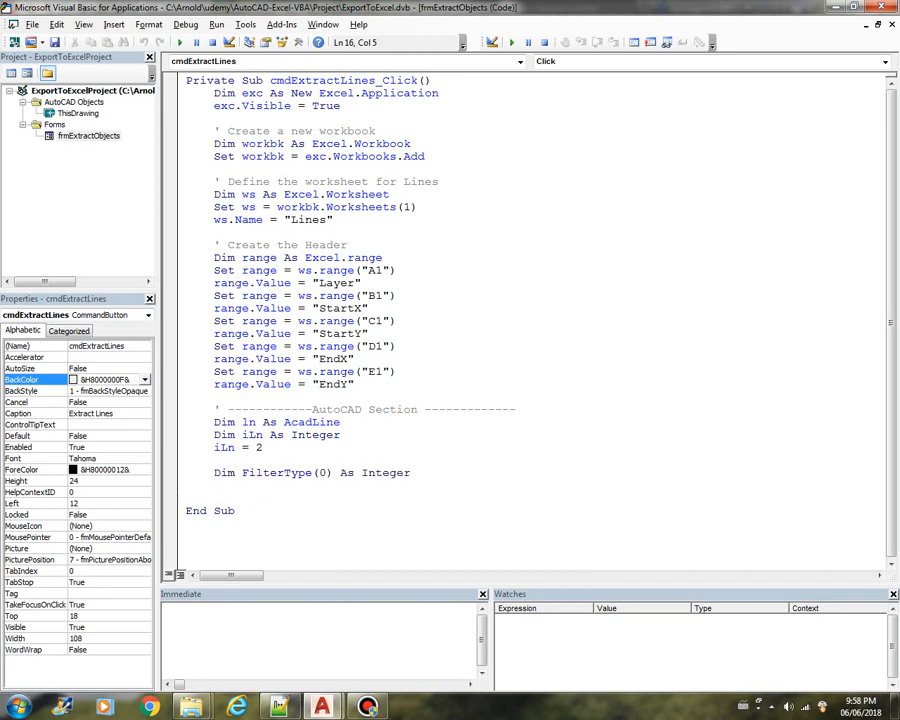
pyautogui.write('dim FilterData(0')
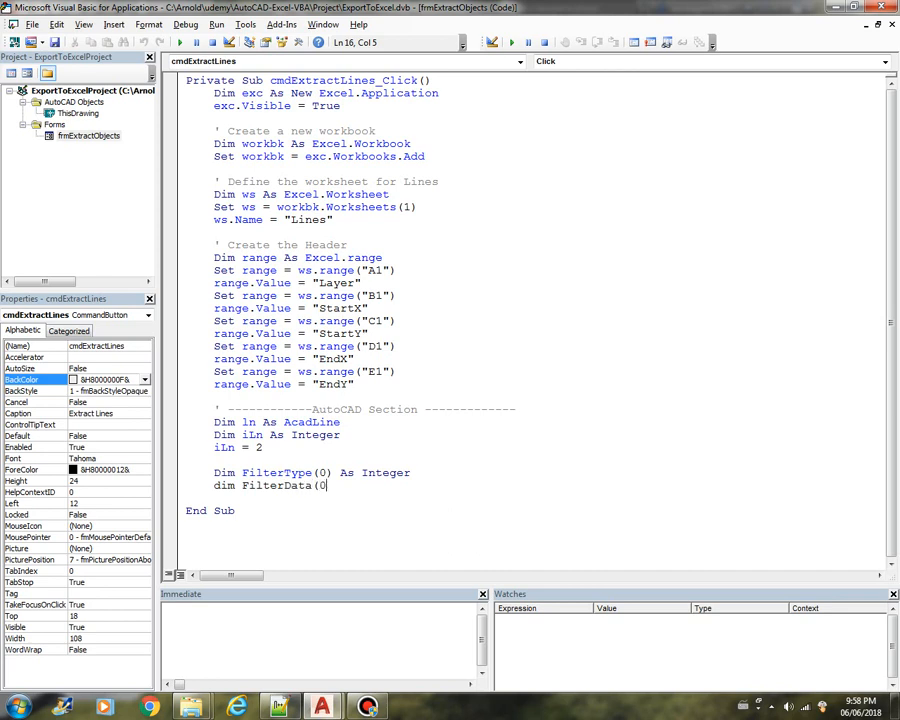
pyautogui.write('as var')
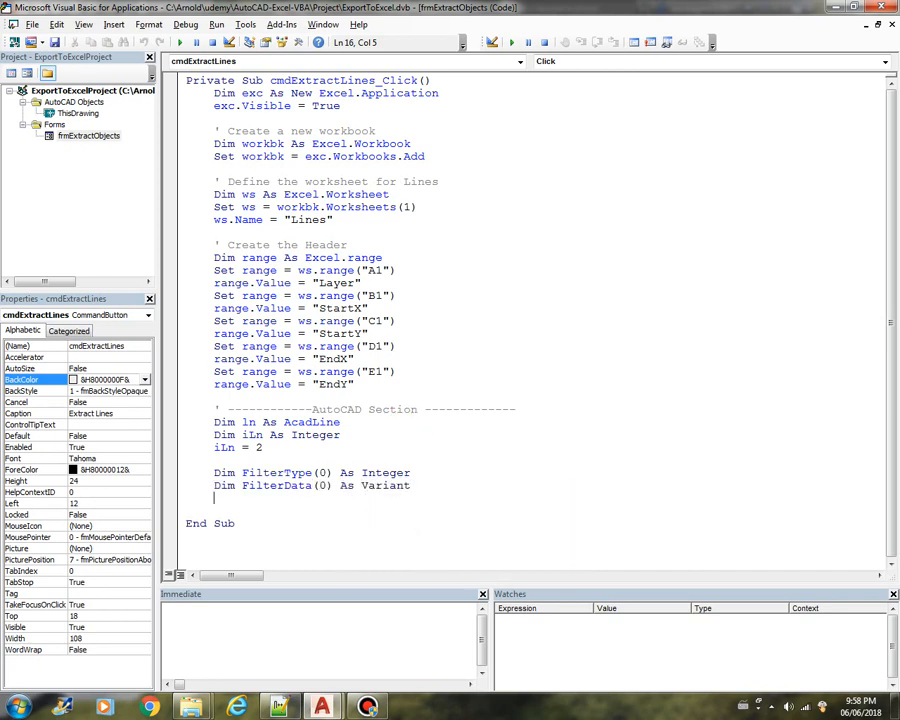
pyautogui.write('FilterType(0) =')
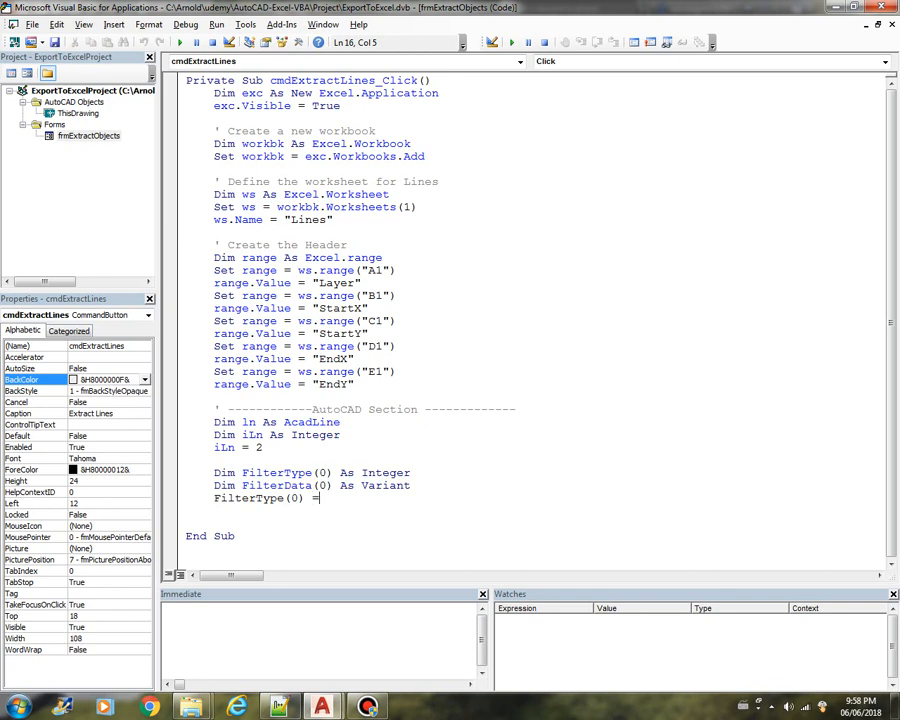
pyautogui.write('0')
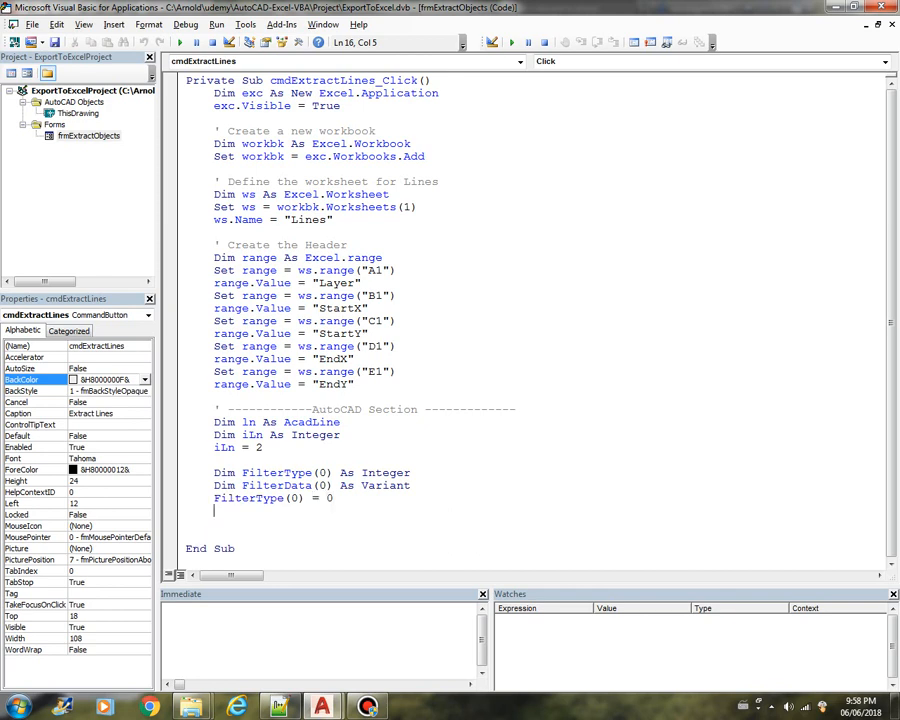
pyautogui.write('FiltER')
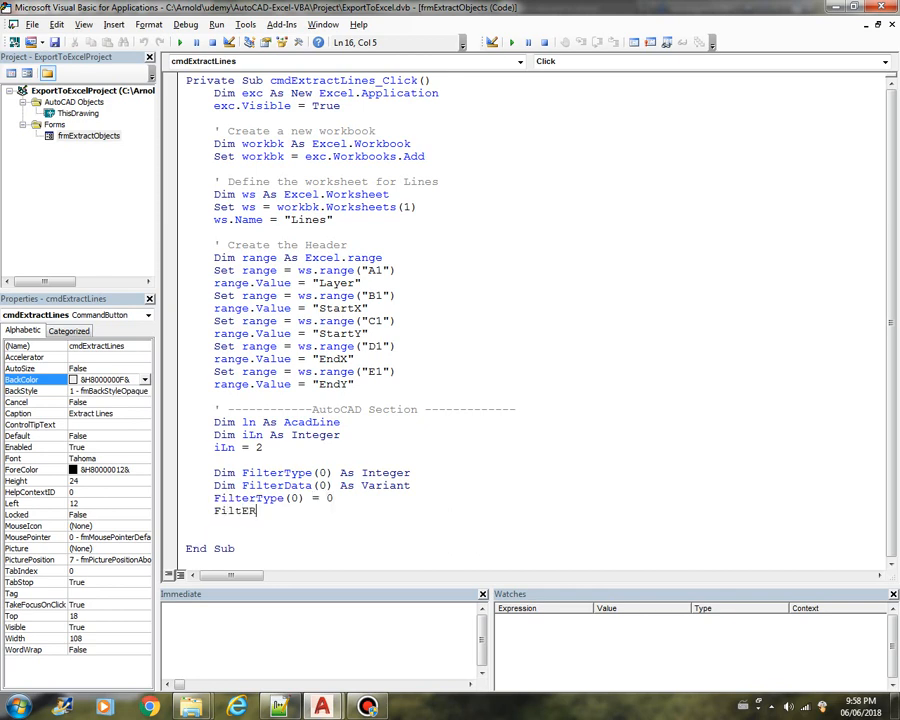
pyautogui.write('ilterData(0) = "LINE')
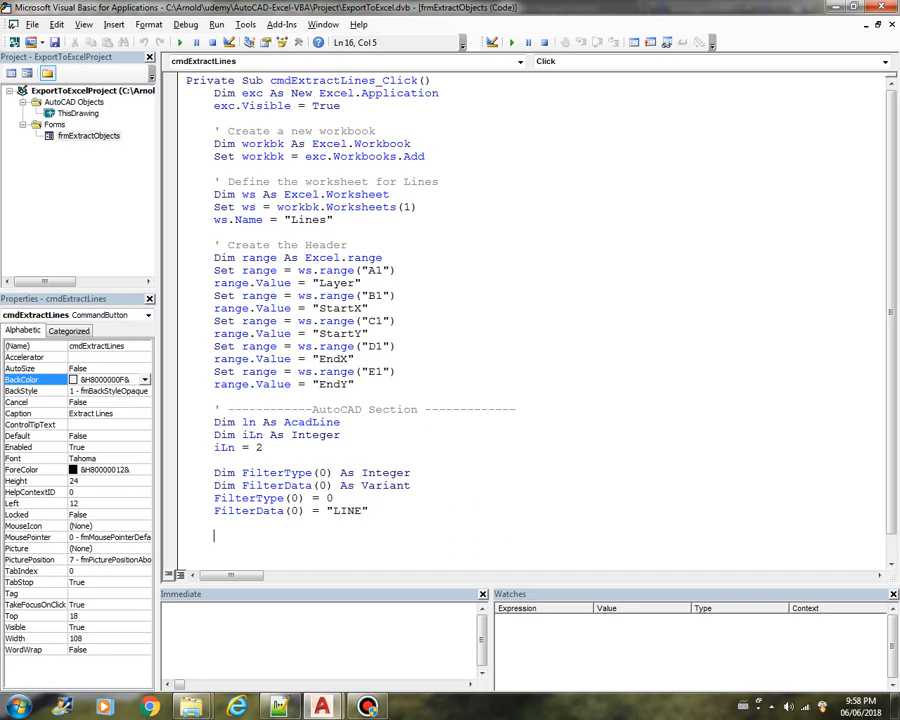
# - Add a 'Gather all the Lines and store in a selection set' comment and declare ss As AcadSelectionSet
pyautogui.write("'")
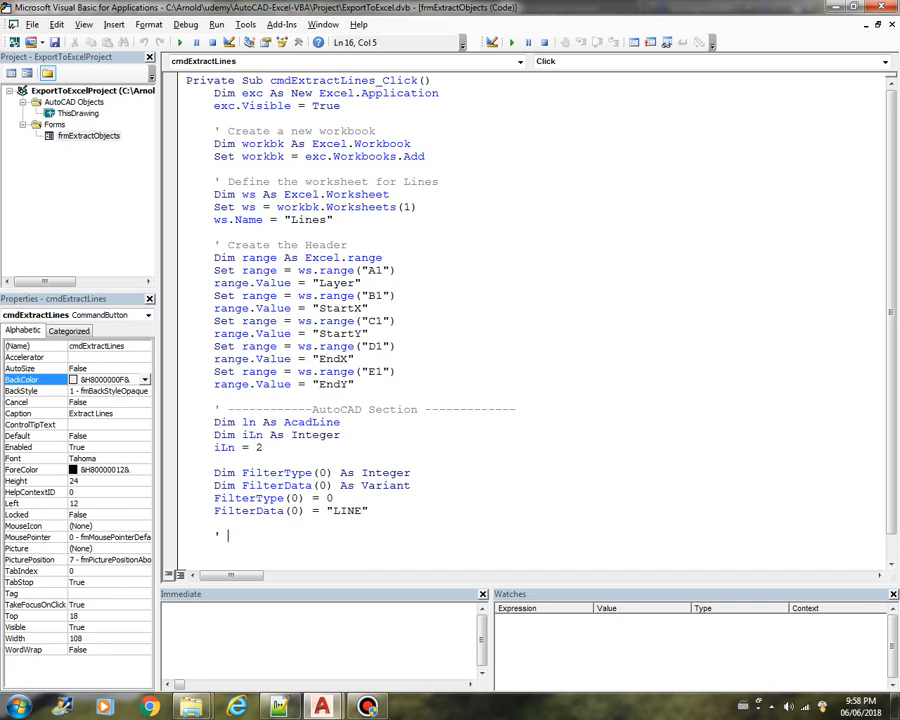
pyautogui.write('Gather all the')
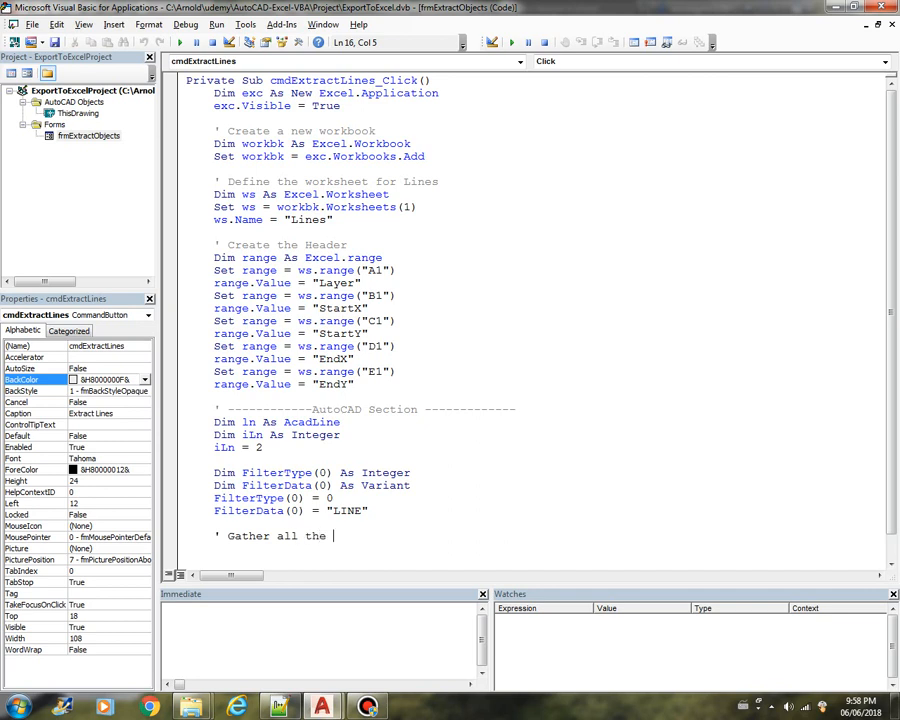
pyautogui.write('Lines and s')
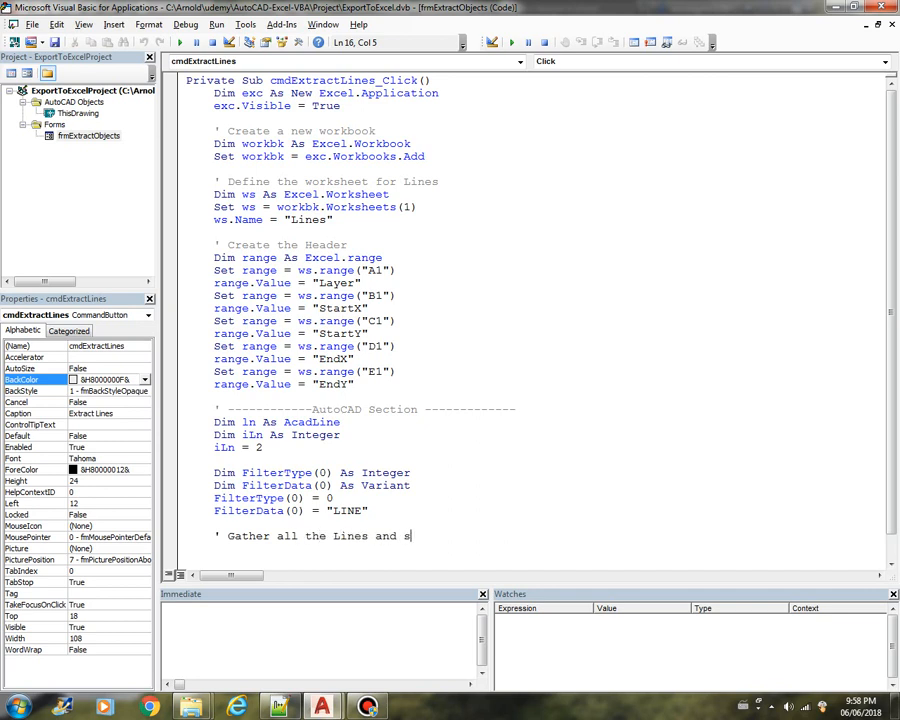
pyautogui.write('tore')
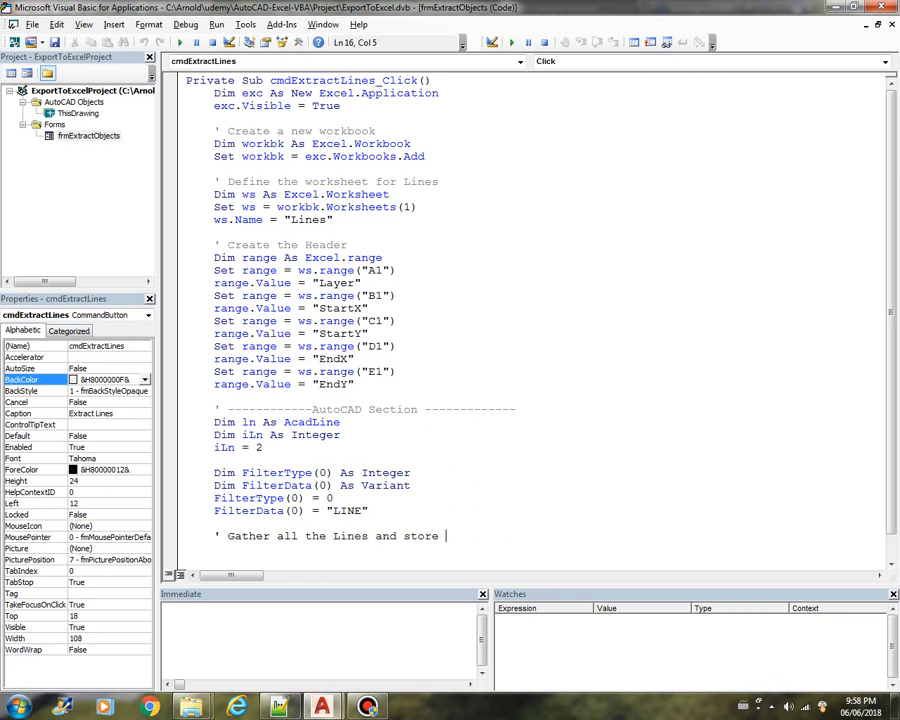
pyautogui.write('in as selec')
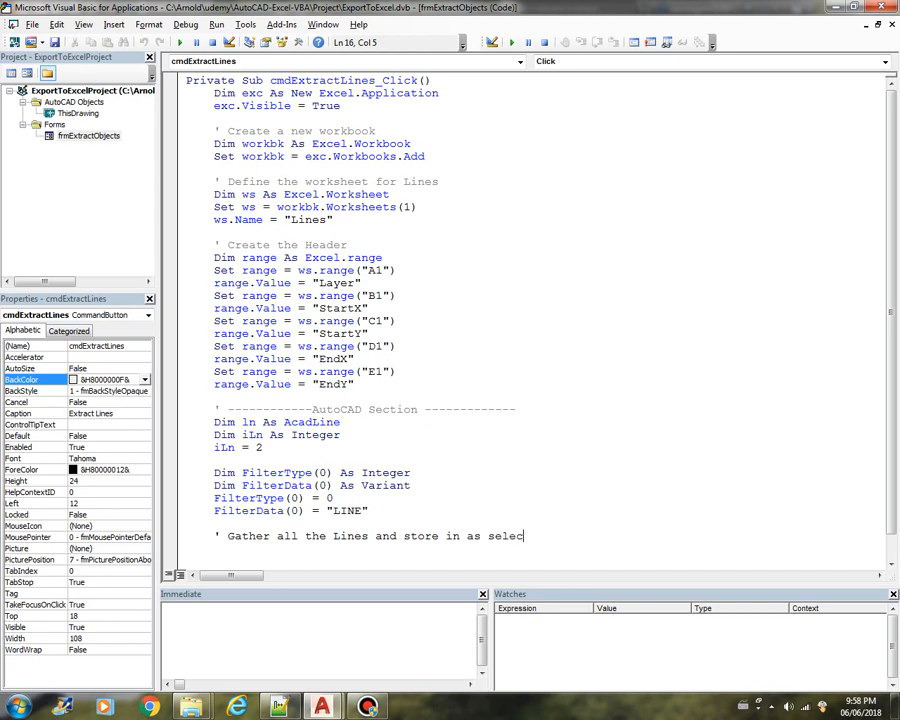
pyautogui.write('tion set')
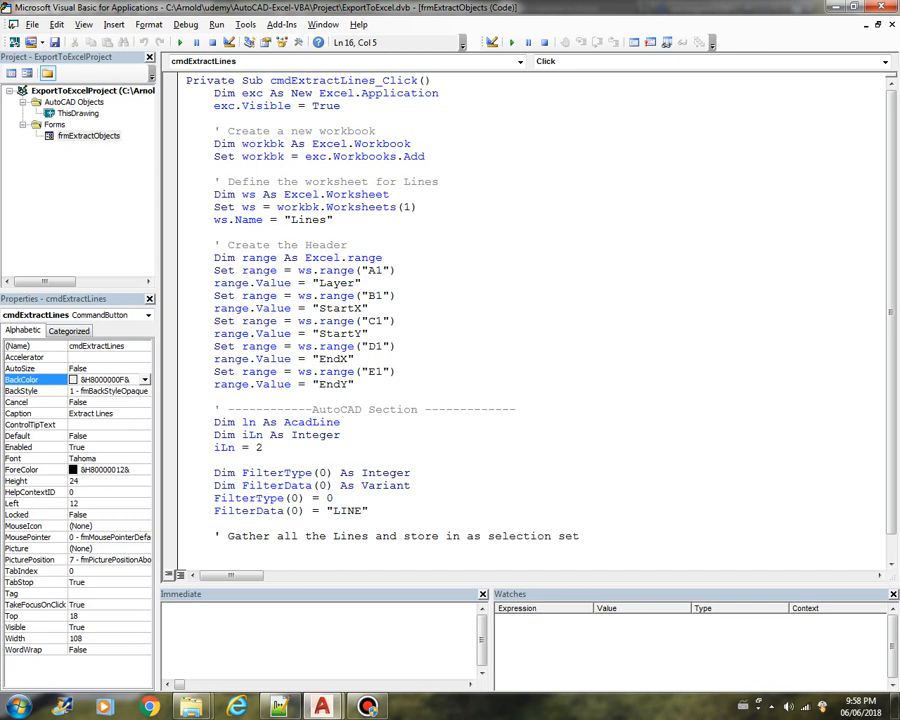
pyautogui.scroll(-3)
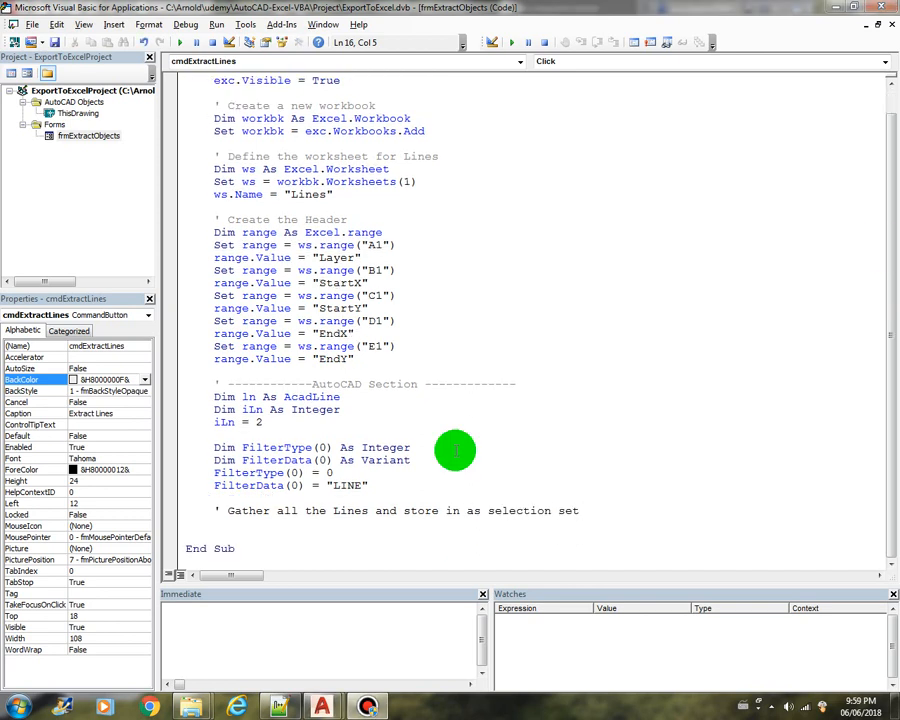
pyautogui.write('set')
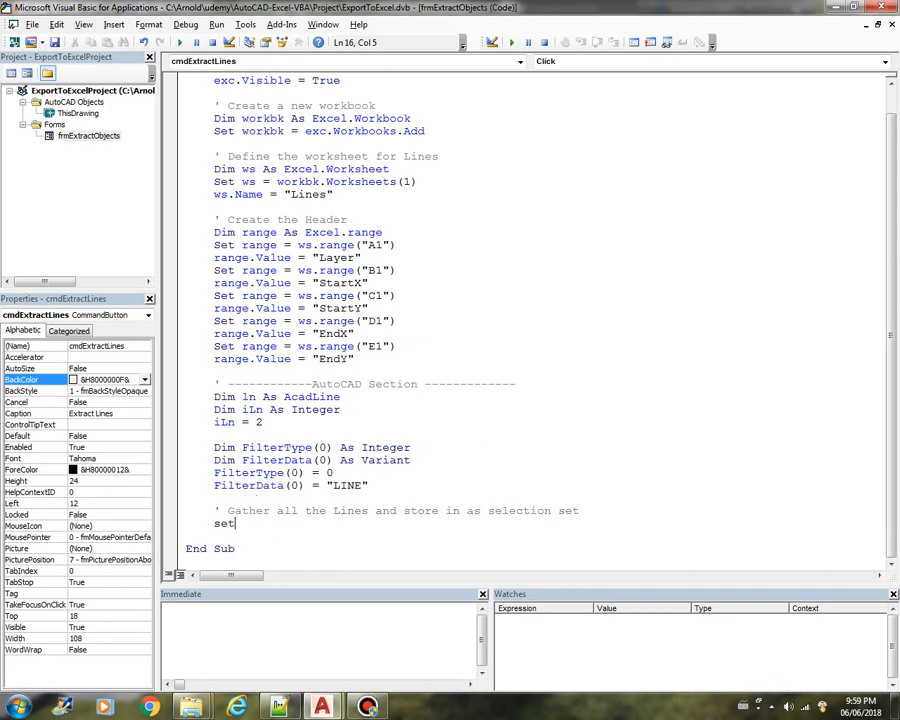
pyautogui.write('dim')
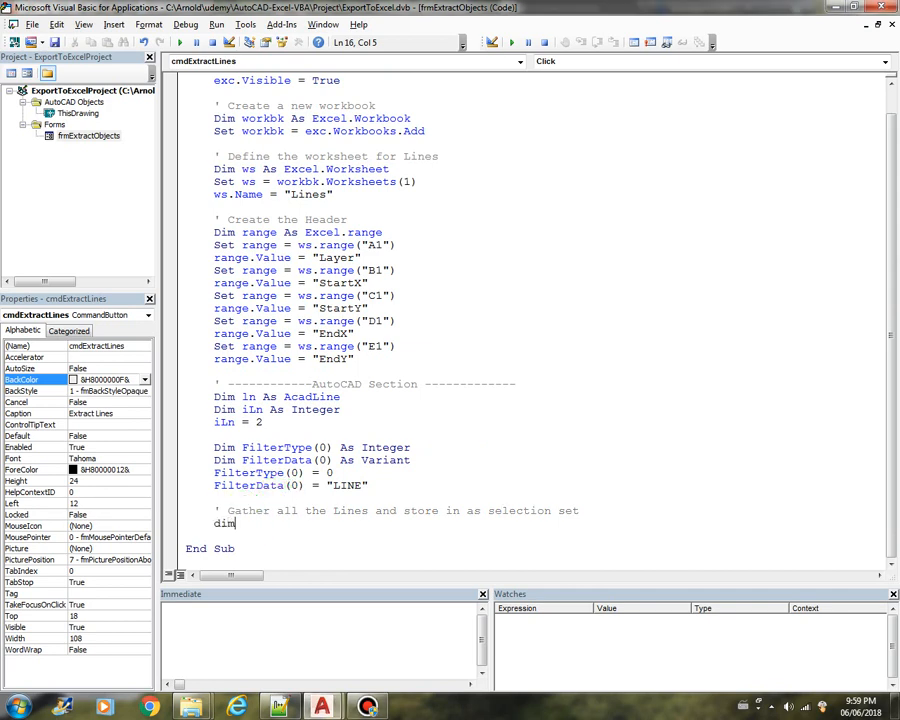
pyautogui.write('gs As AcadSelectionSet')
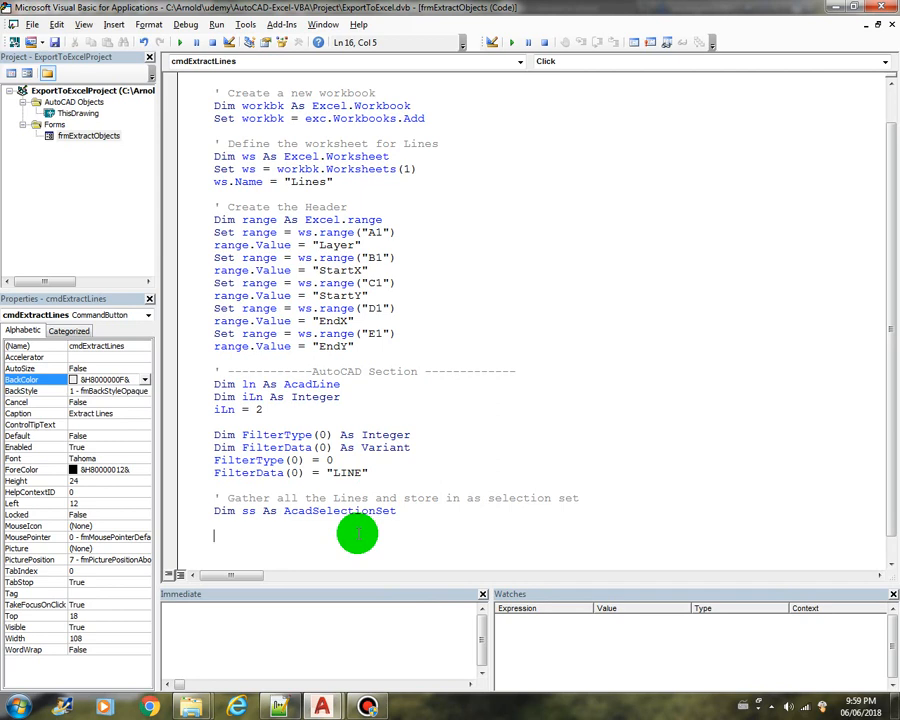
# - Set ss = ThisDrawing.SelectionSets.Add("Lines") and call ss.Select acSelectionSetAll with FilterType and FilterData
pyautogui.write('set')
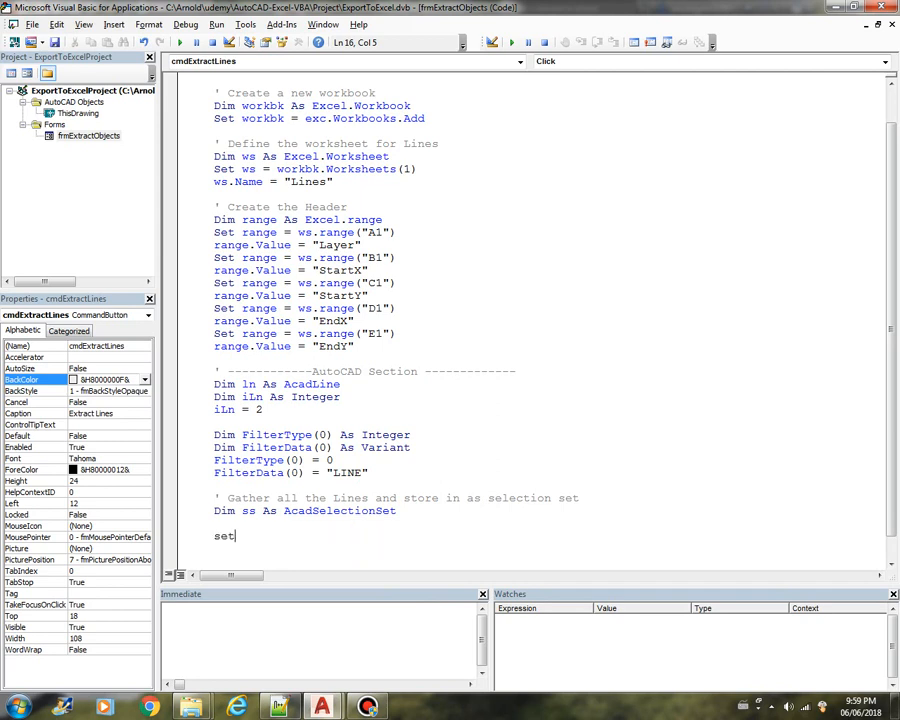
pyautogui.write('ss =')
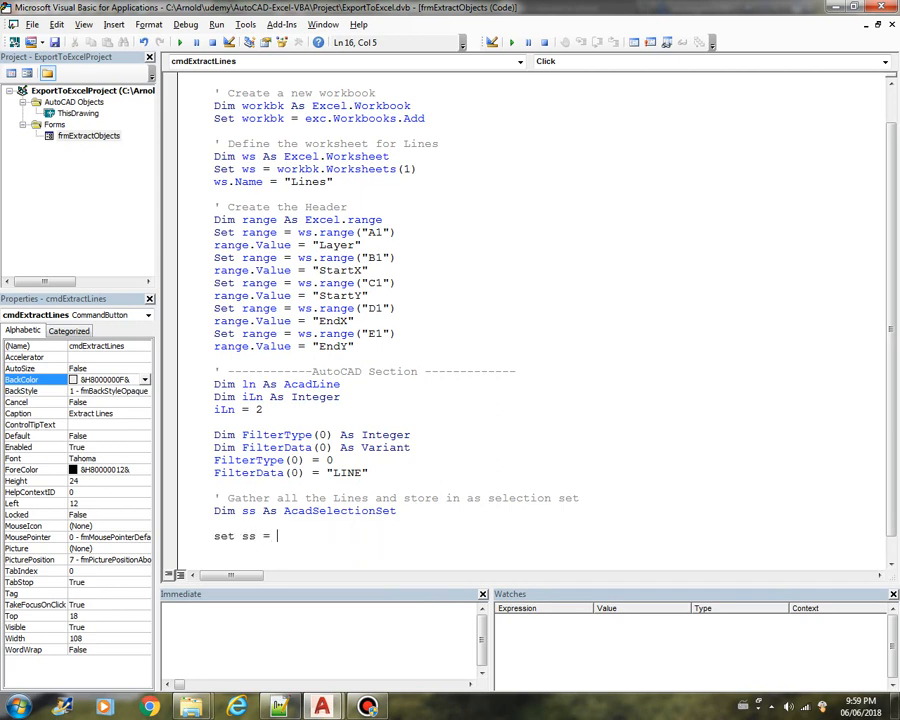
pyautogui.write('ThisDrawing.')
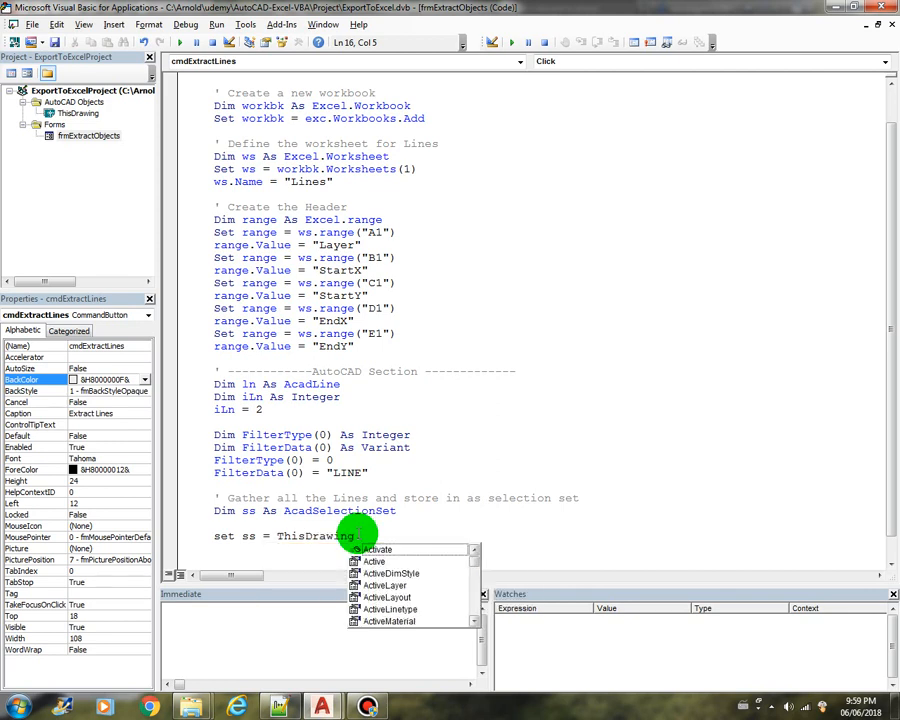
pyautogui.write('SelectionSets.a')
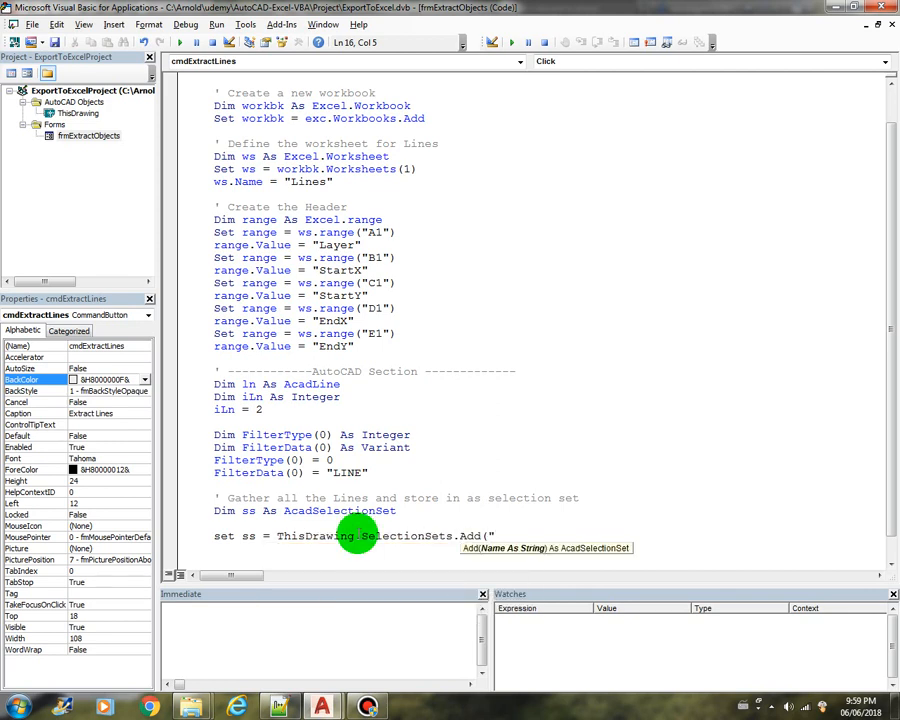
pyautogui.write('Lines")')
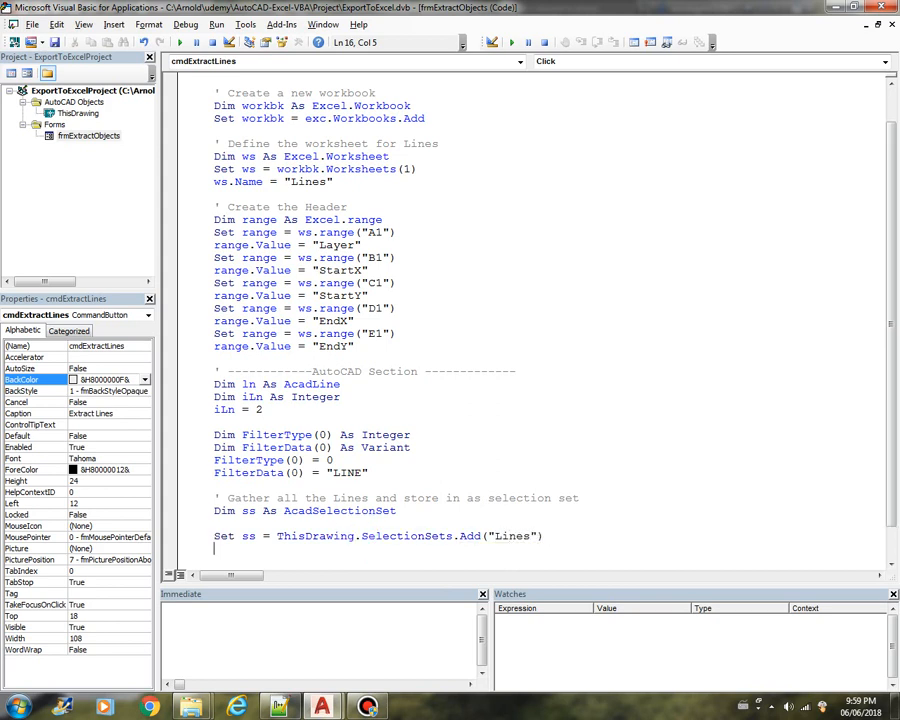
pyautogui.write('ss.')
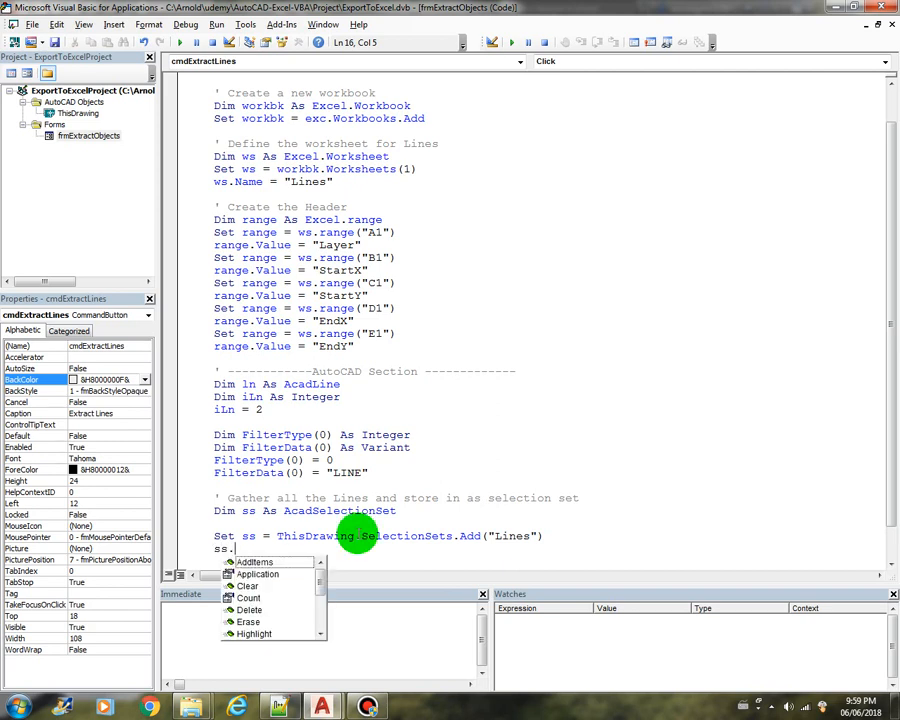
pyautogui.write('Select')
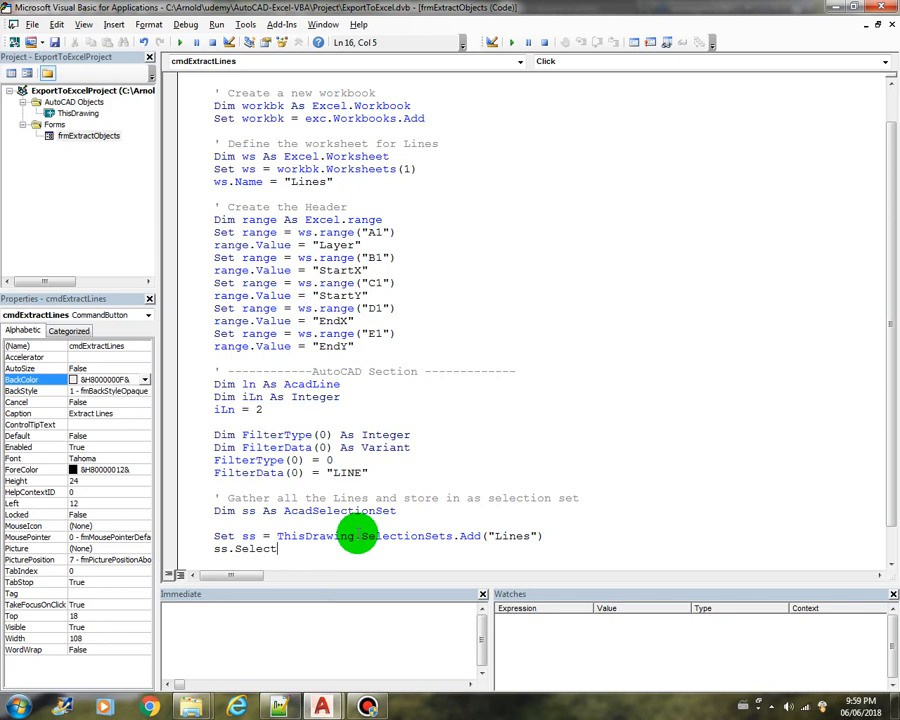
pyautogui.write('.')
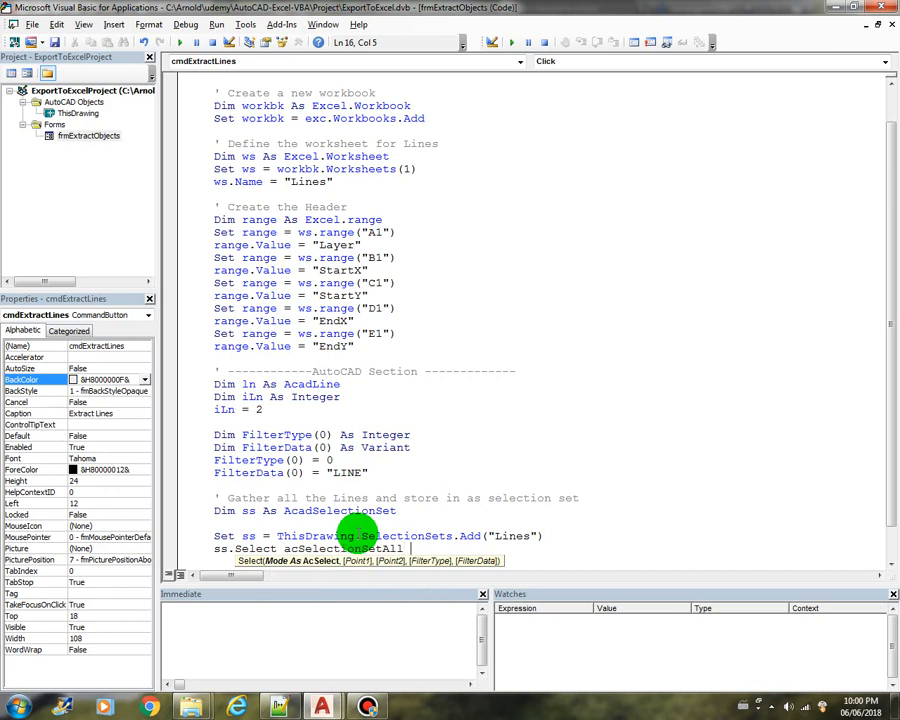
pyautogui.write(',')
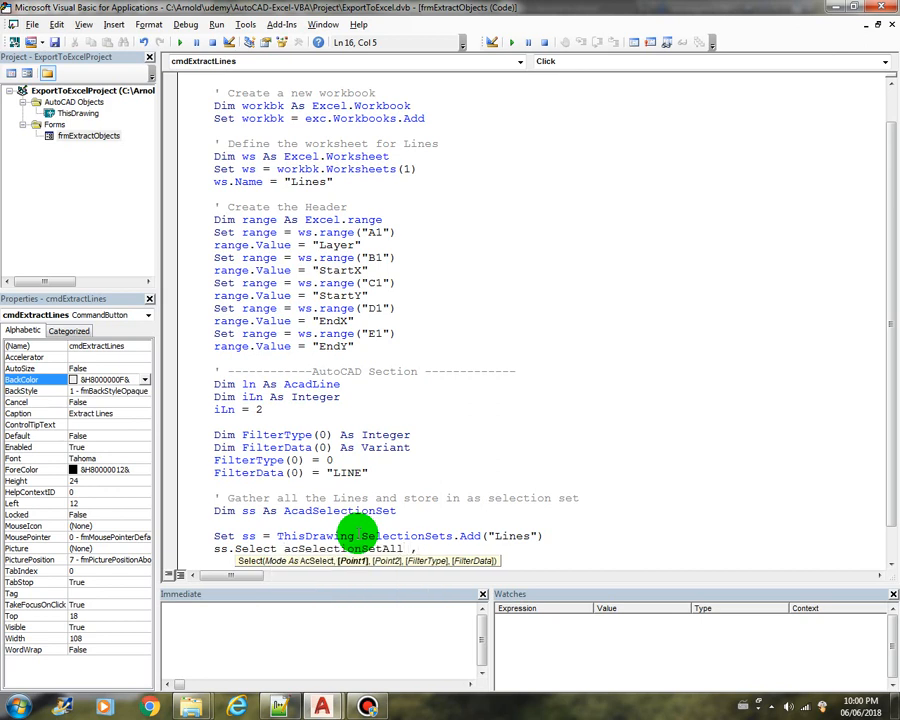
pyautogui.write(',')
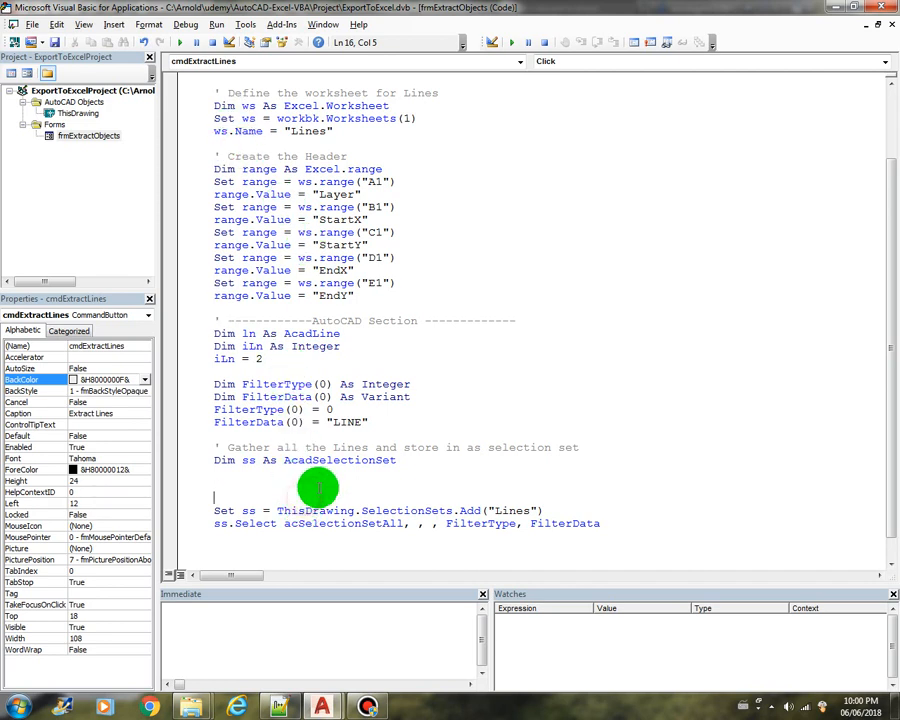
# - Insert If ThisDrawing.SelectionSets.Count > 0 Then SelectionSets.Item(0).Delete above the Set ss line
pyautogui.write('if (')
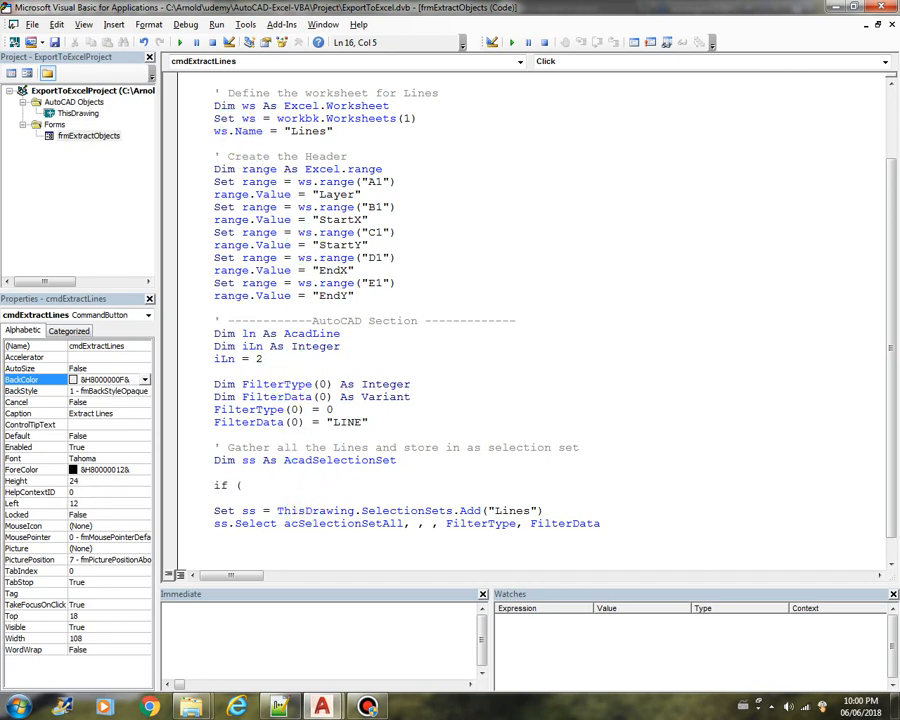
pyautogui.write('ThisDrawing.')
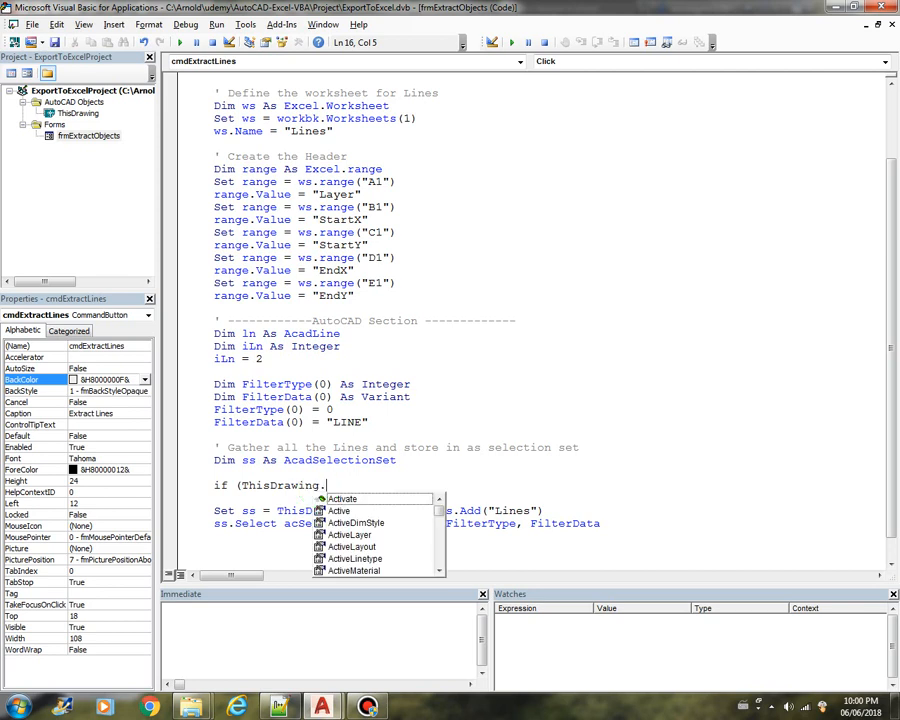
pyautogui.write('SelectionSets.co')
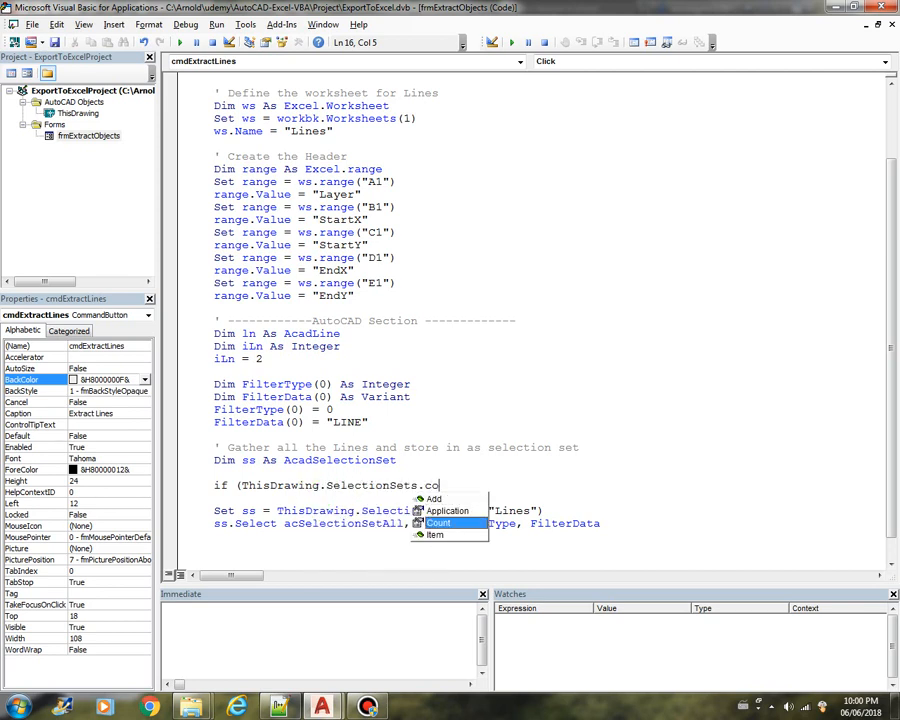
pyautogui.write('Count > 0) Then')
pyautogui.write('End If')
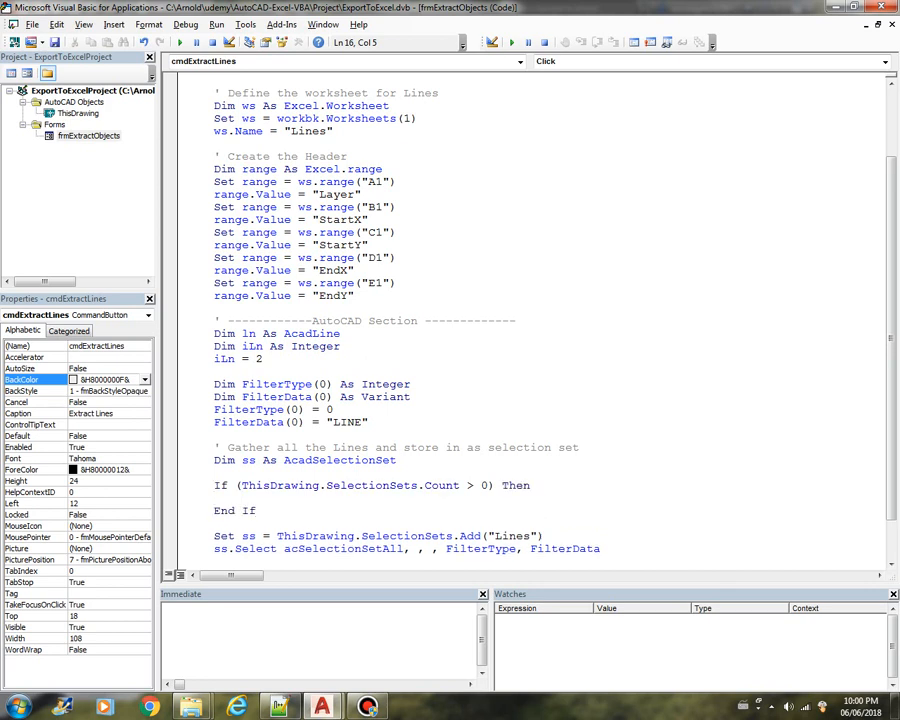
pyautogui.write('ThisDrawing.SelectionSets.')
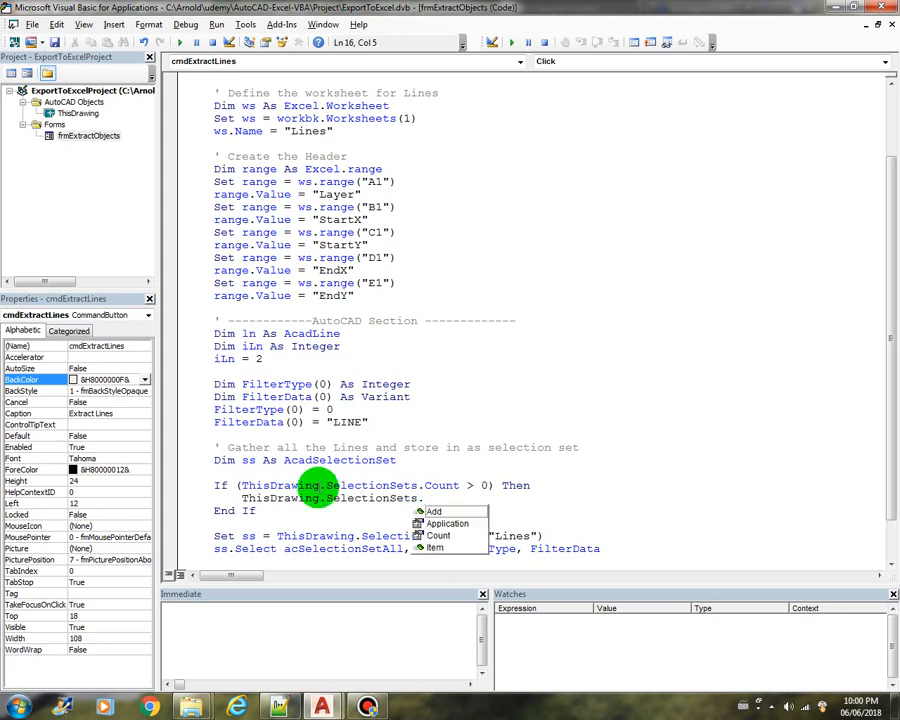
pyautogui.write('Item(0)')
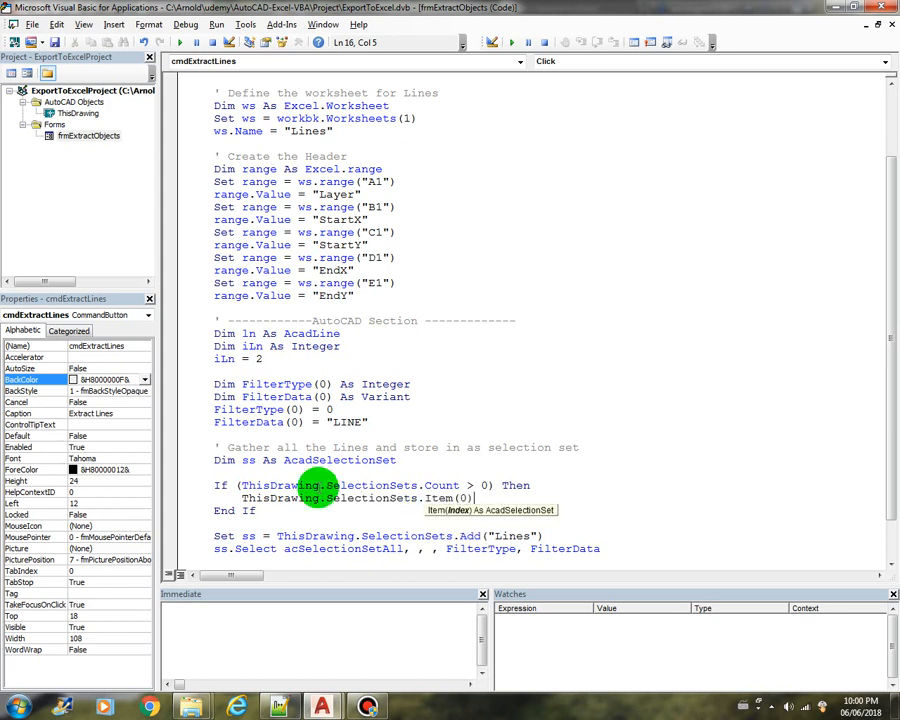
pyautogui.write('.Delete')
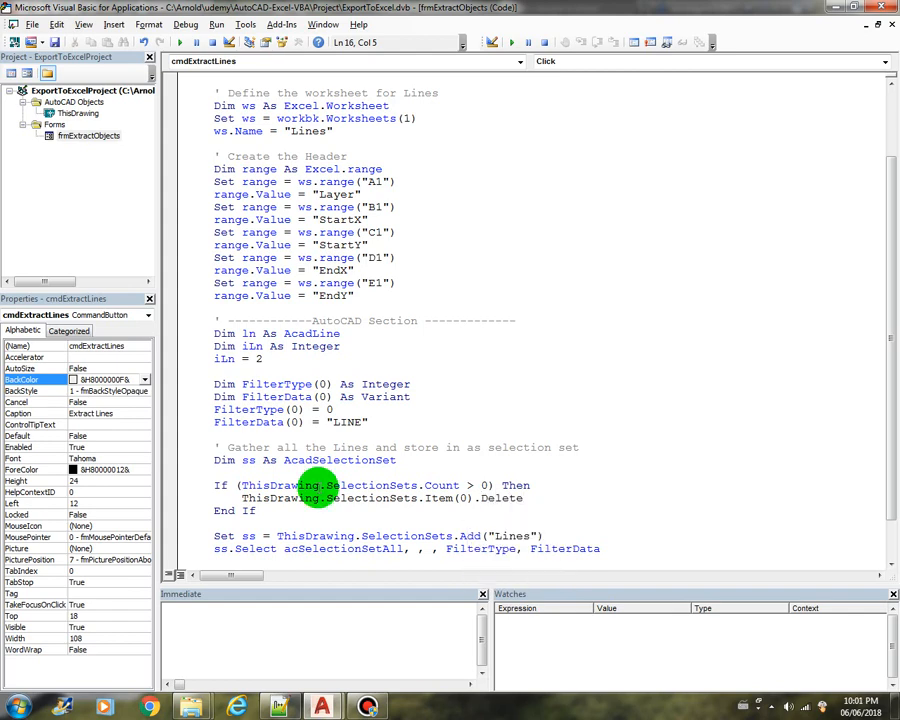
pyautogui.scroll(-3)
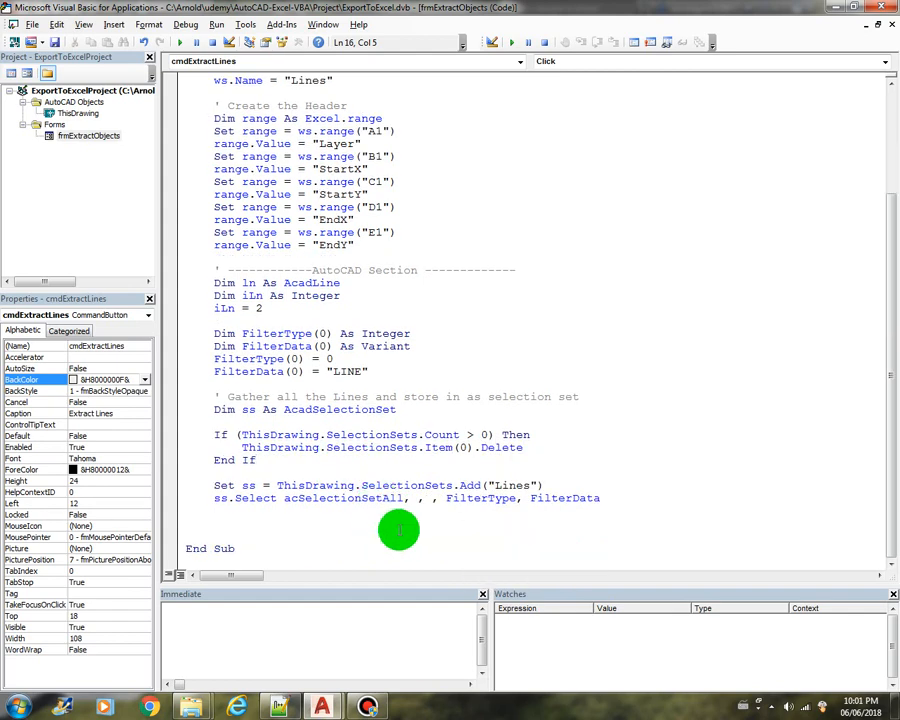
pyautogui.moveTo(265, 528)
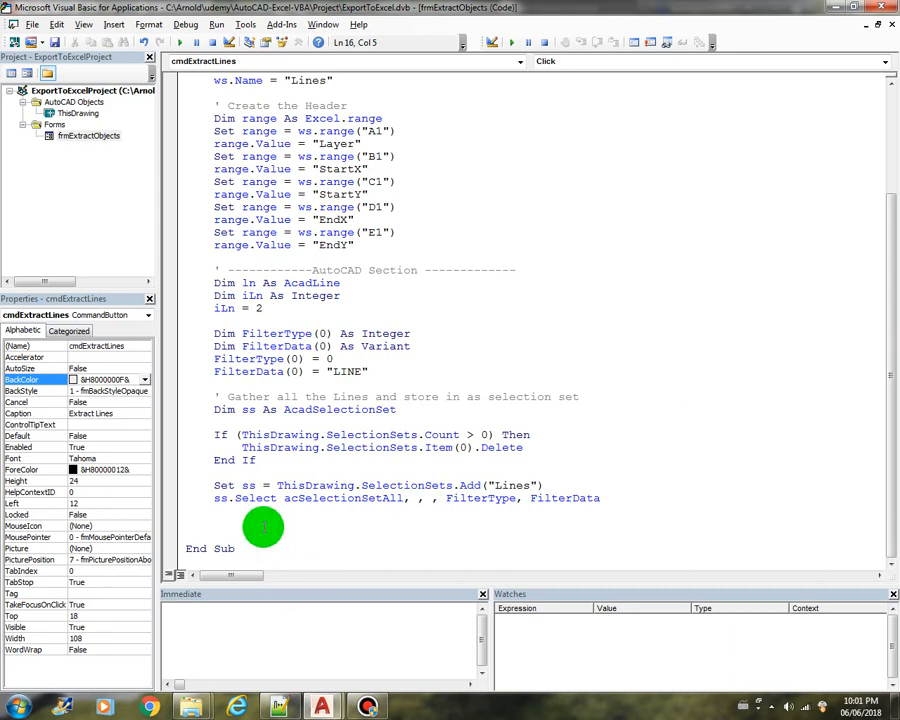
# - Add a 'Loop through and process each line' comment and For Each ln In ss setting ws.range("A" & iLn) to ln.Layer
pyautogui.write("'Loop")
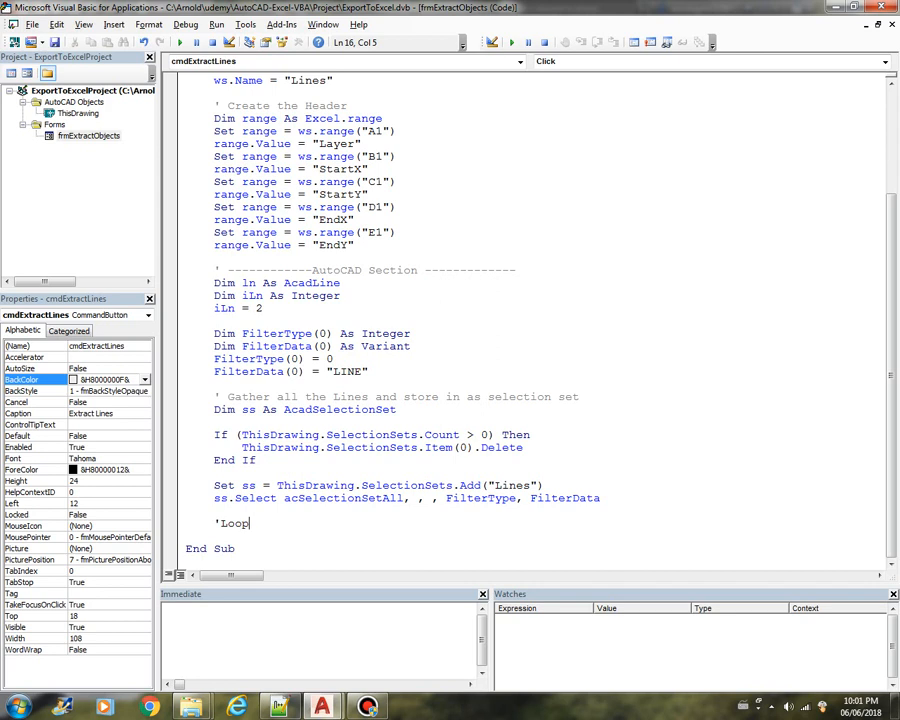
pyautogui.write('through the selection set a')
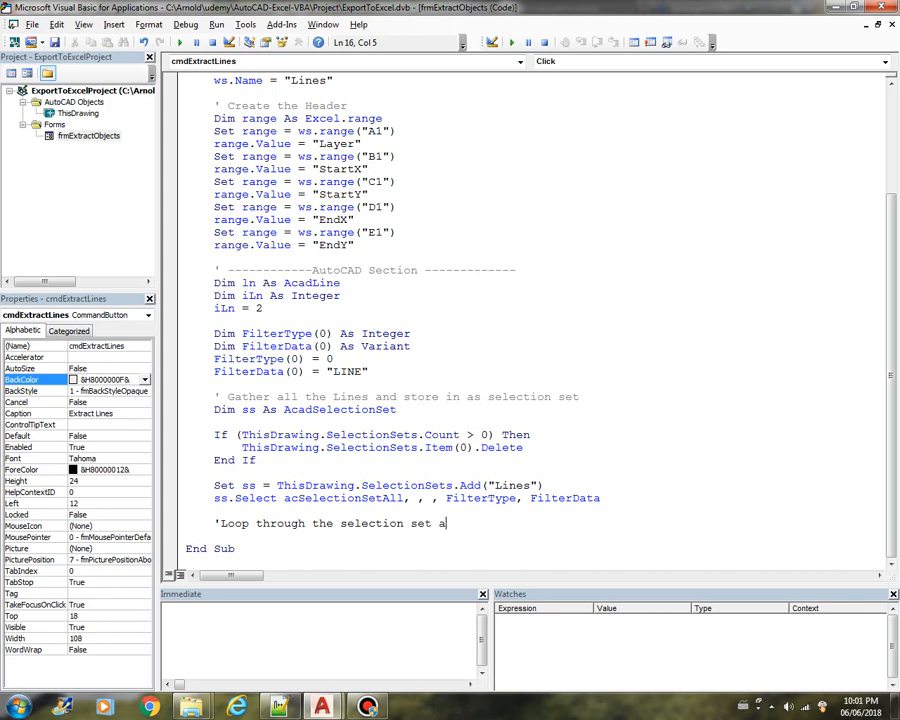
pyautogui.write('nd process ea')
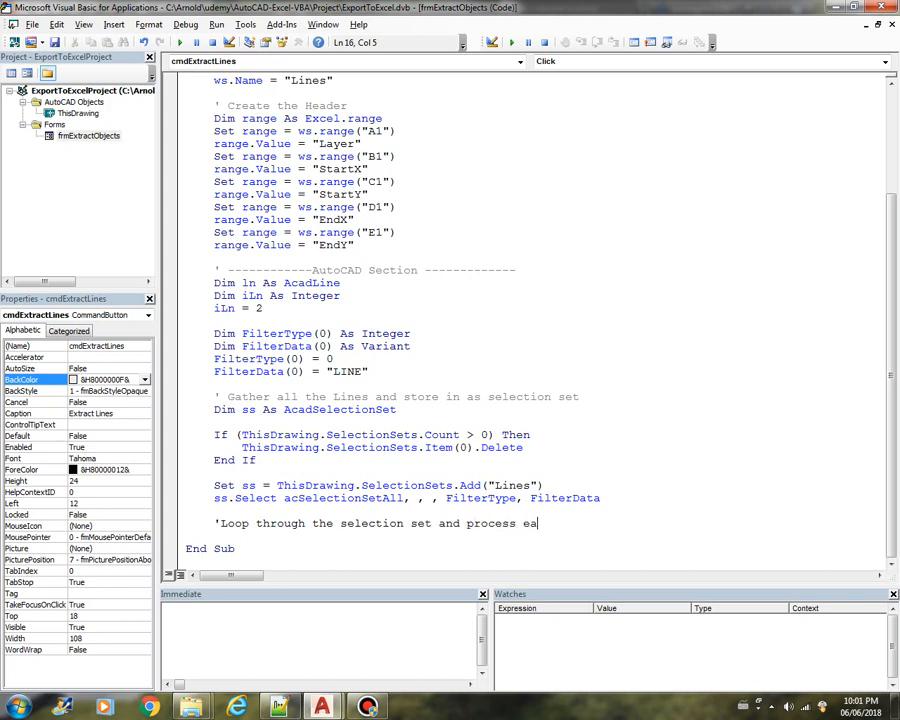
pyautogui.write('ch line')
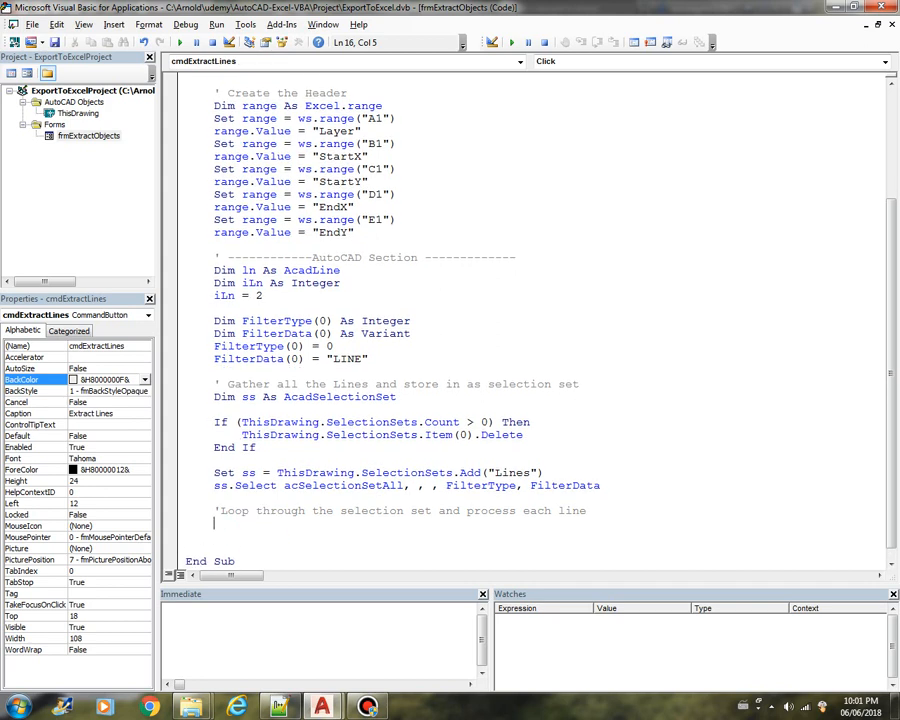
pyautogui.write('for eac')
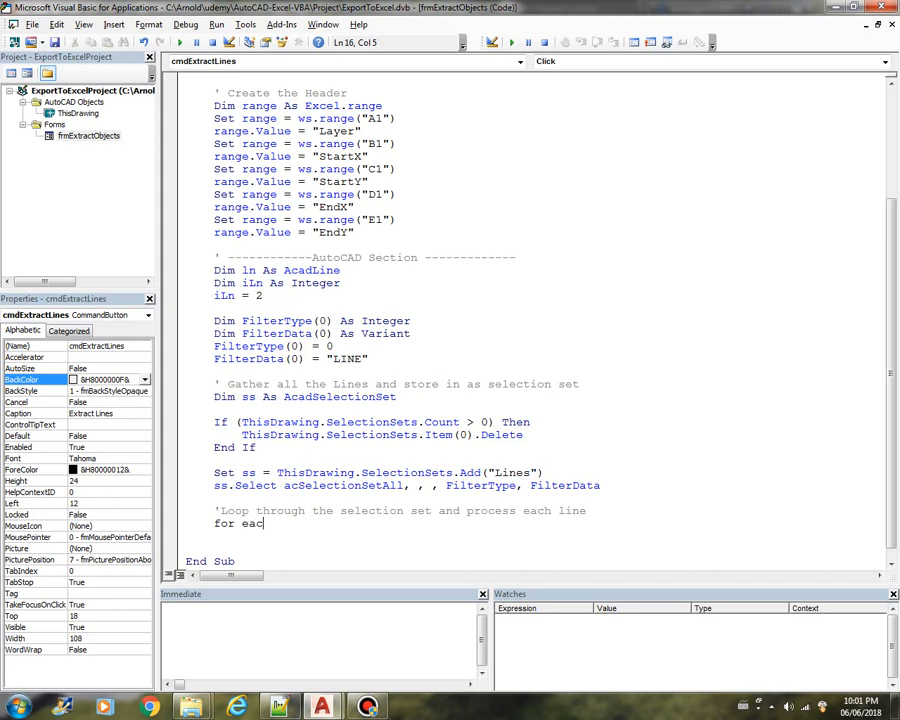
pyautogui.write('h l')
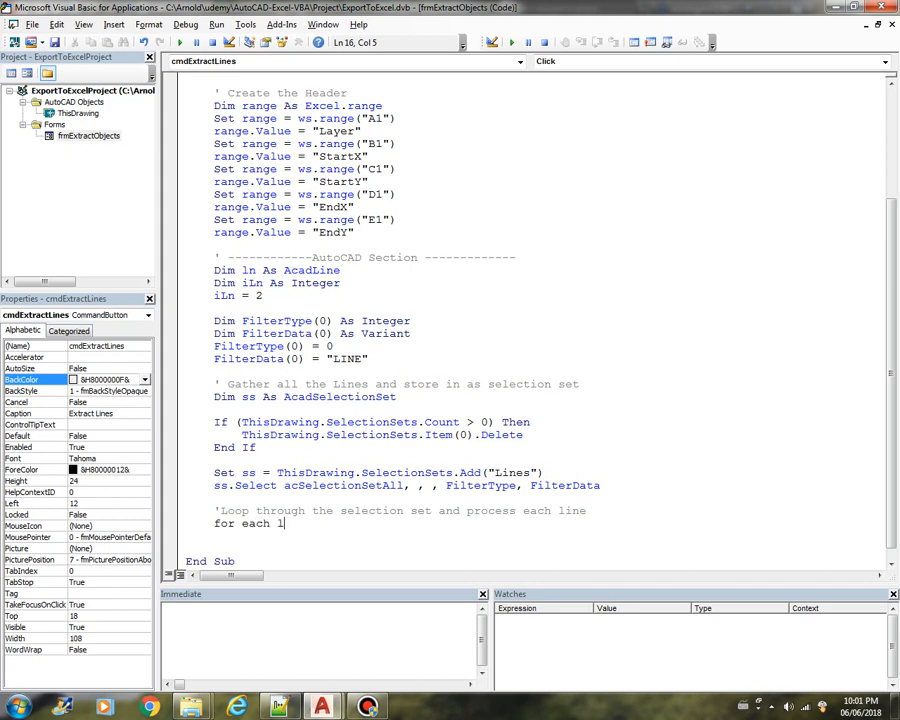
pyautogui.write('n')
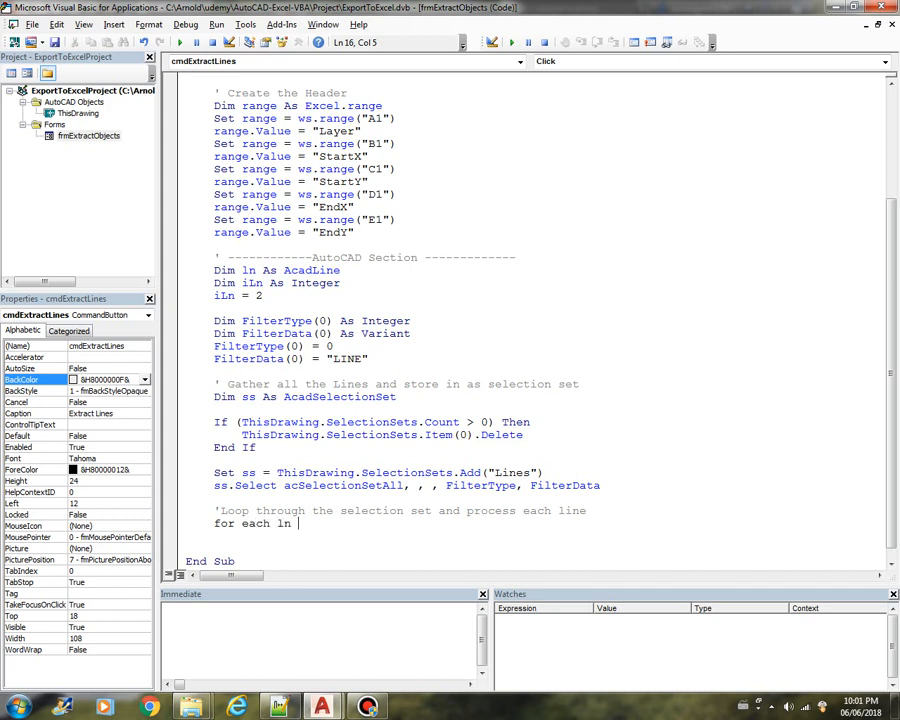
pyautogui.write('In ss')
pyautogui.write('Next')
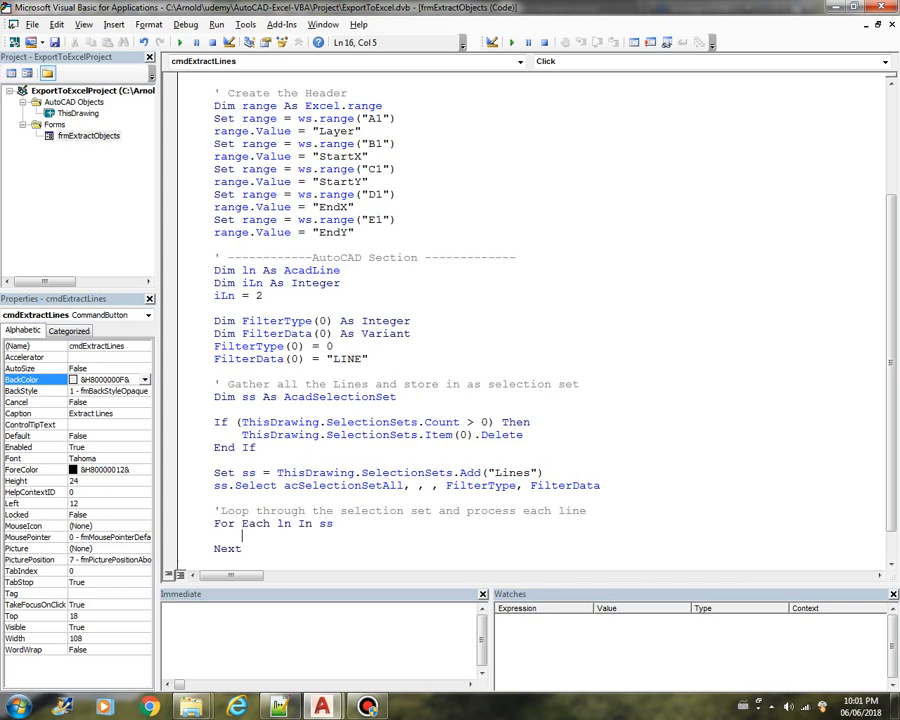
pyautogui.write('ws.Range(')
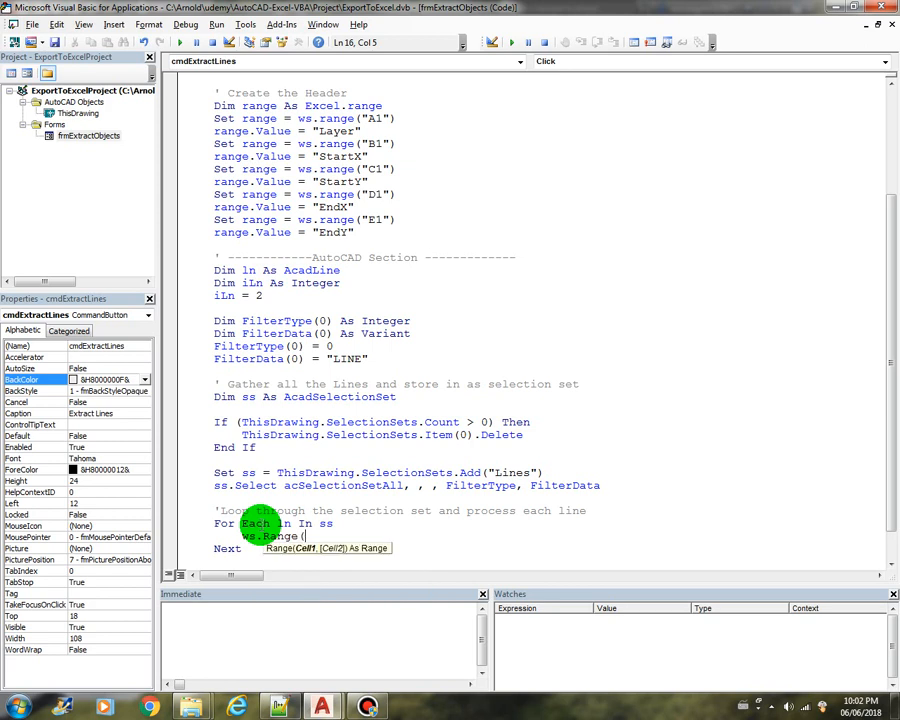
pyautogui.write('"A" & Cint(iln')
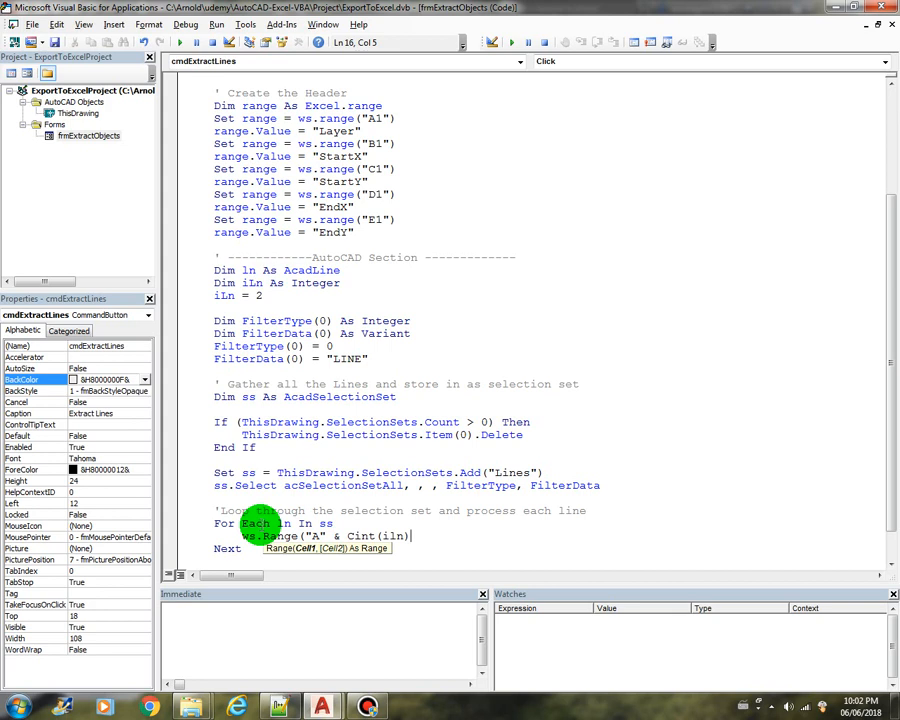
pyautogui.write('.v')
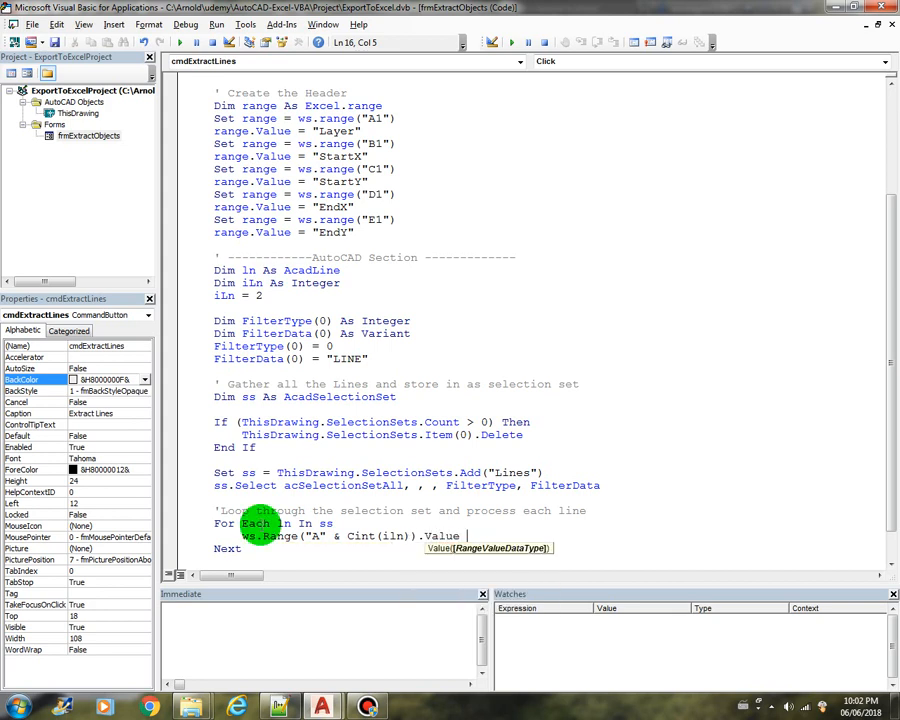
pyautogui.write('= ln.Layer')
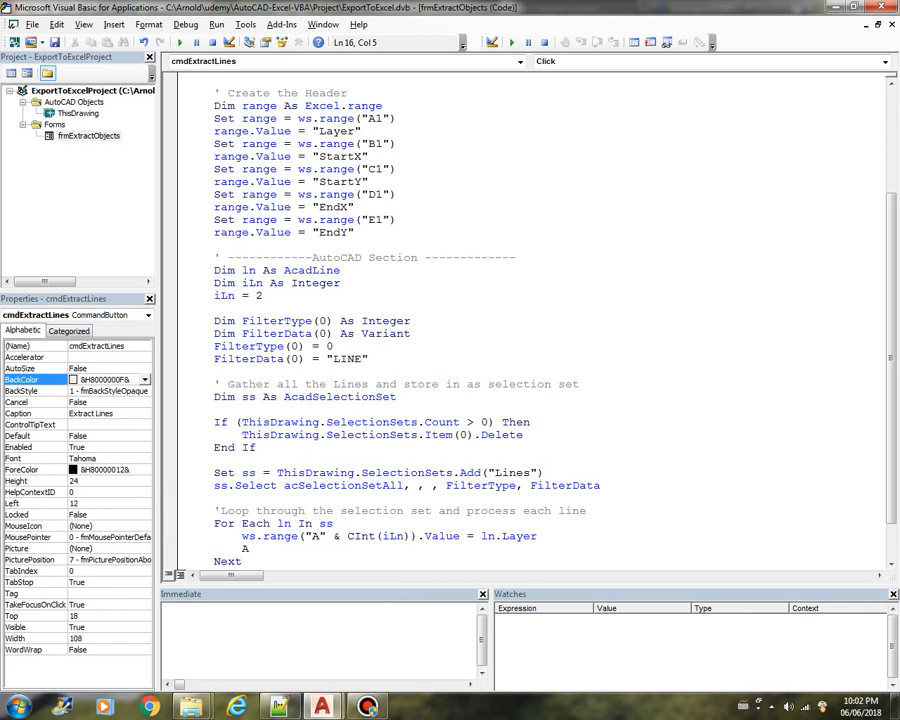
# - Copy the layer line into columns B–E using CStr of ln.StartPoint(0/1) and ln.EndPoint(0/1)
pyautogui.write('2')
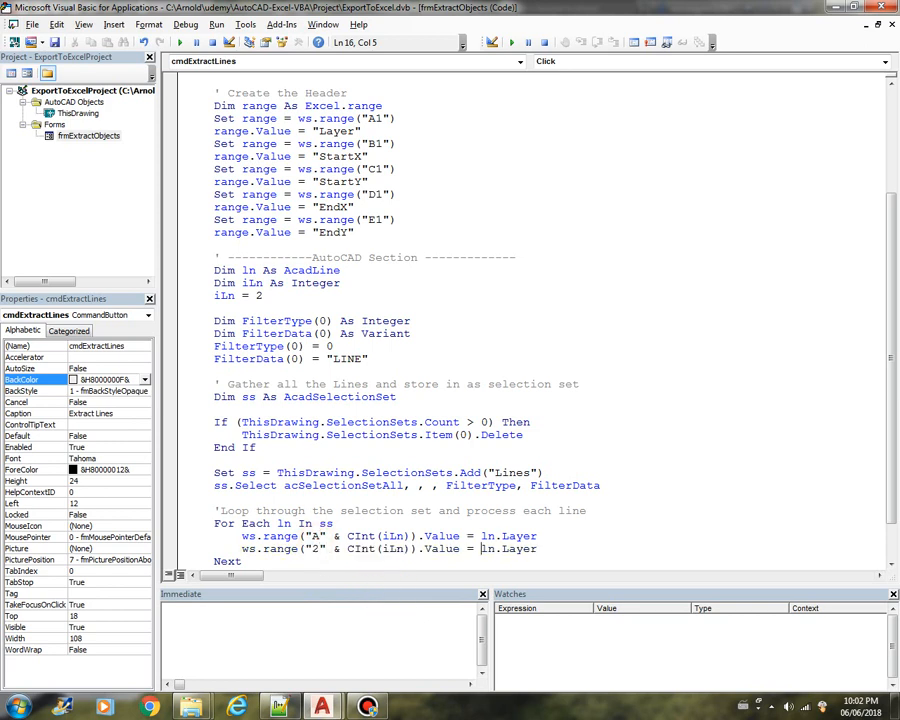
pyautogui.doubleClick(510, 549)
pyautogui.write('cstr(')
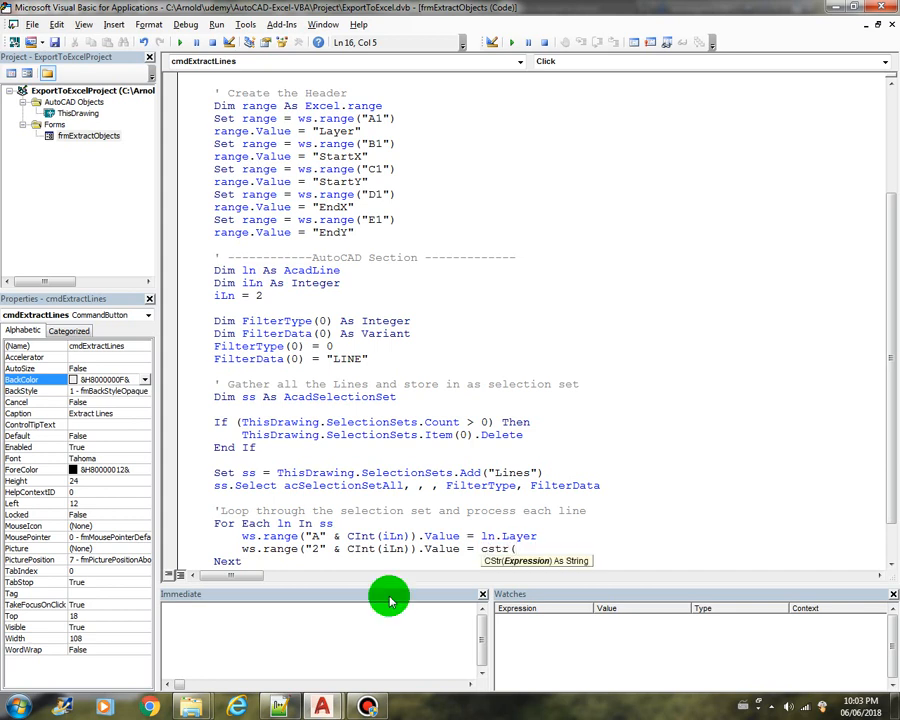
pyautogui.write('ln')
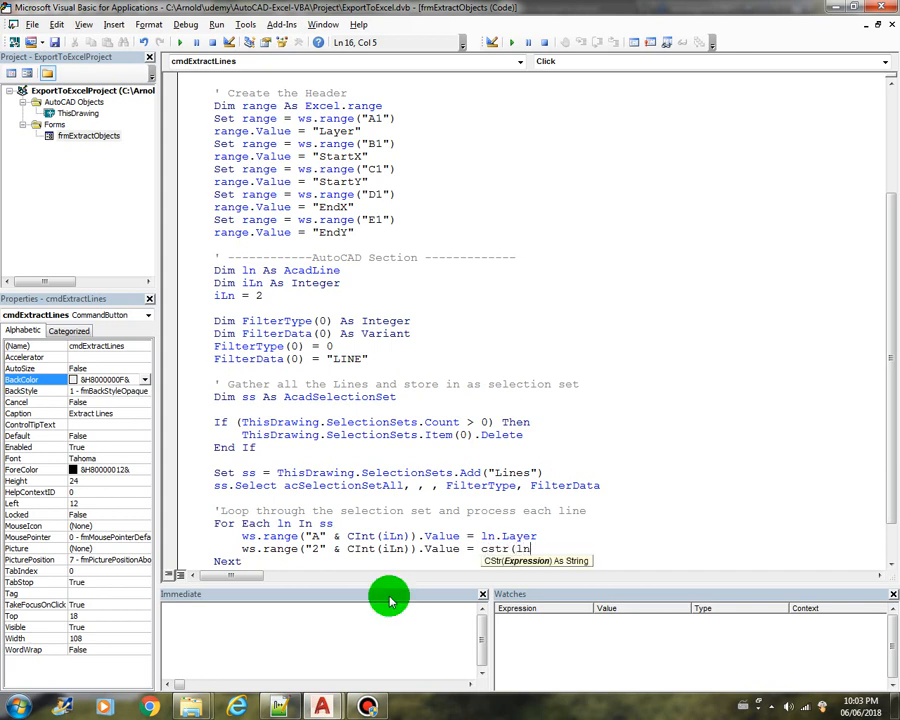
pyautogui.write('.StartPoint(0))')
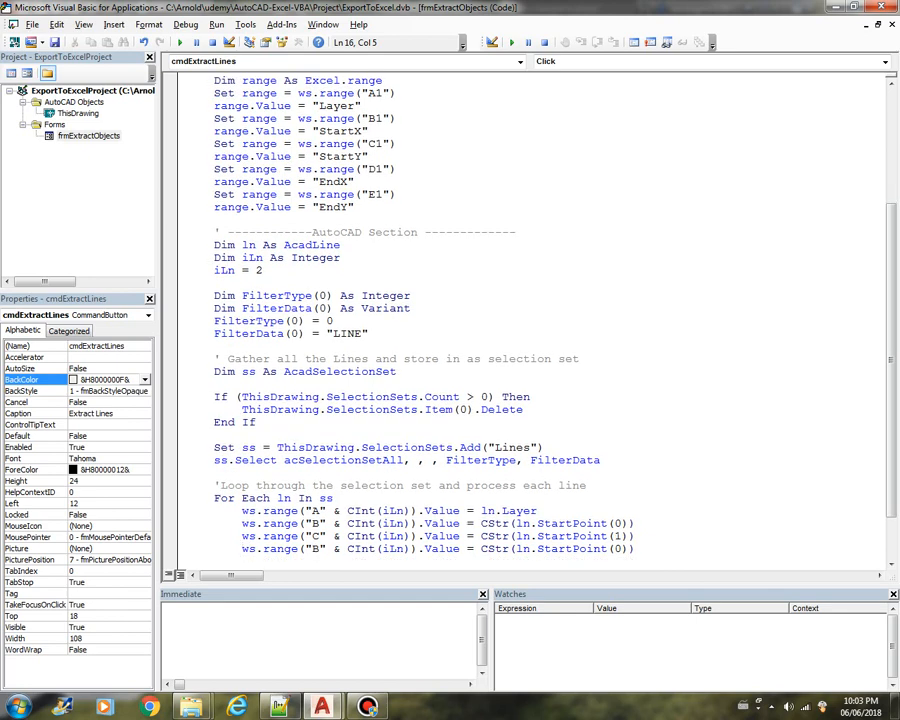
pyautogui.write('ws.range("D" & CInt(iLn)).Value = CStr(ln.StartPoint(2))')
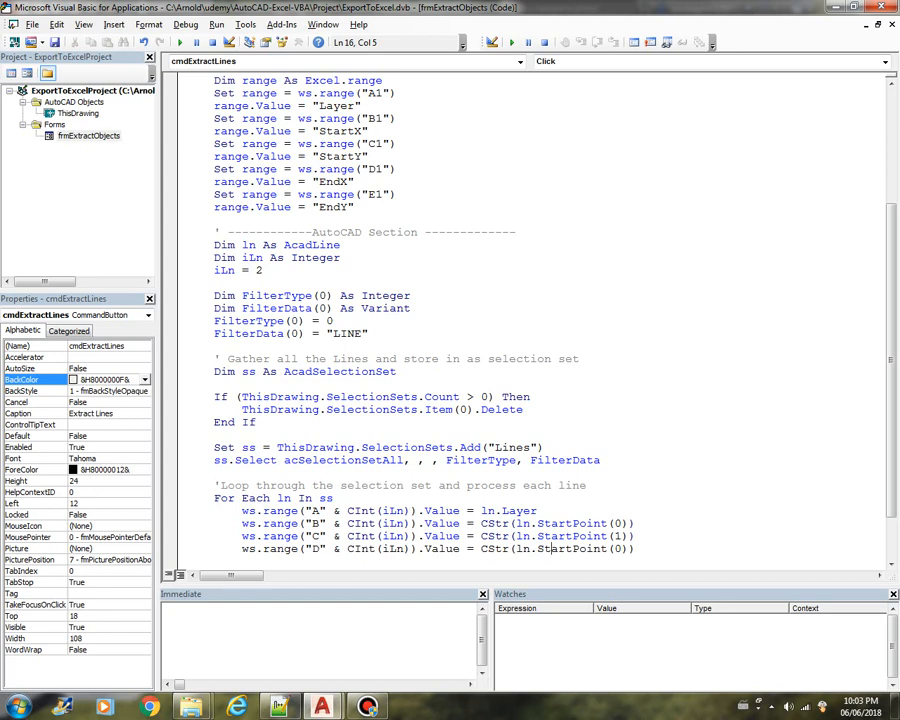
pyautogui.doubleClick(555, 549)
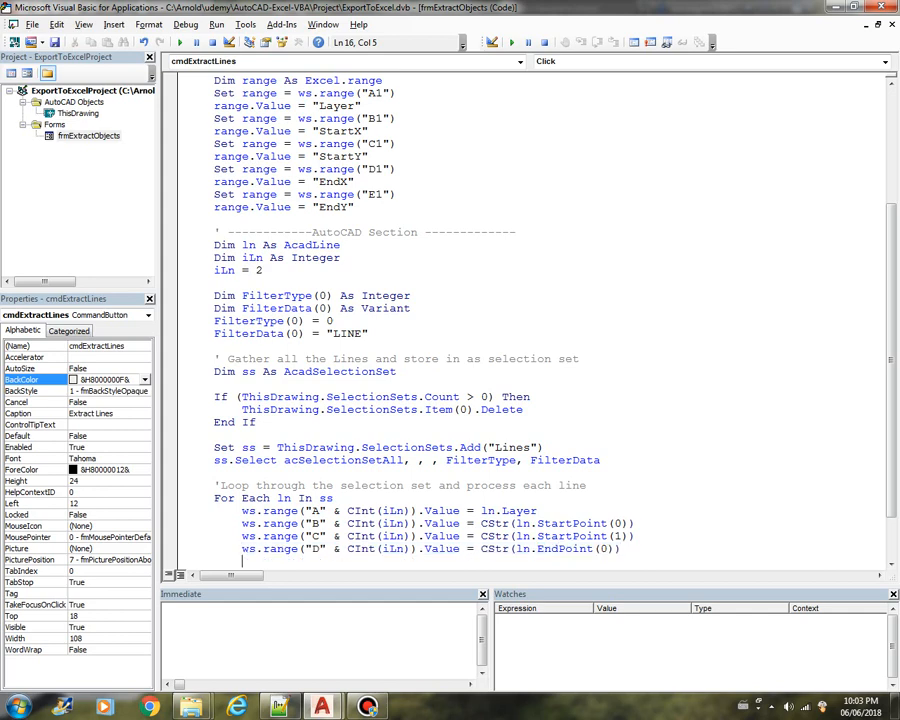
pyautogui.write('ws.range("D" & CInt(iLn)).Value = CStr(ln.EndPoint(0))')
pyautogui.write('Next')
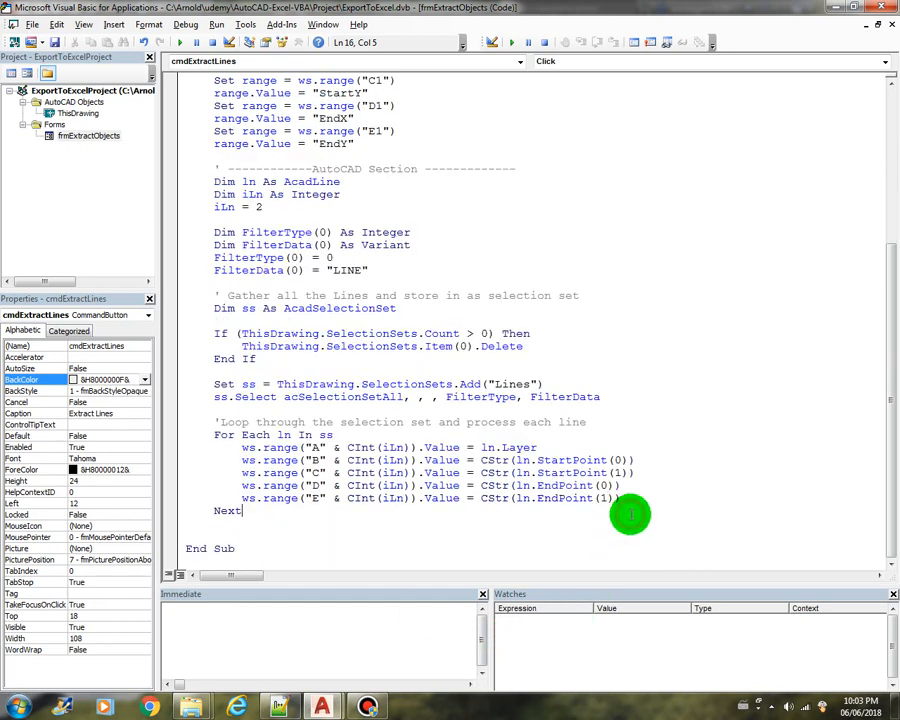
# - Add the row-counter increment iLn = iLn + 1 just before Next in the loop
pyautogui.press('enter')
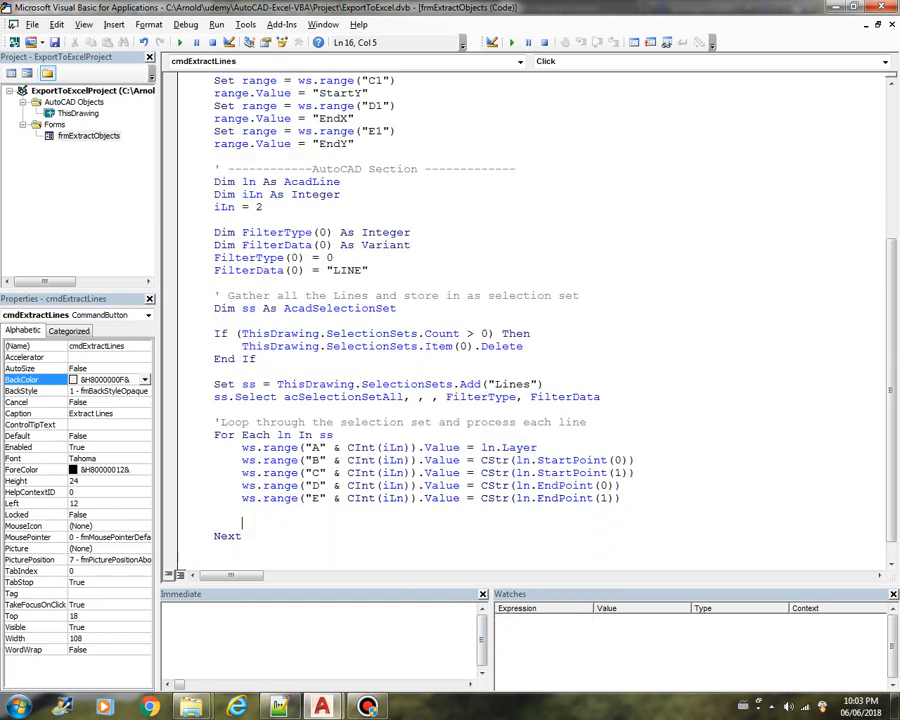
pyautogui.write('i')
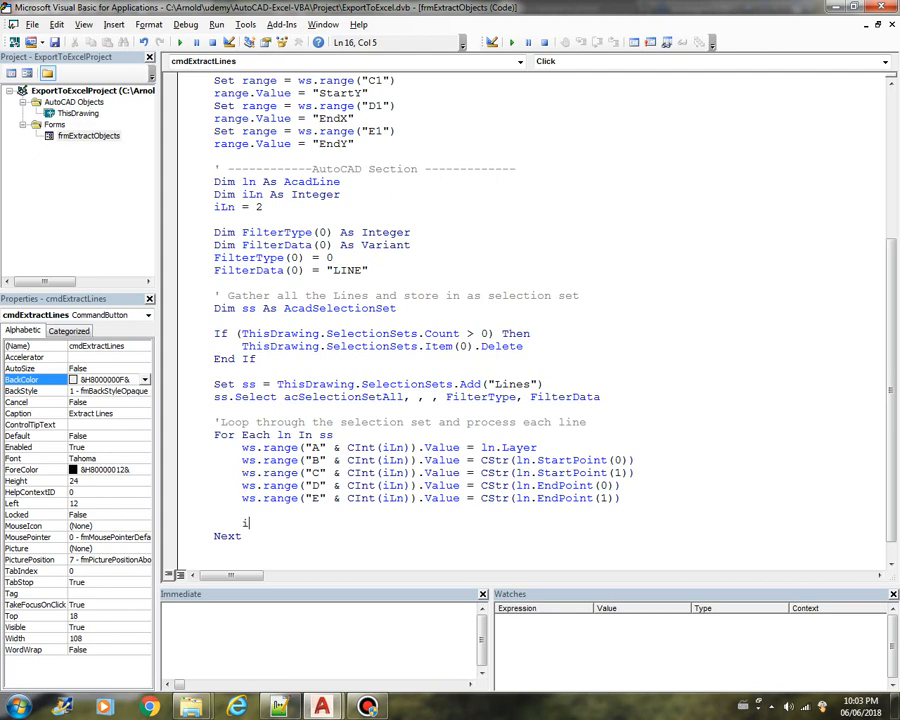
pyautogui.write('Ln =')
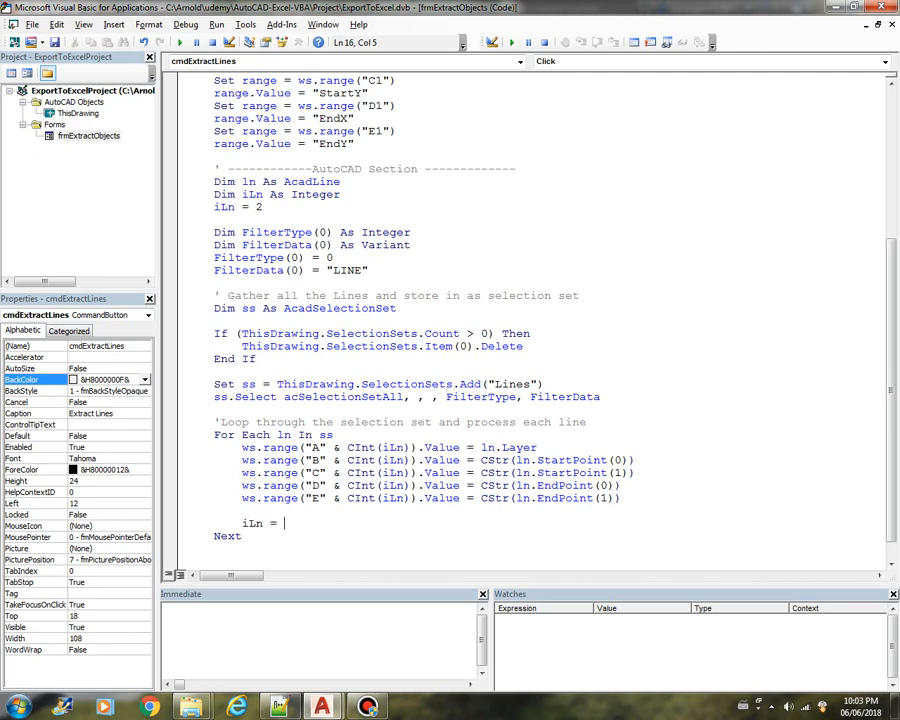
pyautogui.write('iln')
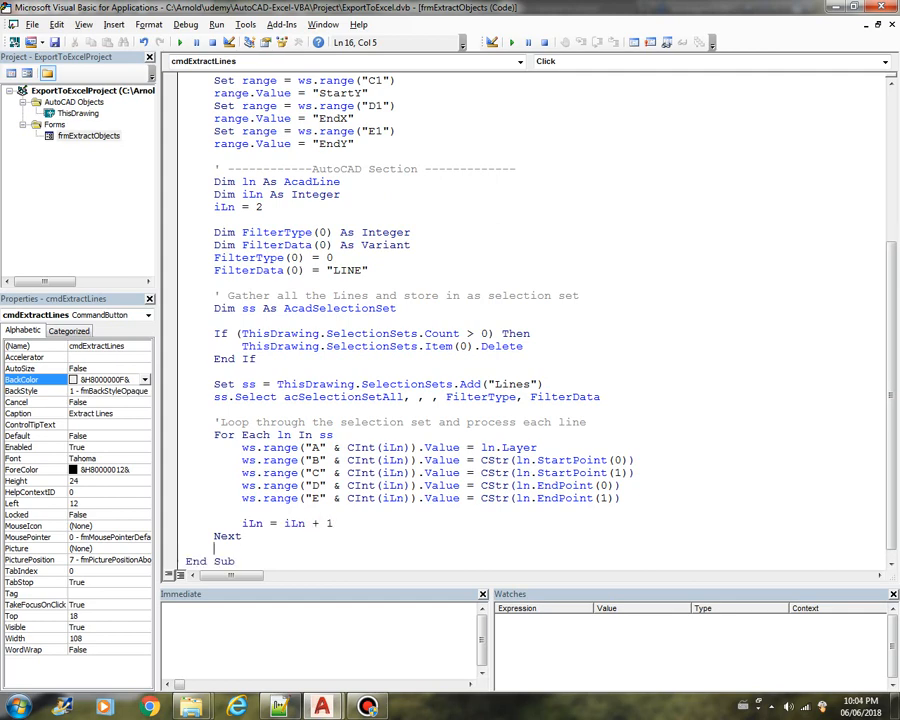
# - Run Extract Lines so the line data goes into a new Excel workbook
pyautogui.scroll(3)
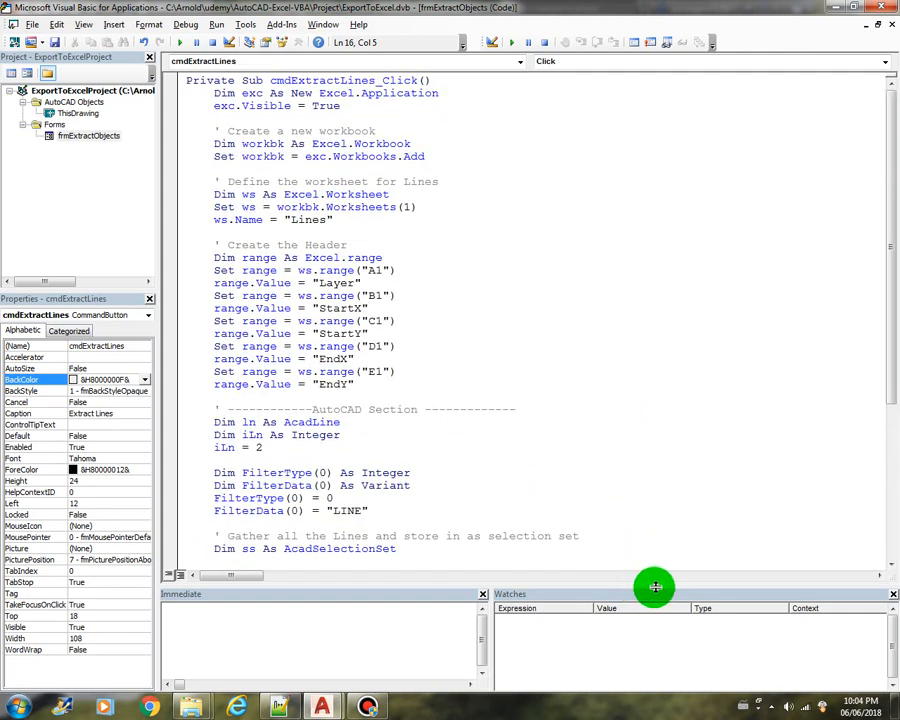
pyautogui.scroll(-3)
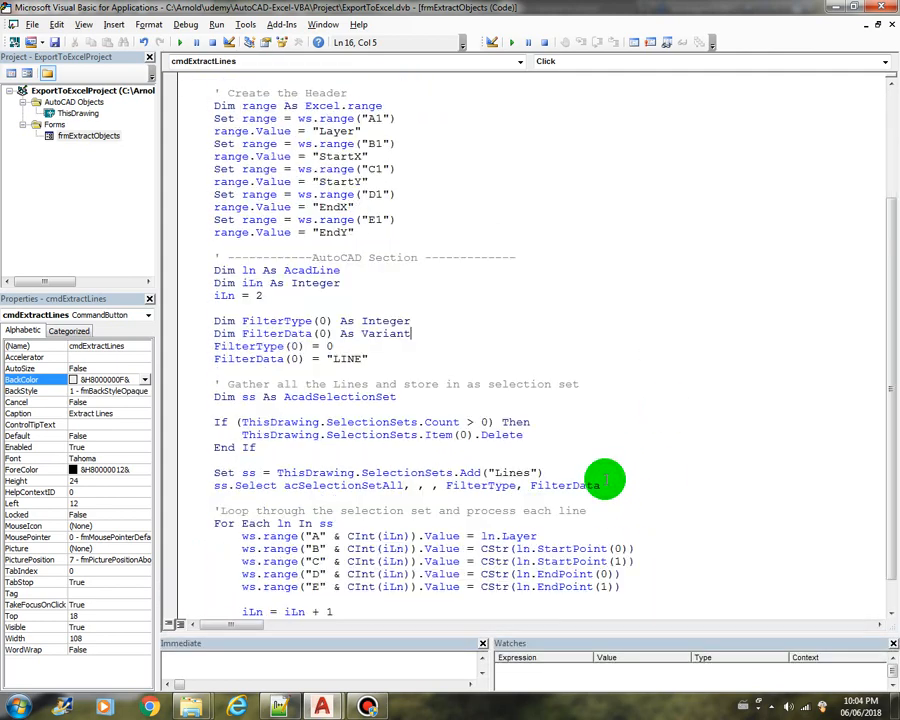
pyautogui.scroll(-3)
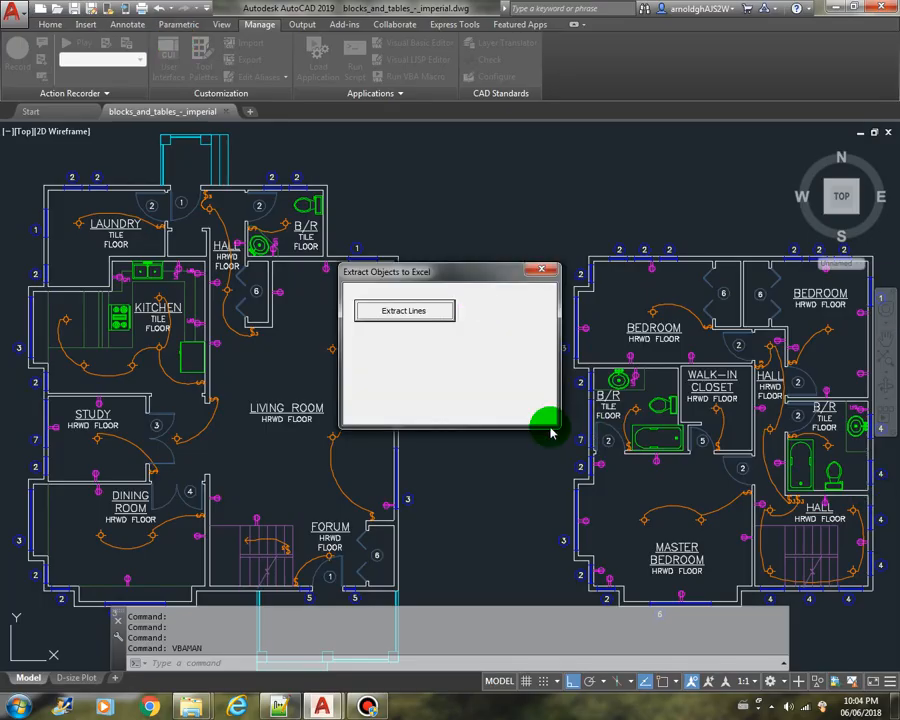
pyautogui.click(403, 310)
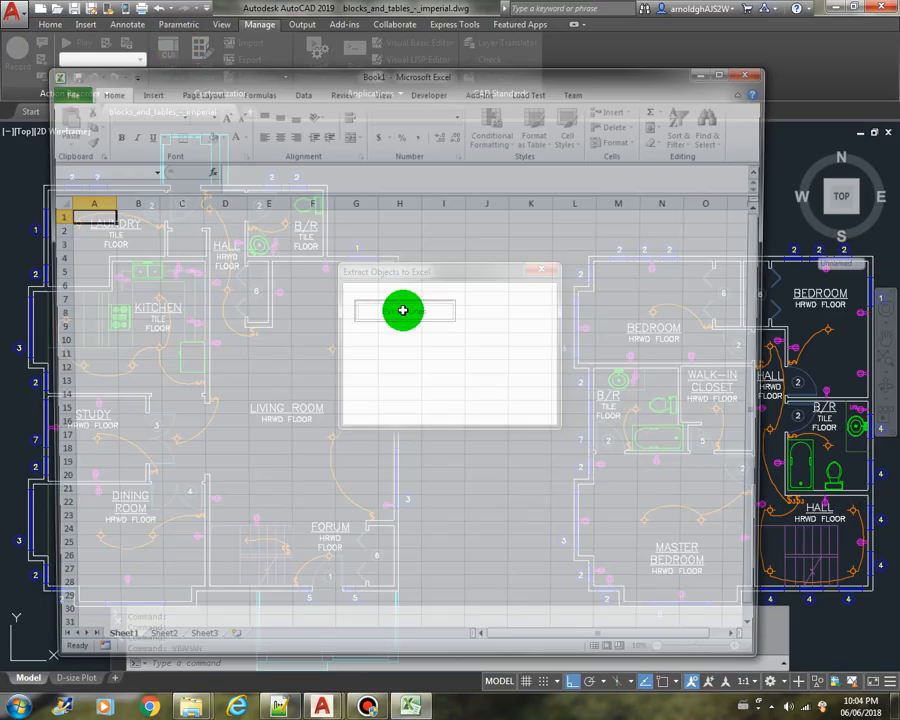